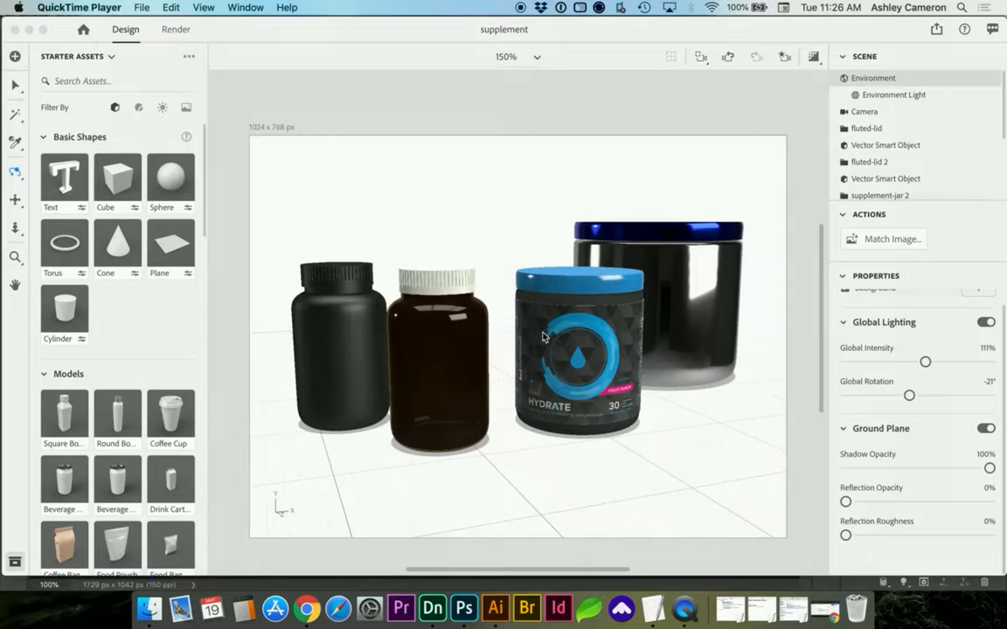
mouse_move(419, 323)
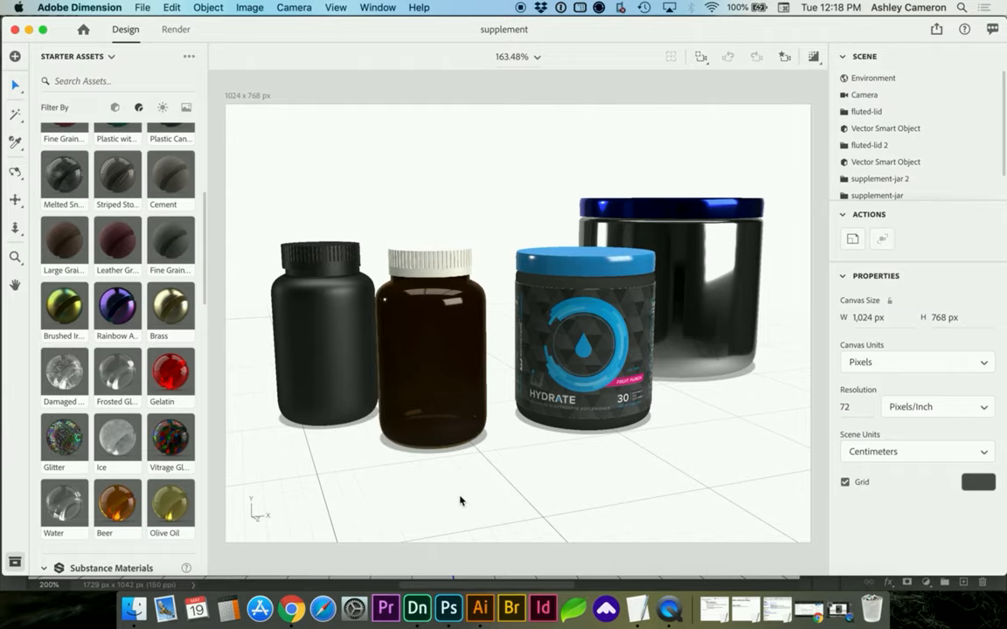
Draw a tall rectangle over the middle jar's left half, from below the lid to its base.
left_click(872, 77)
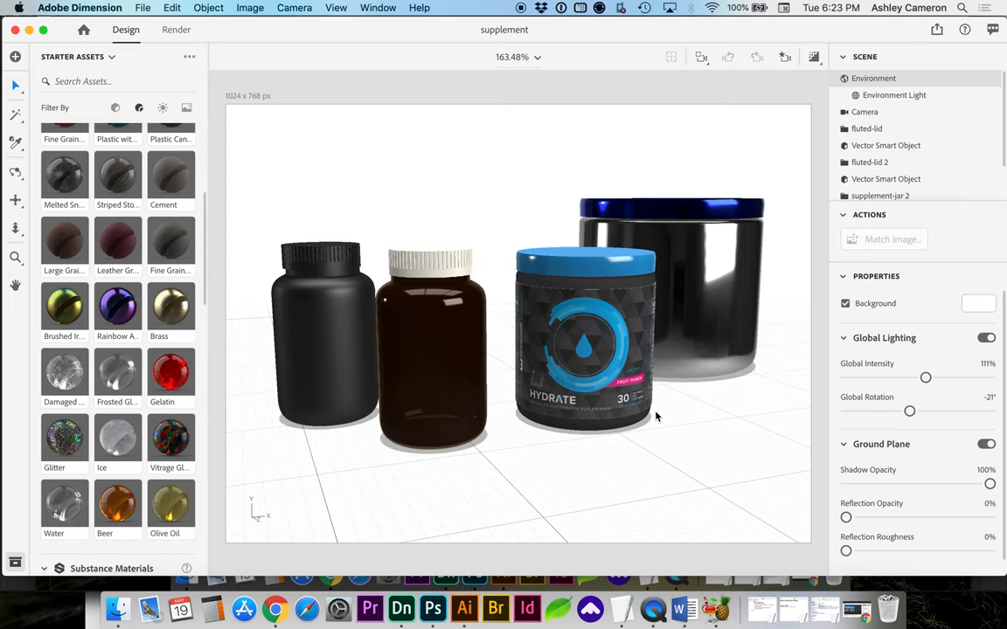
mouse_move(464, 610)
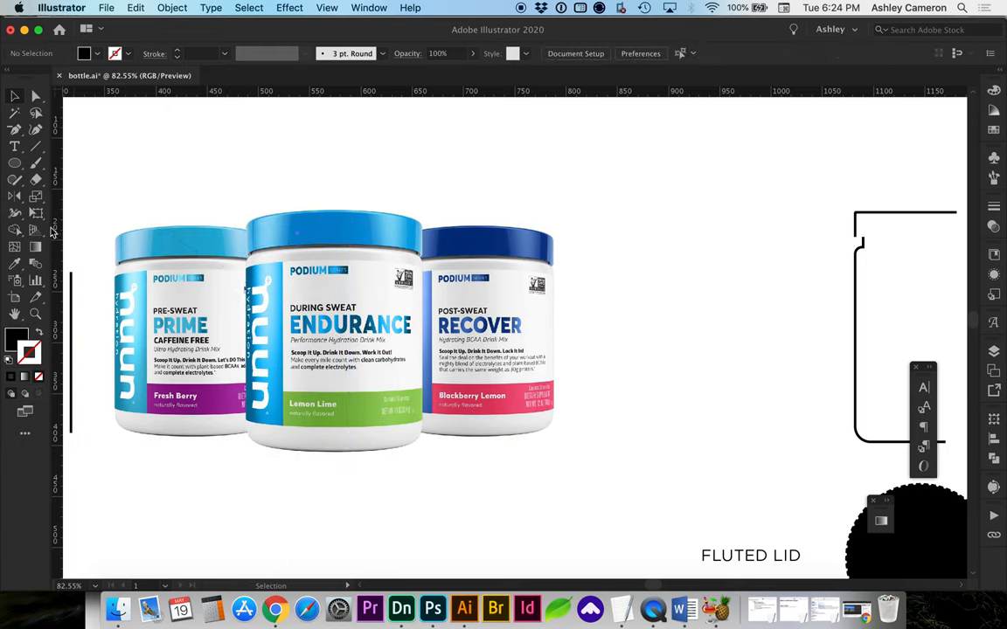
left_click(15, 163)
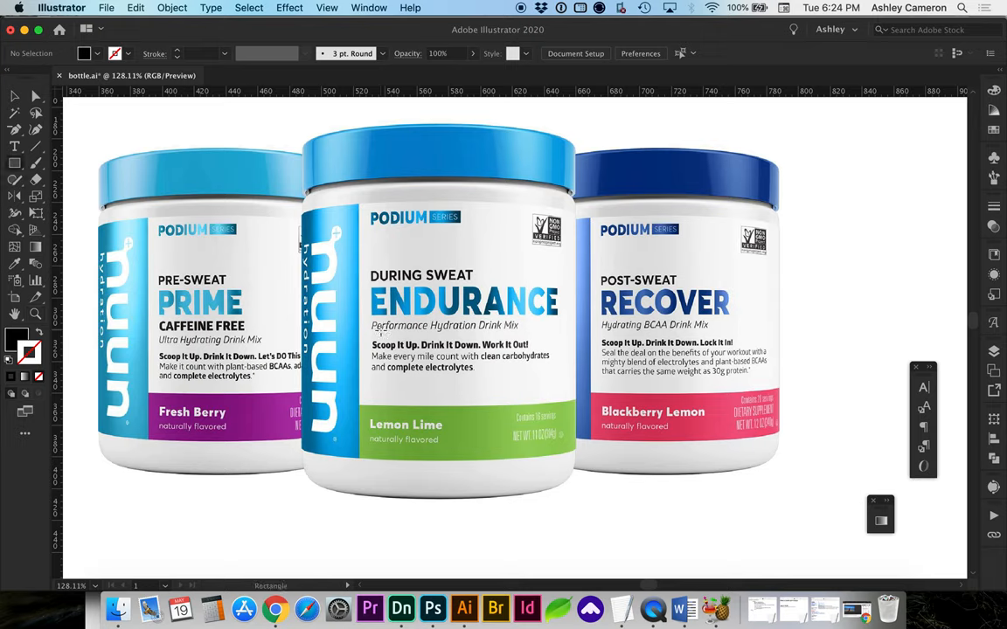
mouse_move(304, 196)
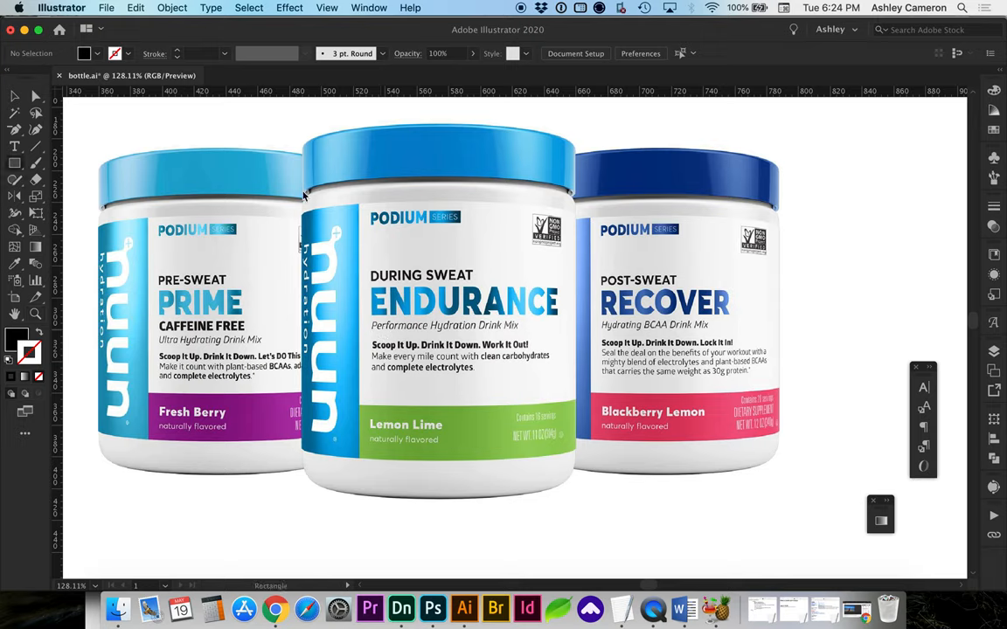
left_click_drag(305, 191, 459, 414)
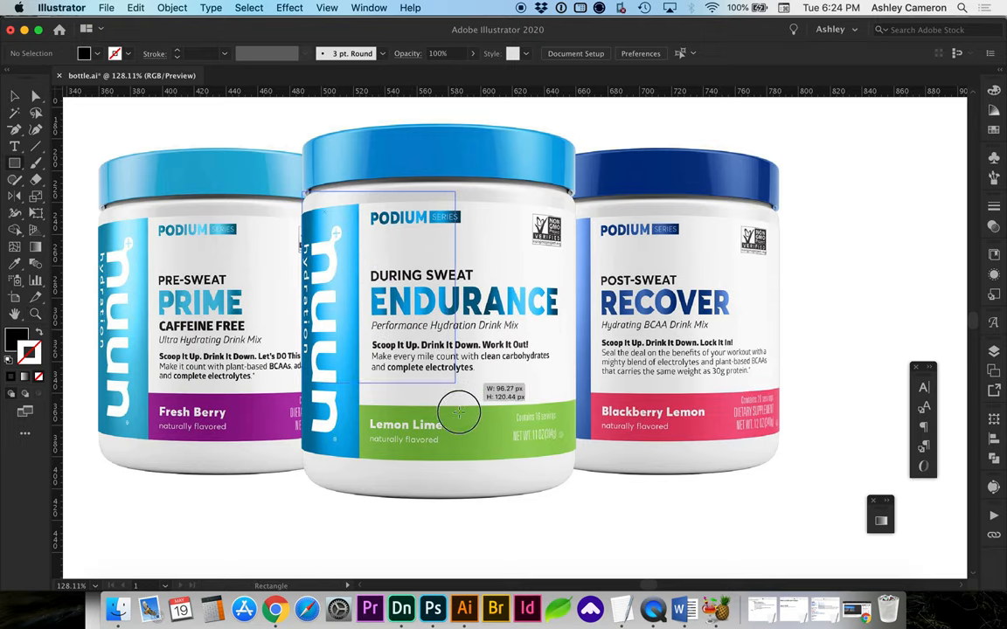
left_click_drag(459, 411, 446, 498)
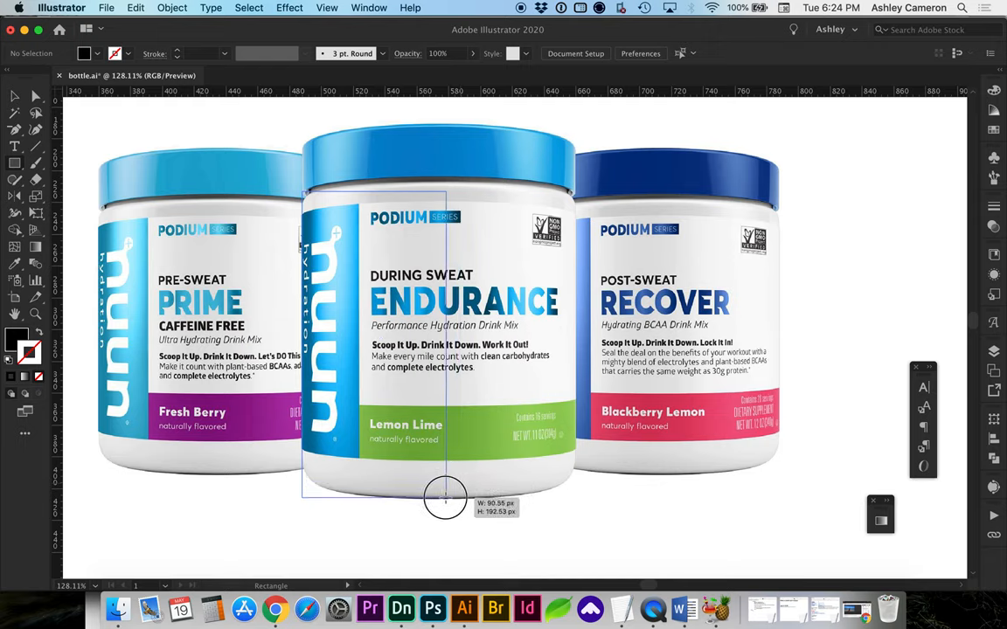
mouse_move(446, 498)
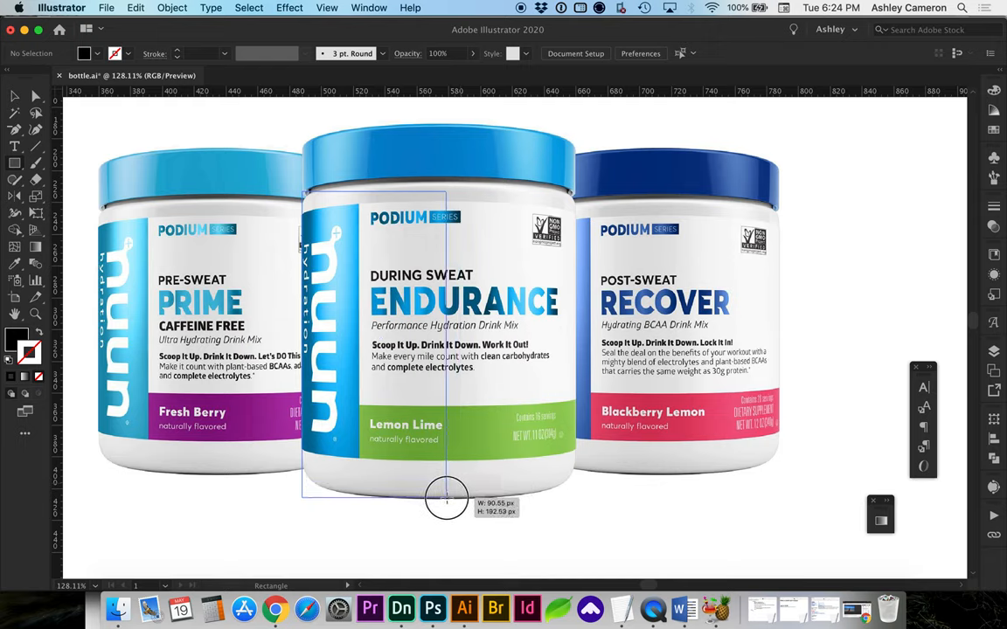
left_click_drag(301, 190, 446, 496)
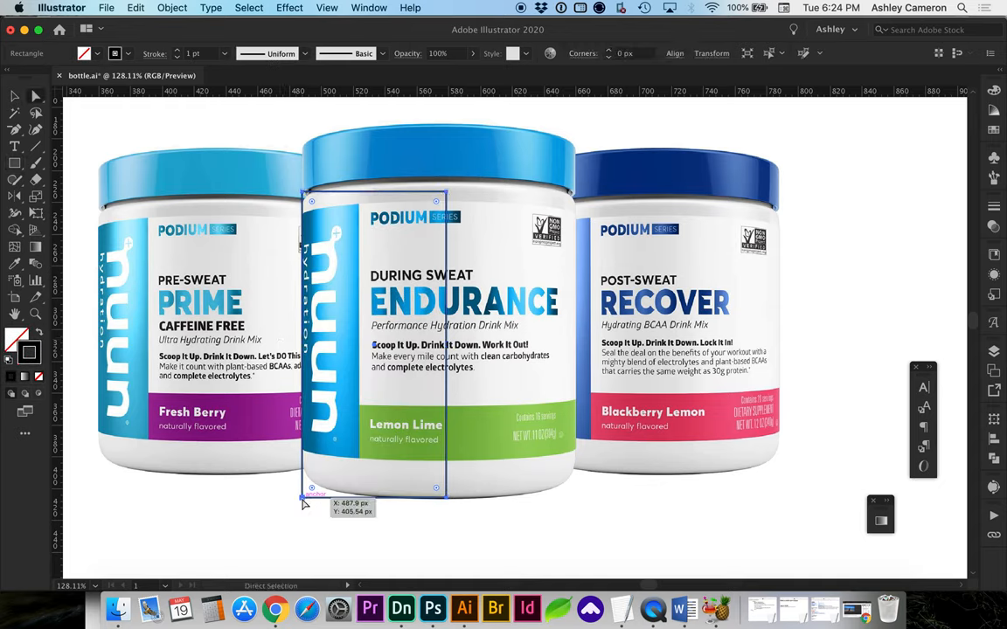
Round the base corner, add a small neck rectangle, unite it and round the shoulder.
left_click(312, 488)
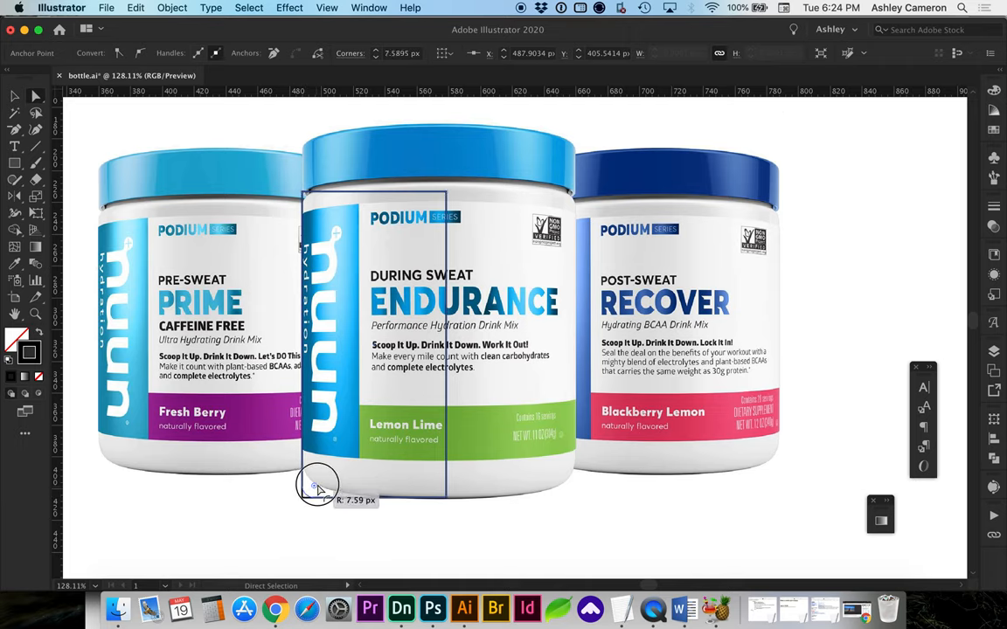
left_click_drag(317, 485, 340, 468)
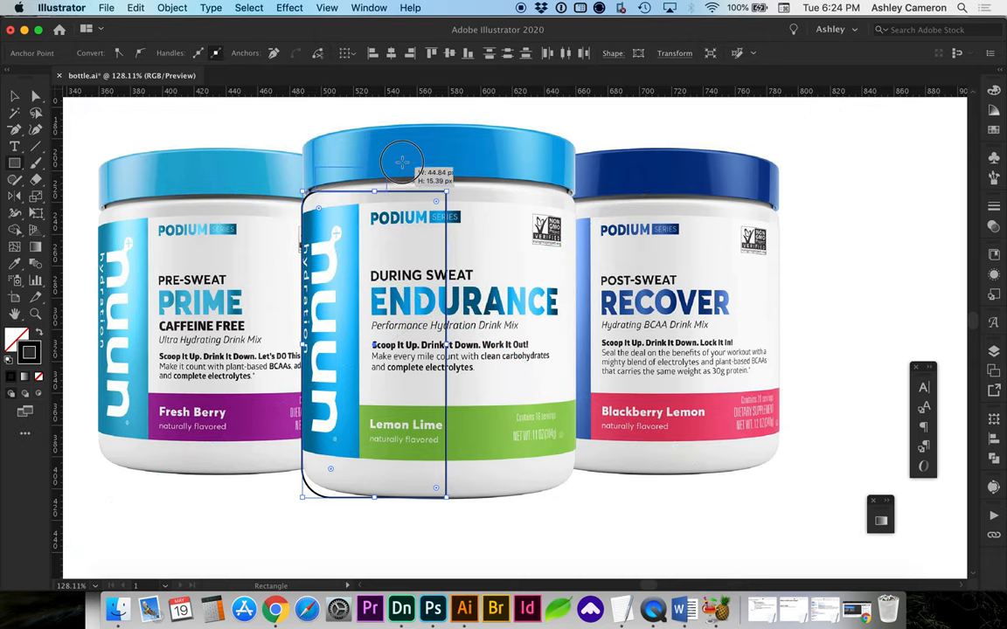
left_click_drag(402, 162, 446, 164)
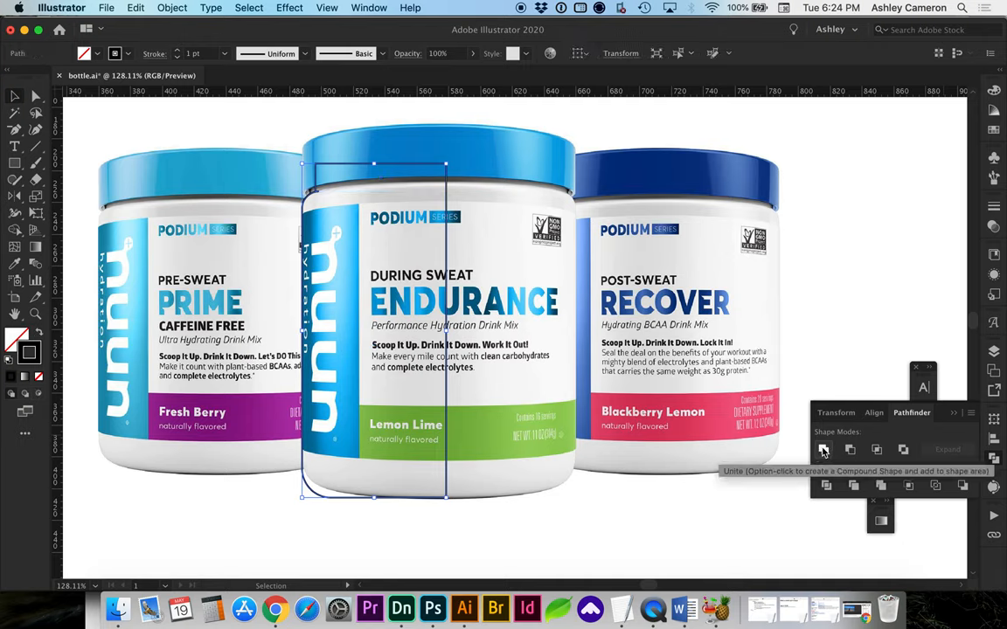
mouse_move(496, 243)
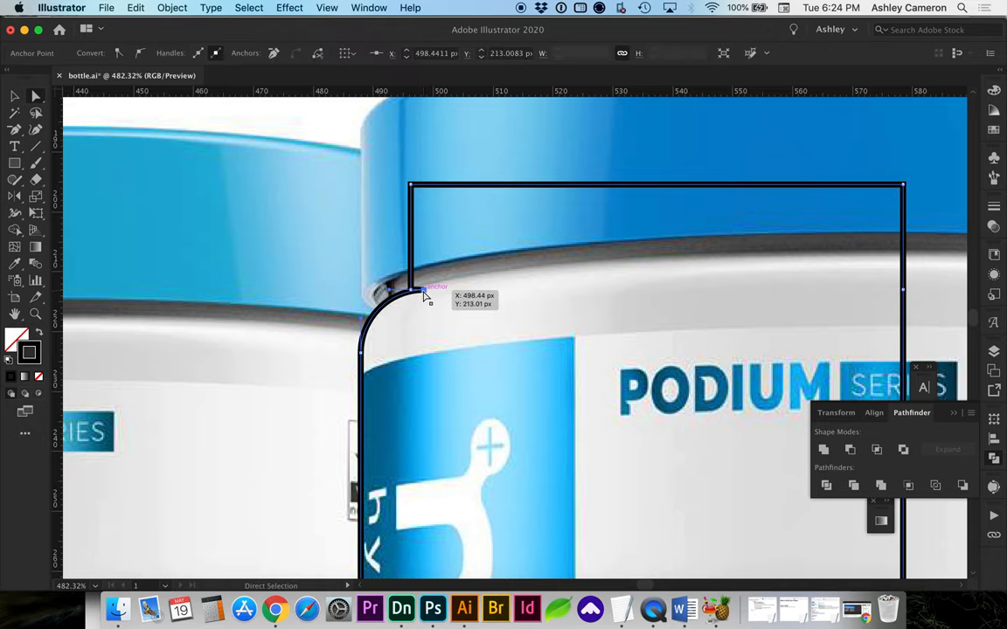
left_click_drag(424, 290, 389, 290)
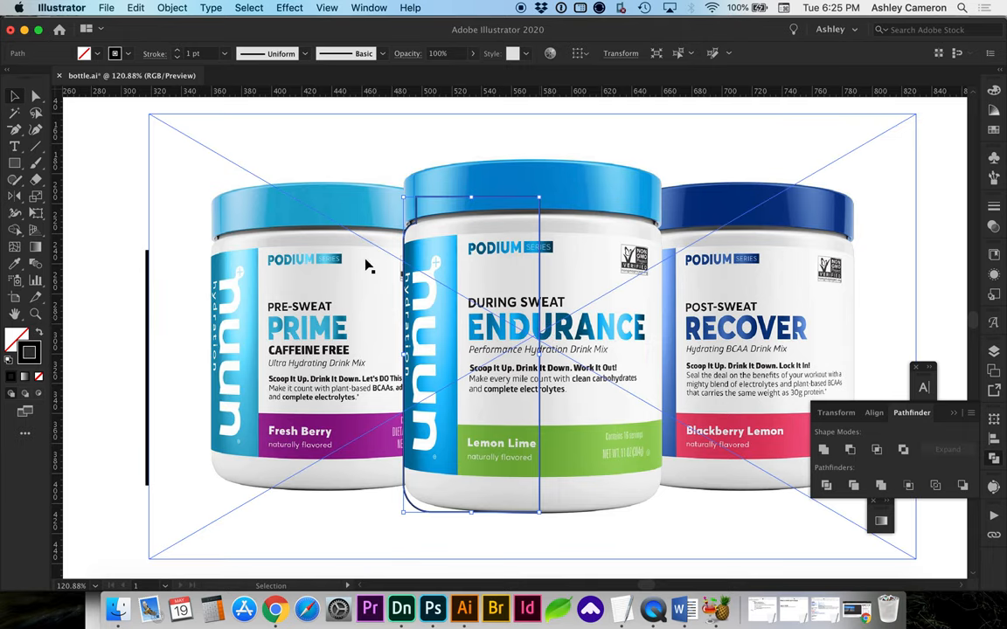
Offset the jar profile inward by -2 px and lower the reference photo's opacity.
left_click(172, 7)
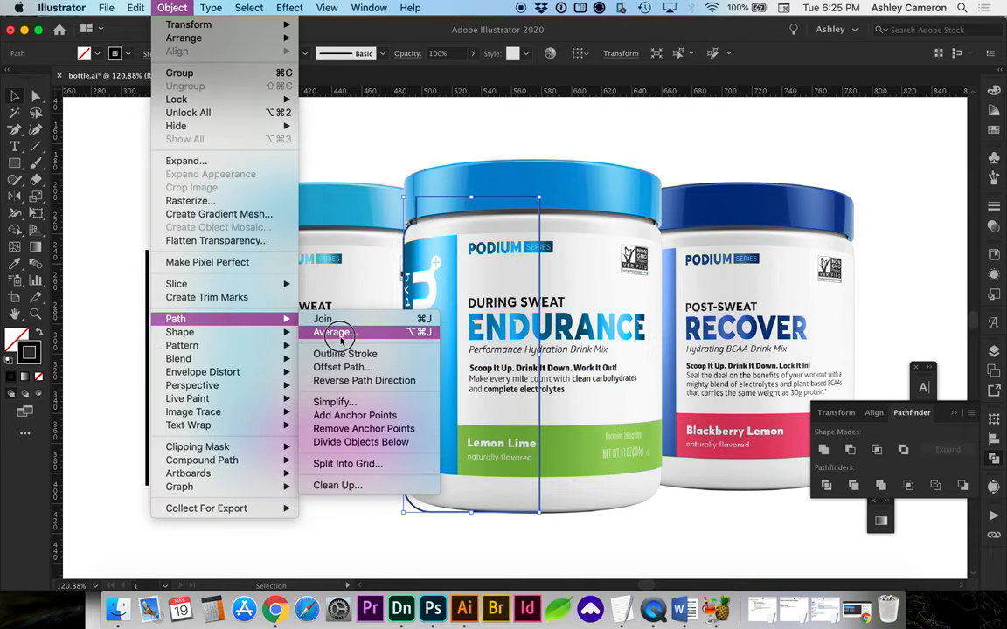
left_click(342, 367)
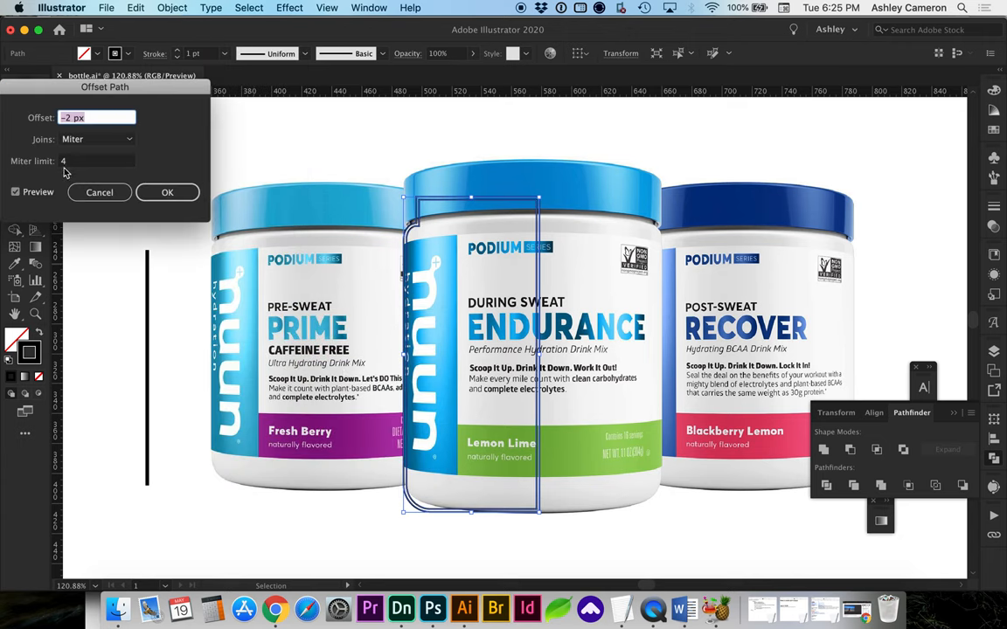
left_click(167, 192)
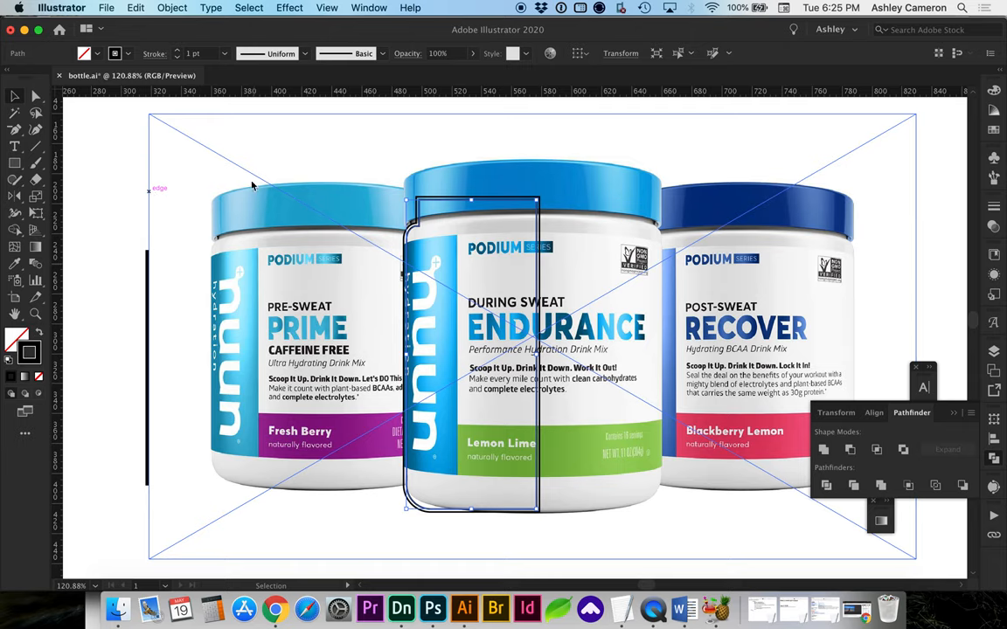
mouse_move(576, 297)
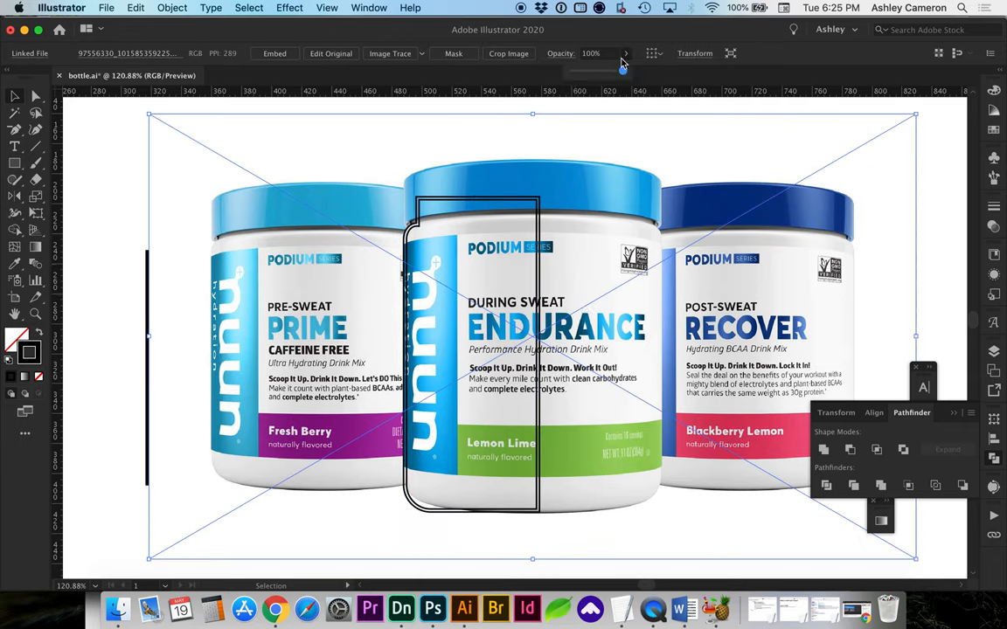
left_click_drag(623, 69, 594, 69)
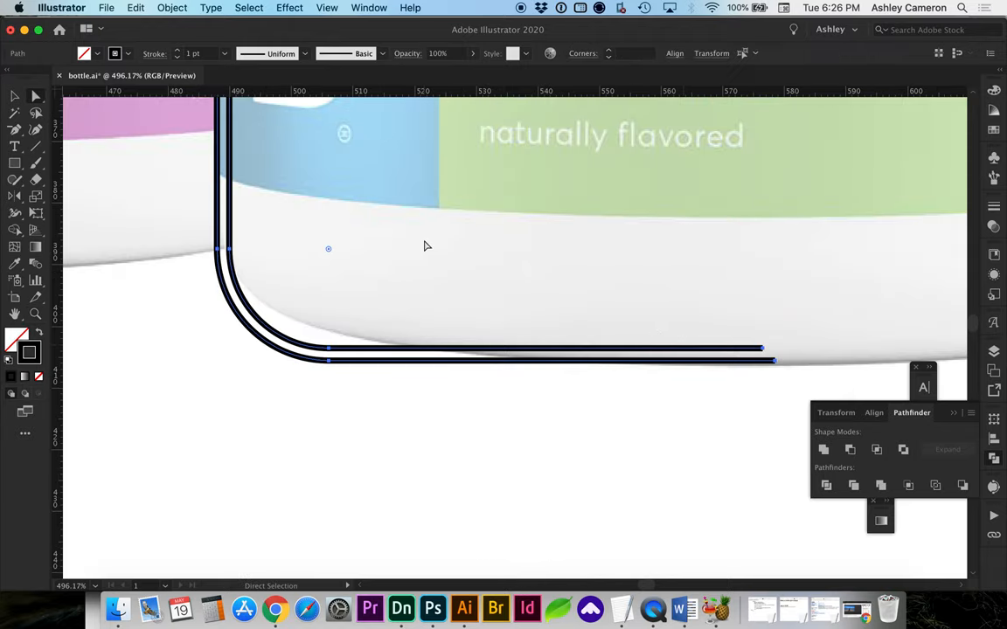
mouse_move(684, 298)
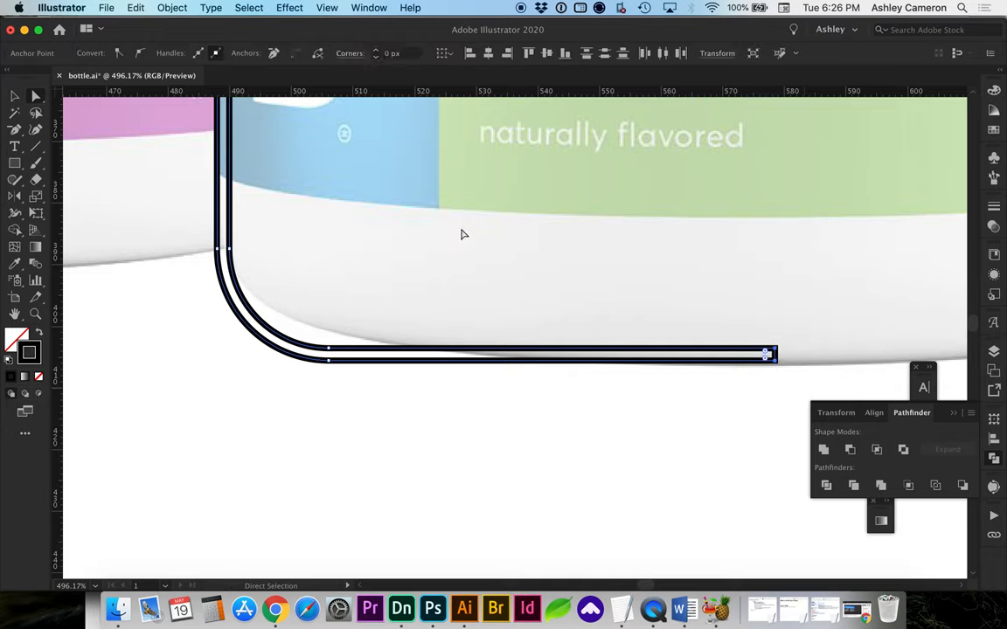
mouse_move(438, 324)
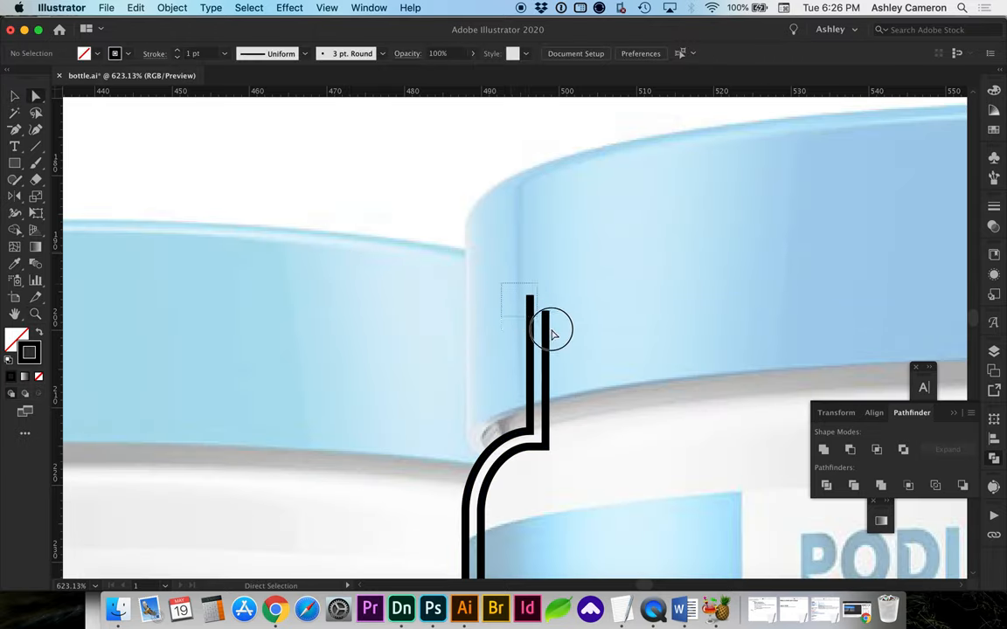
Align the open end anchors at the neck and join them so the profile closes.
left_click(552, 334)
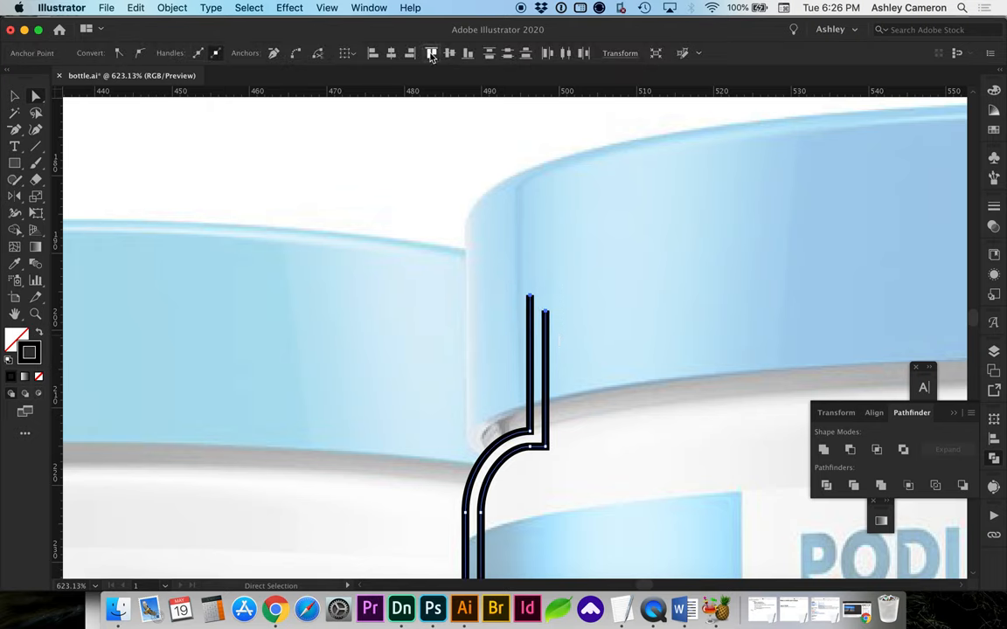
left_click(536, 299)
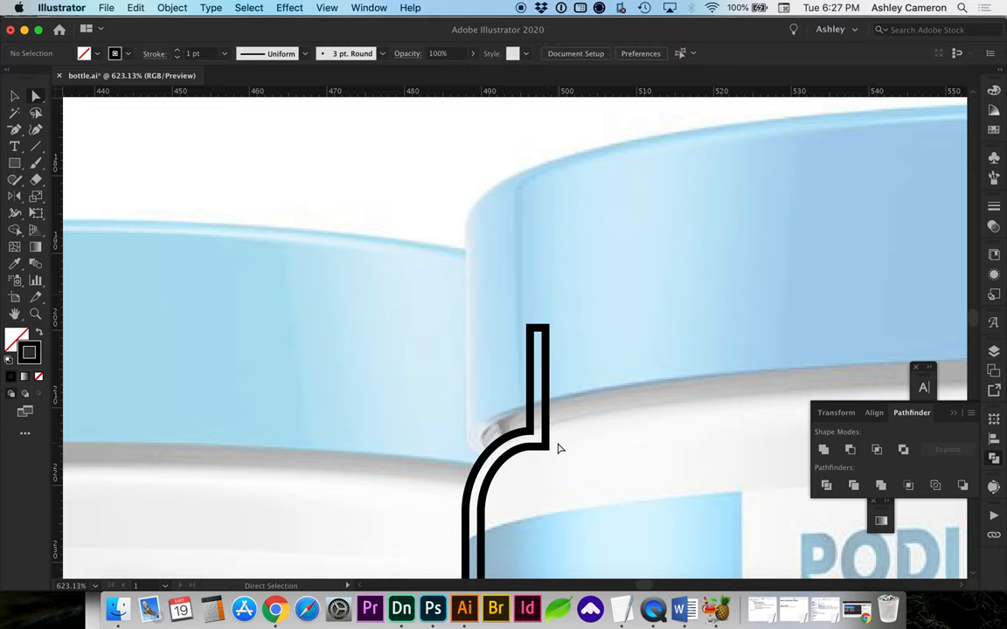
left_click(13, 96)
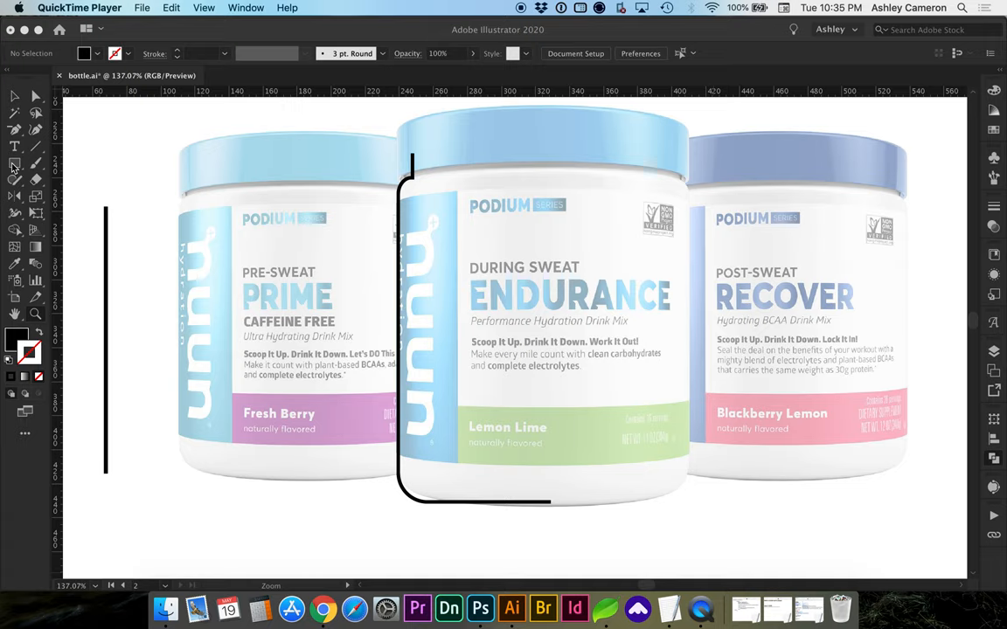
mouse_move(16, 131)
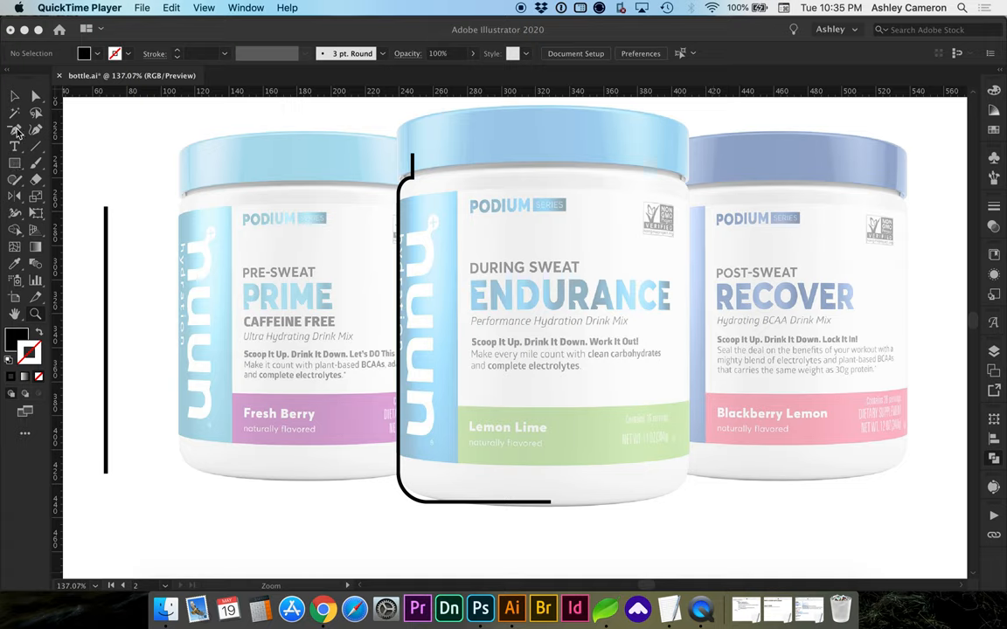
mouse_move(117, 89)
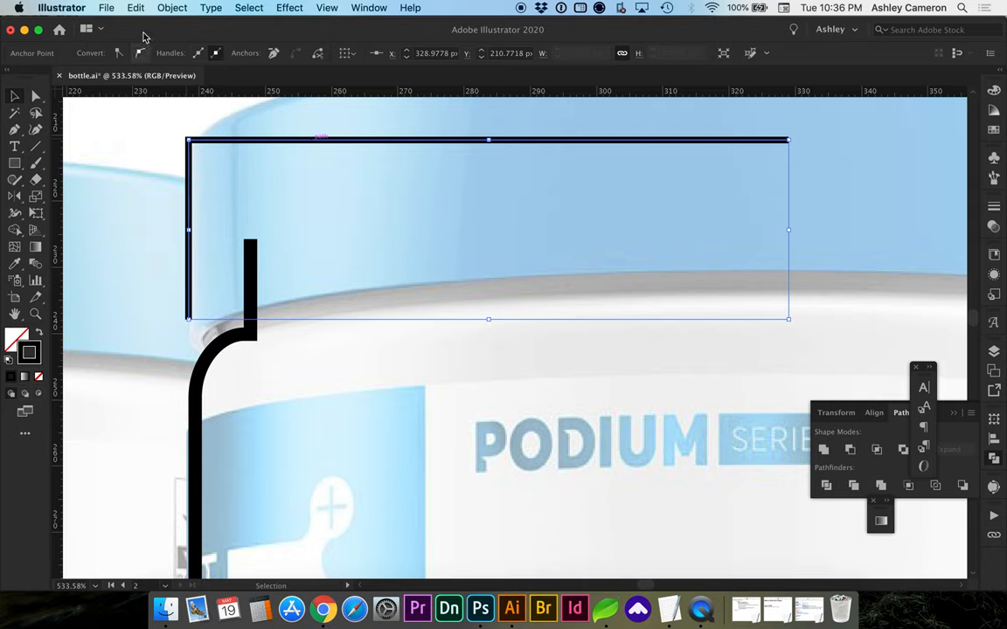
Offset the lid path by -2 px, cut at the lid's lower corner and join the ends.
left_click(171, 7)
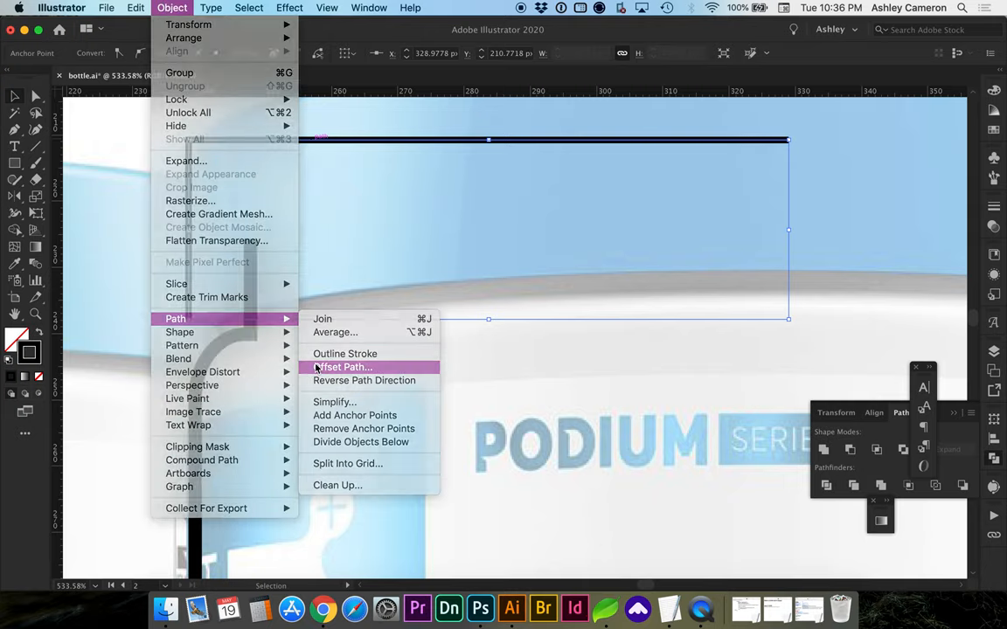
left_click(343, 367)
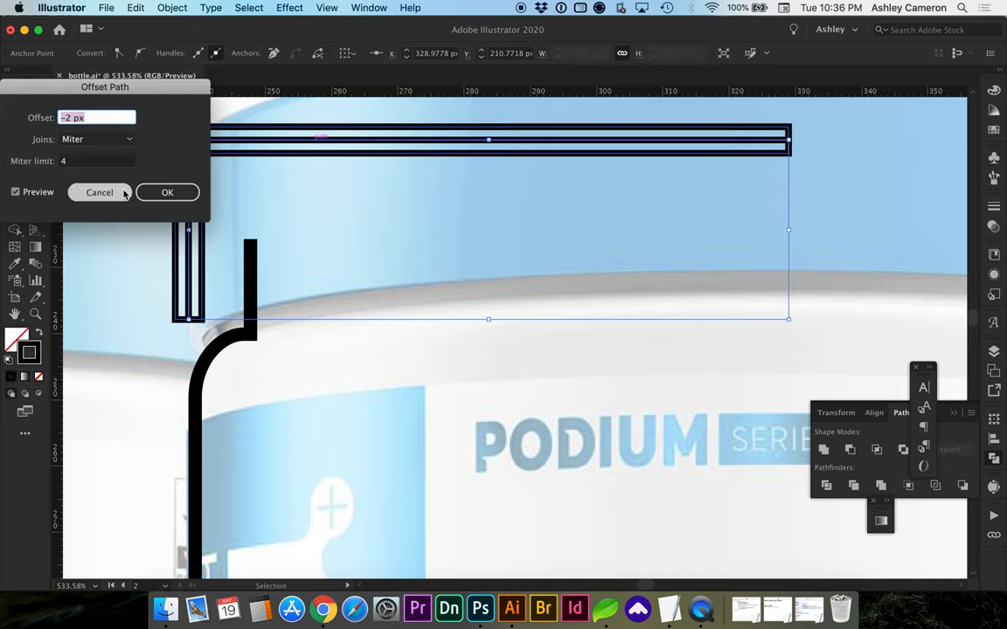
left_click(167, 192)
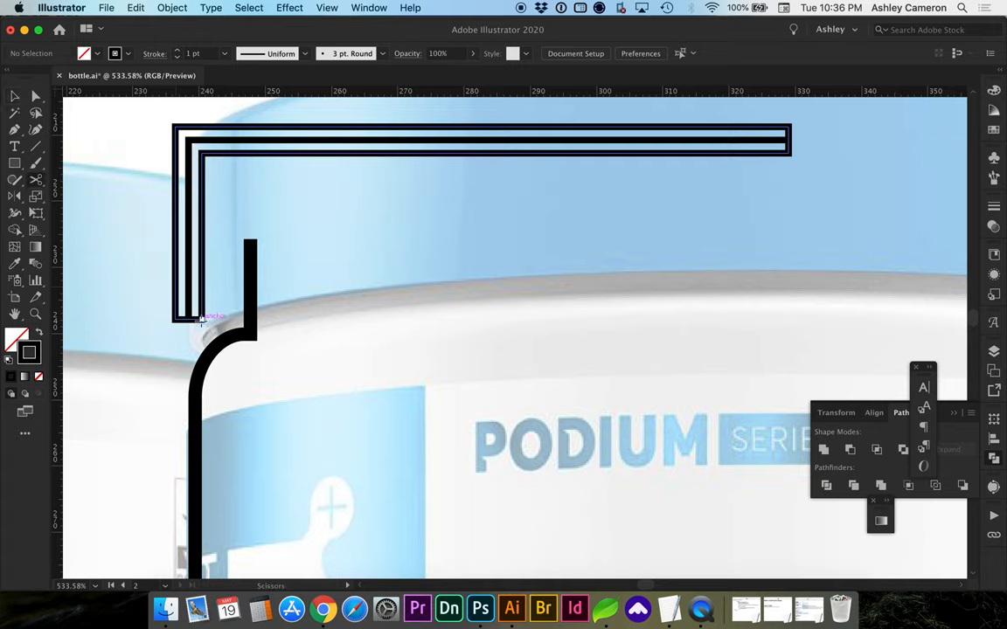
left_click(789, 149)
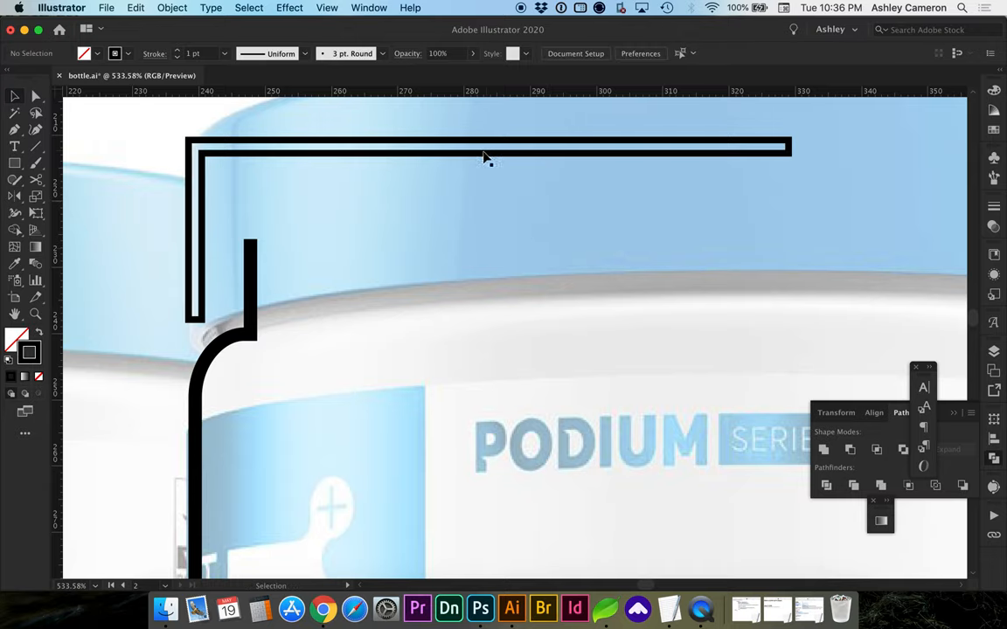
left_click(487, 161)
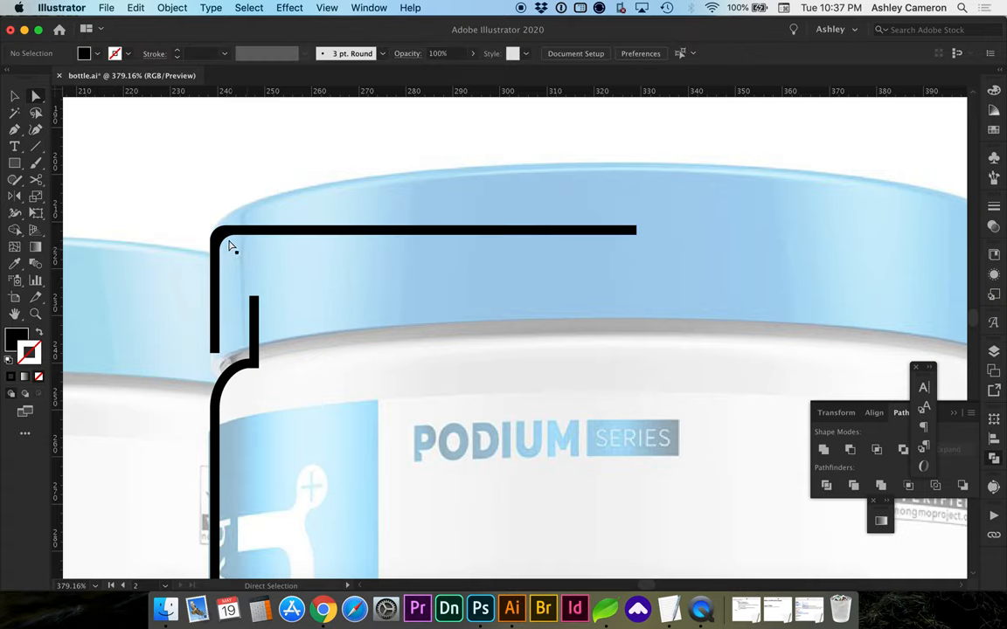
Select the traced half-profile path over the middle jar and copy it.
left_click(218, 240)
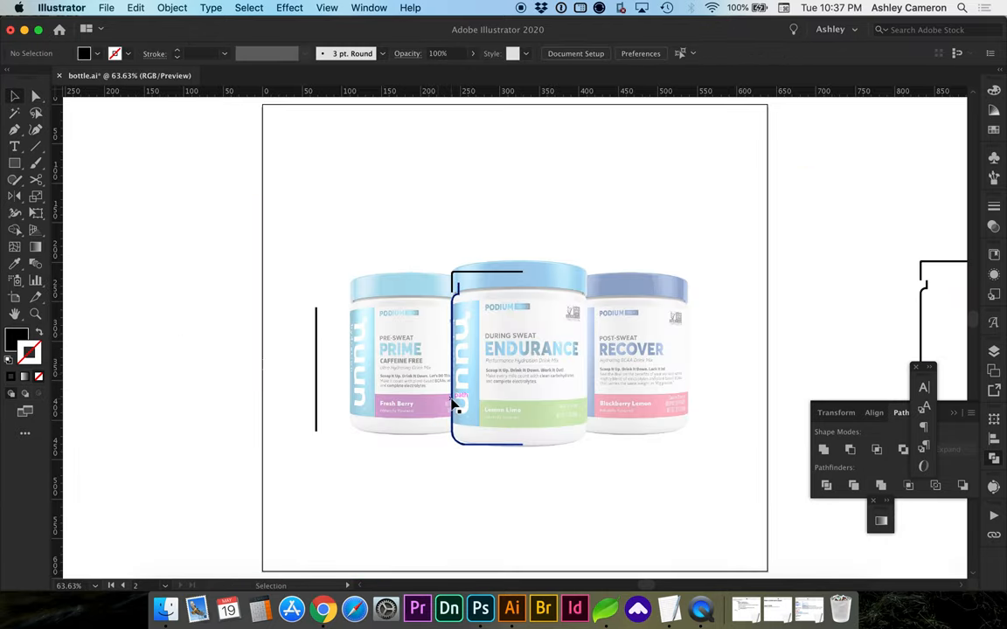
left_click(454, 405)
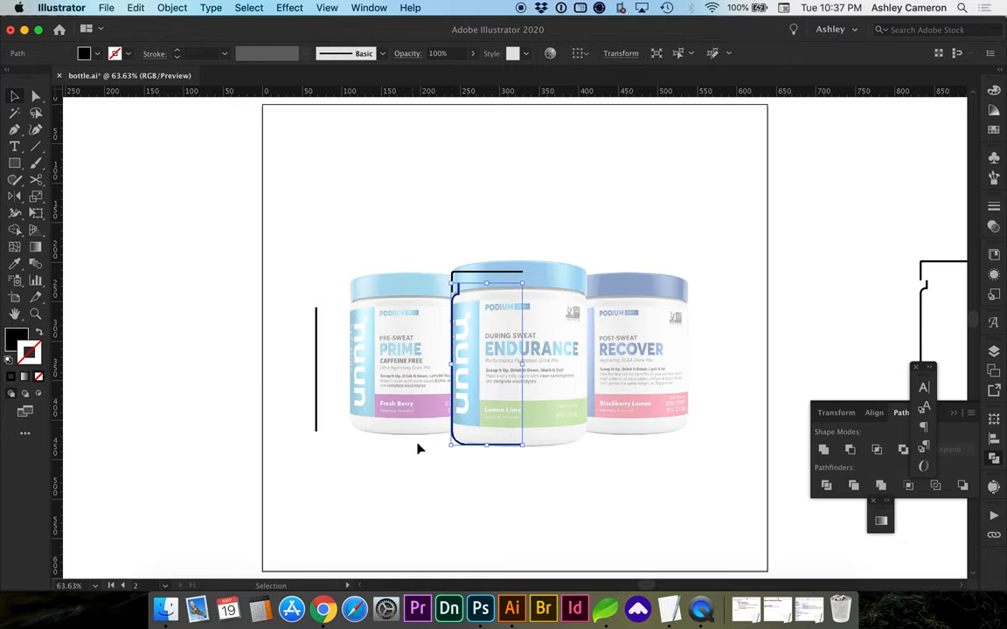
mouse_move(479, 609)
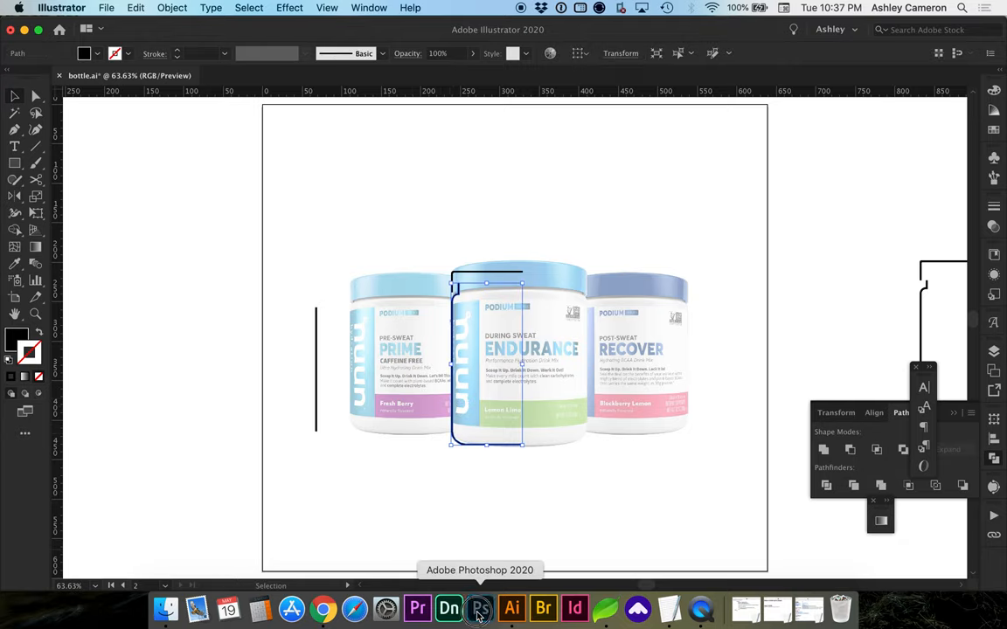
Paste the profile as a shape layer, create a 3D extrusion and apply the revolve preset.
left_click(479, 610)
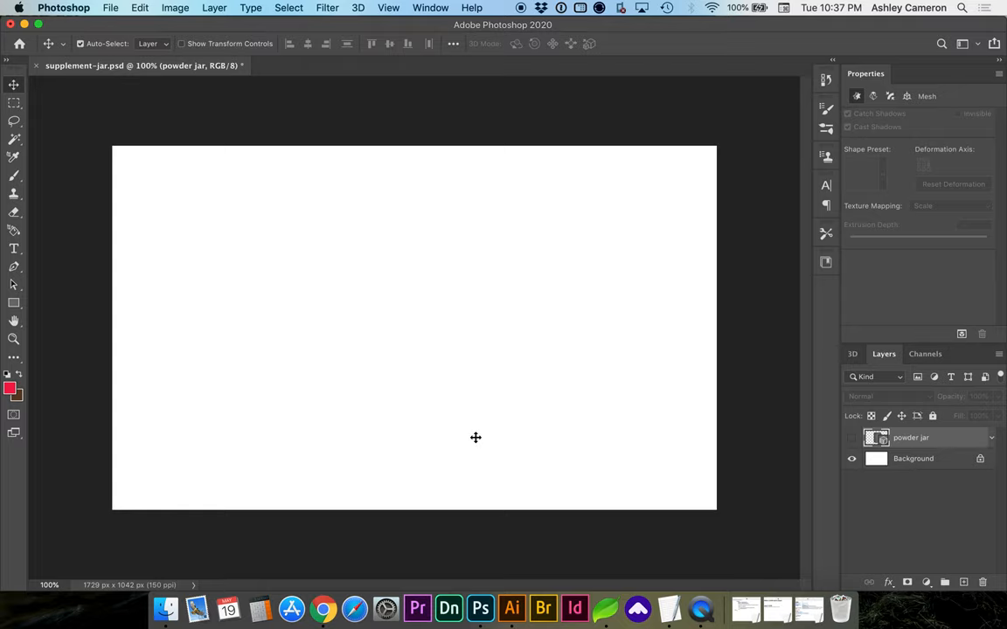
mouse_move(391, 313)
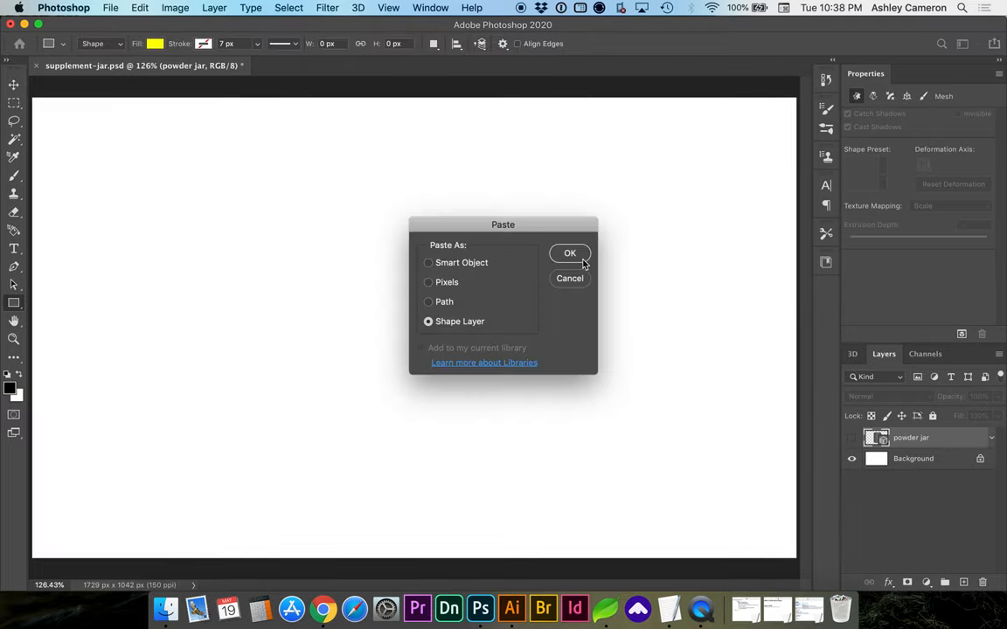
left_click(569, 253)
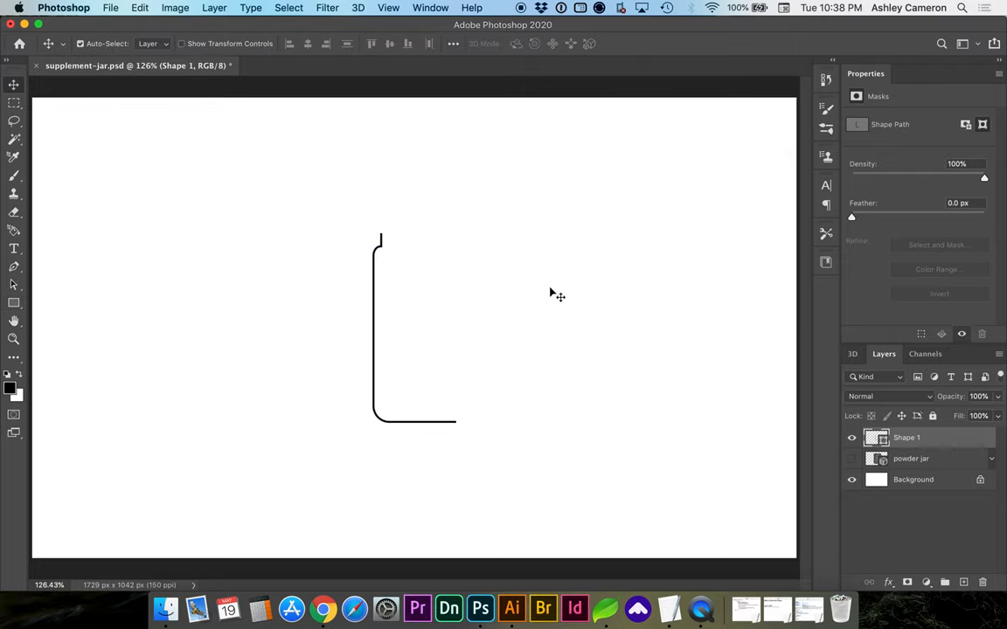
left_click(853, 354)
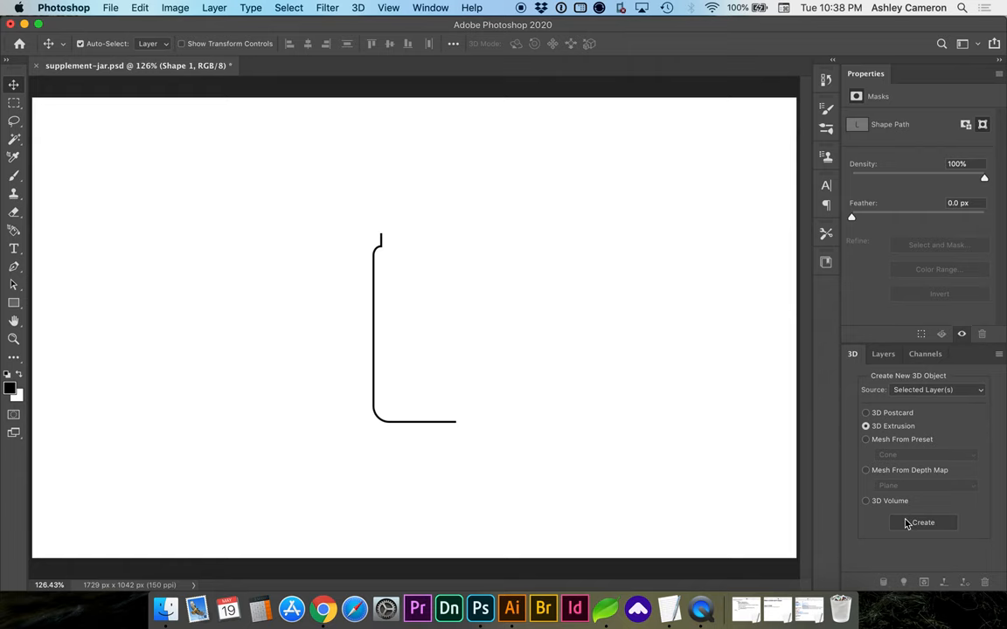
left_click(923, 522)
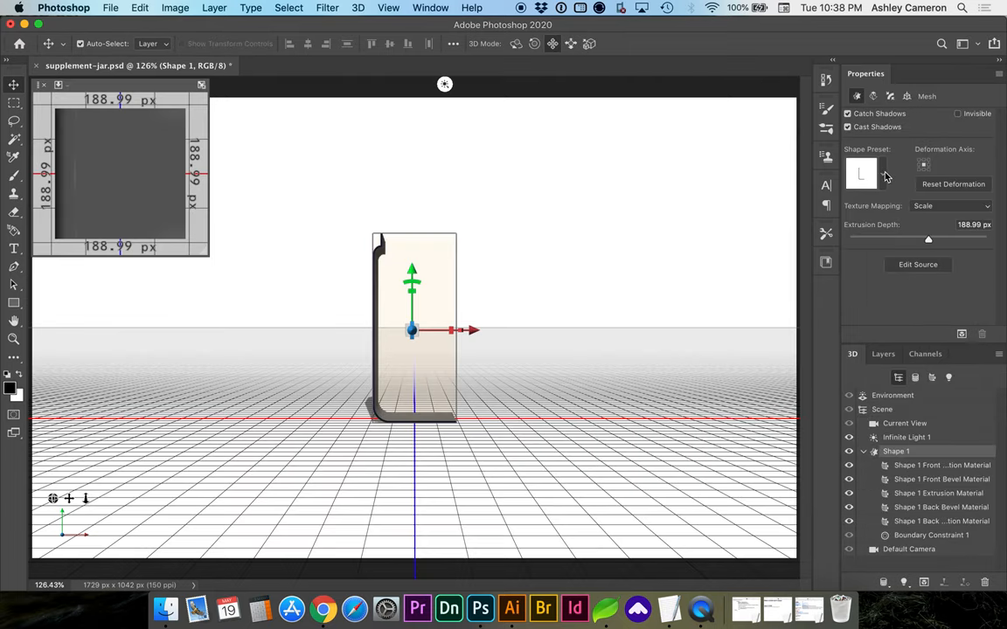
left_click(861, 173)
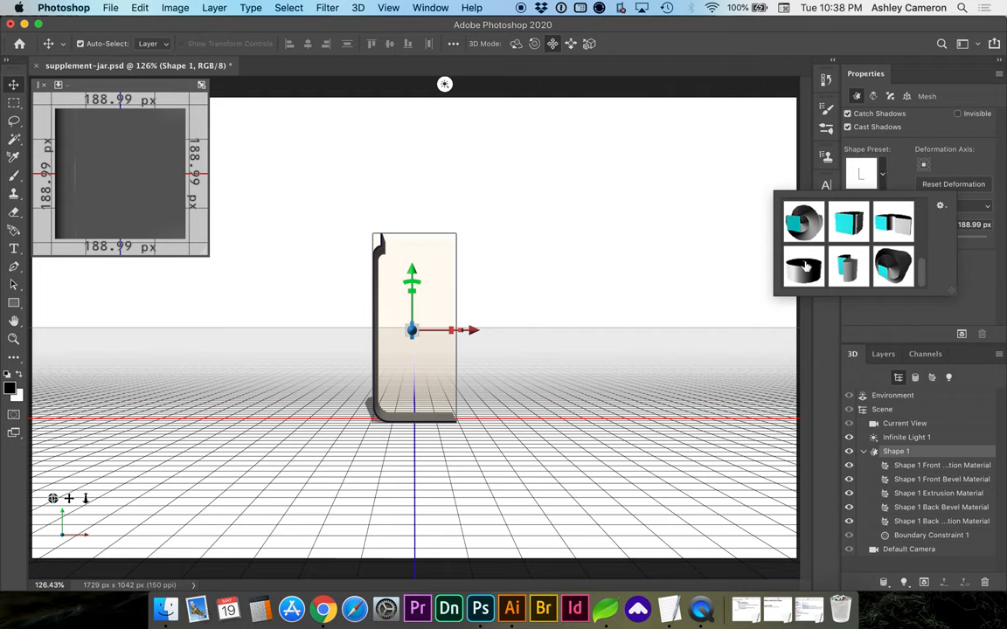
left_click(803, 266)
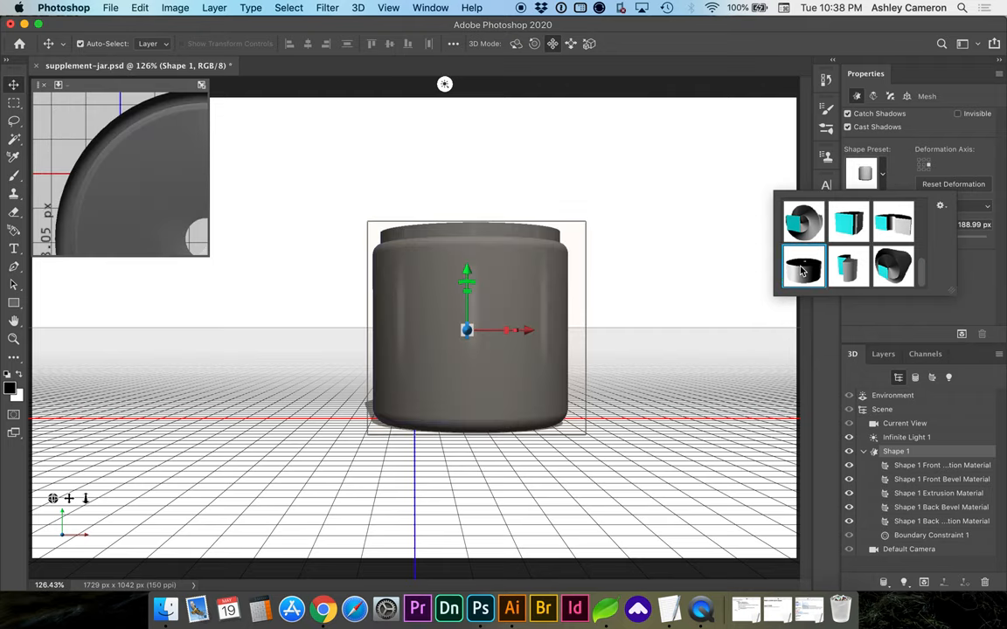
left_click(802, 268)
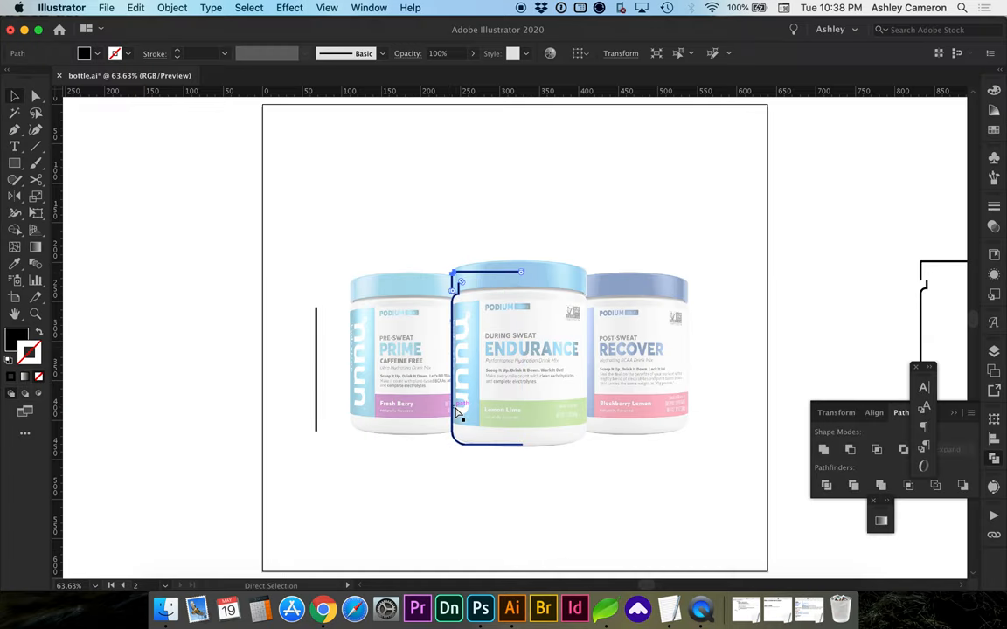
Paste the lid line as a shape layer, revolve it into a 3D lid and raise it on Y.
left_click(479, 610)
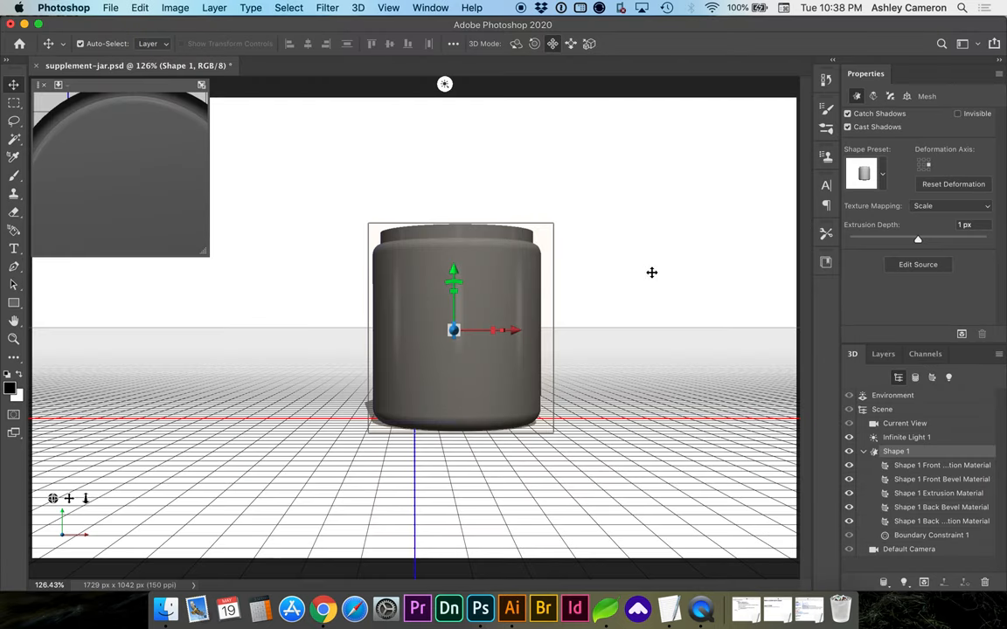
key("cmd+v")
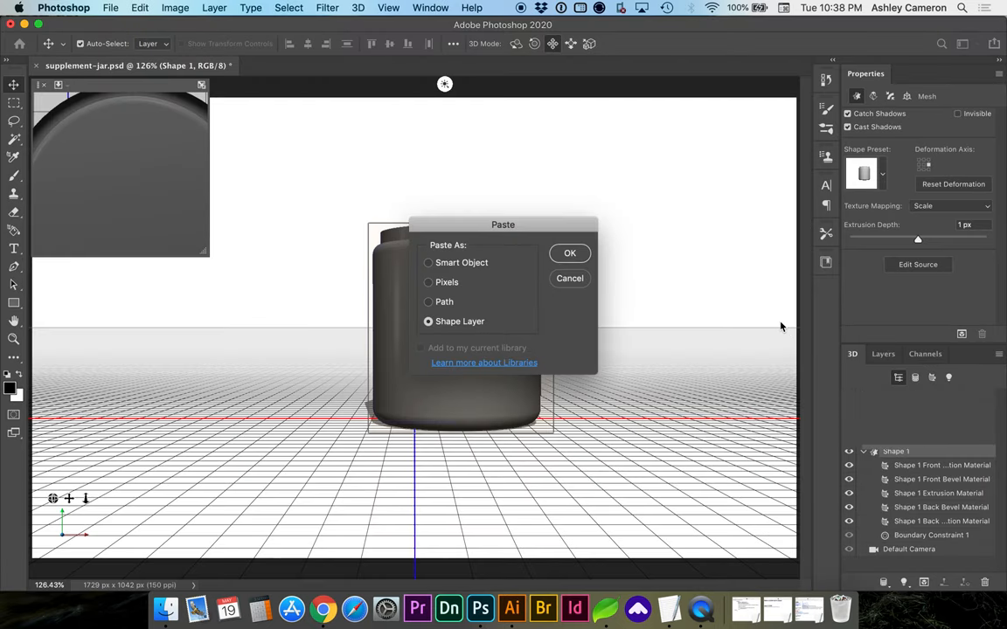
left_click(569, 252)
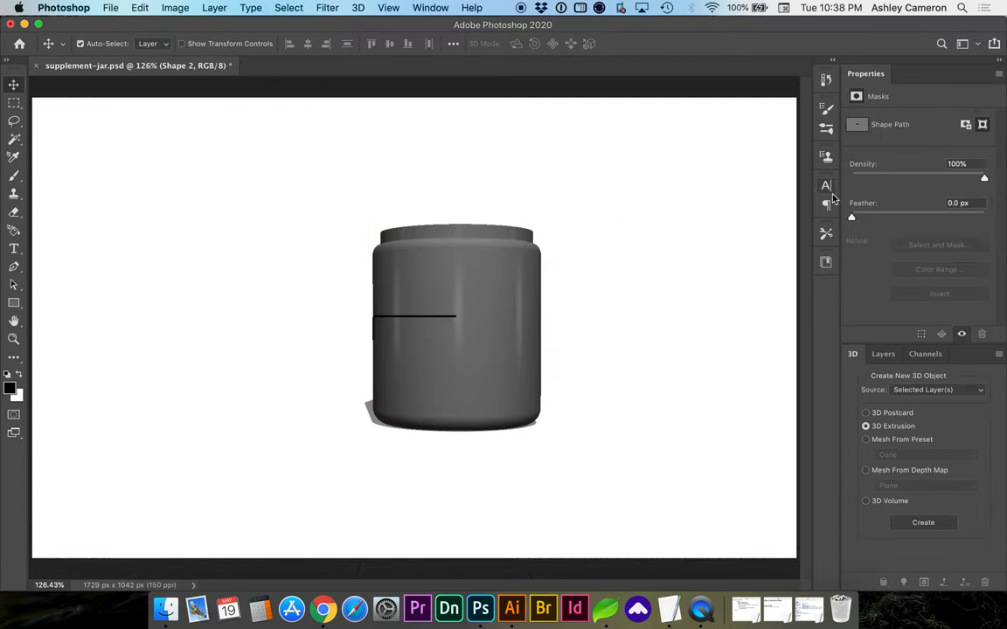
mouse_move(912, 533)
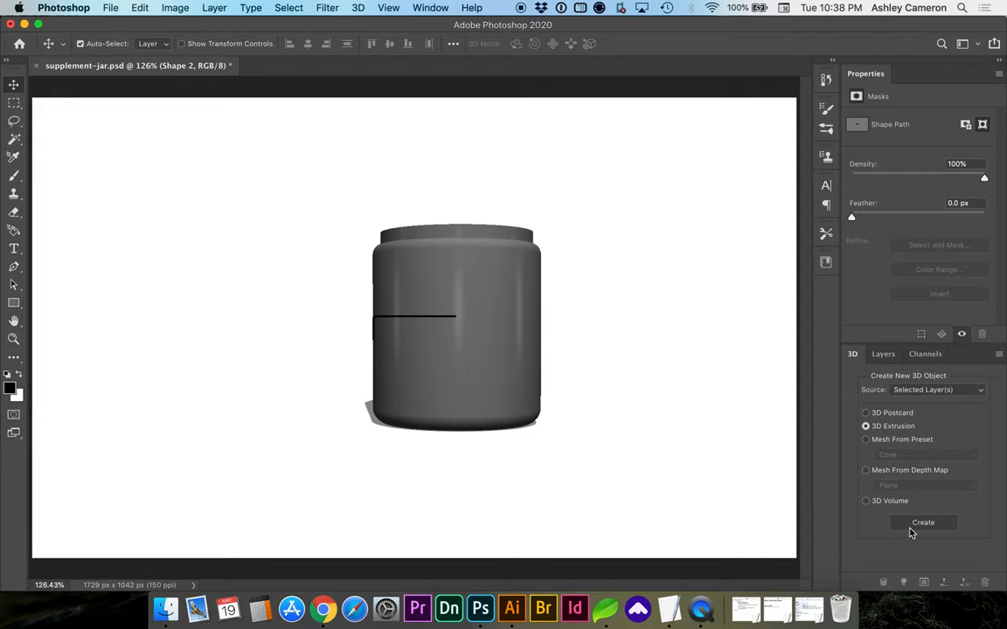
left_click(923, 522)
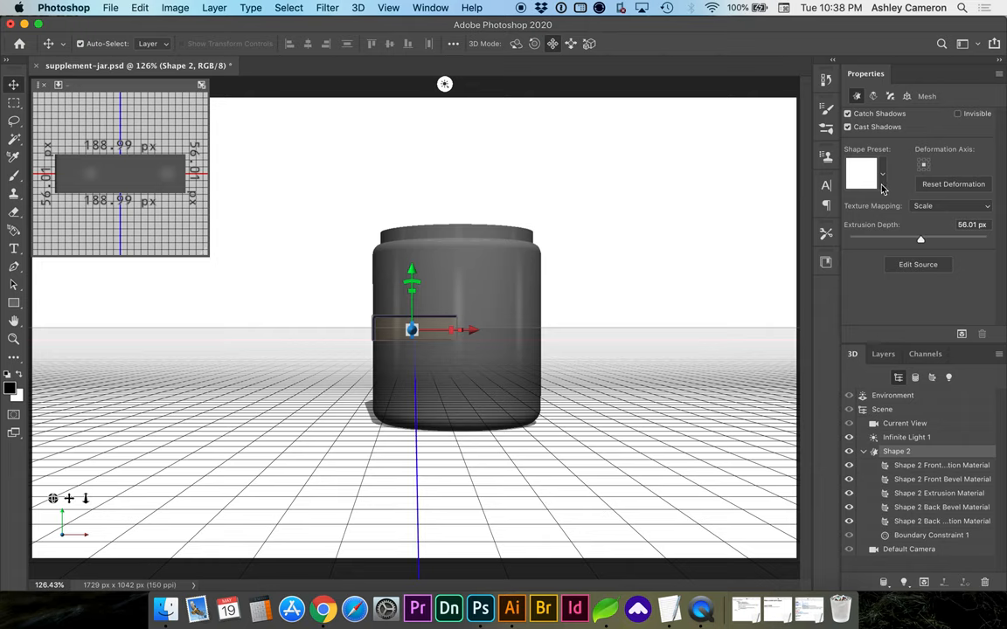
left_click(881, 172)
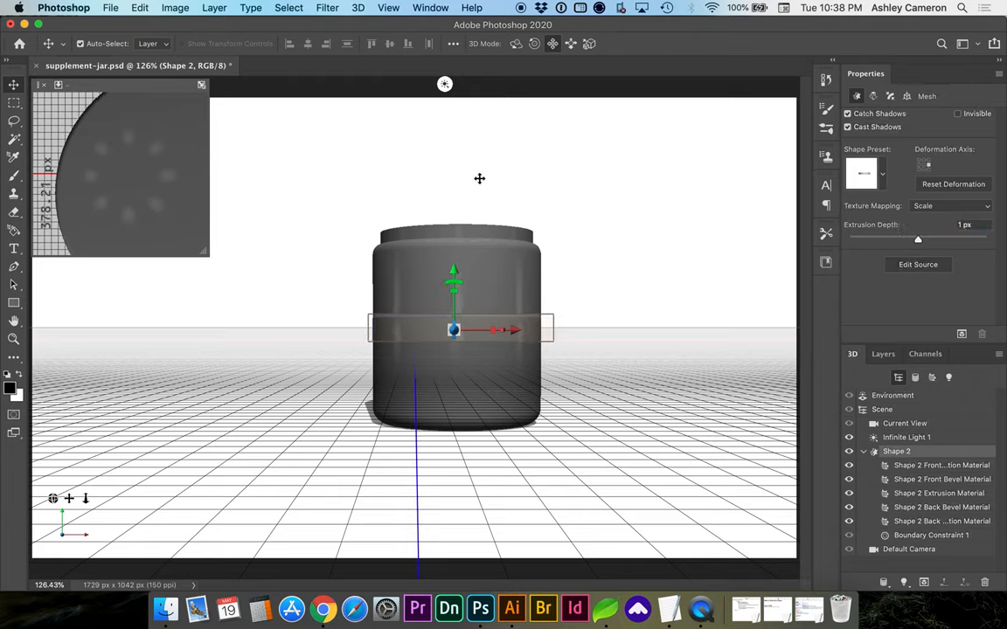
mouse_move(453, 279)
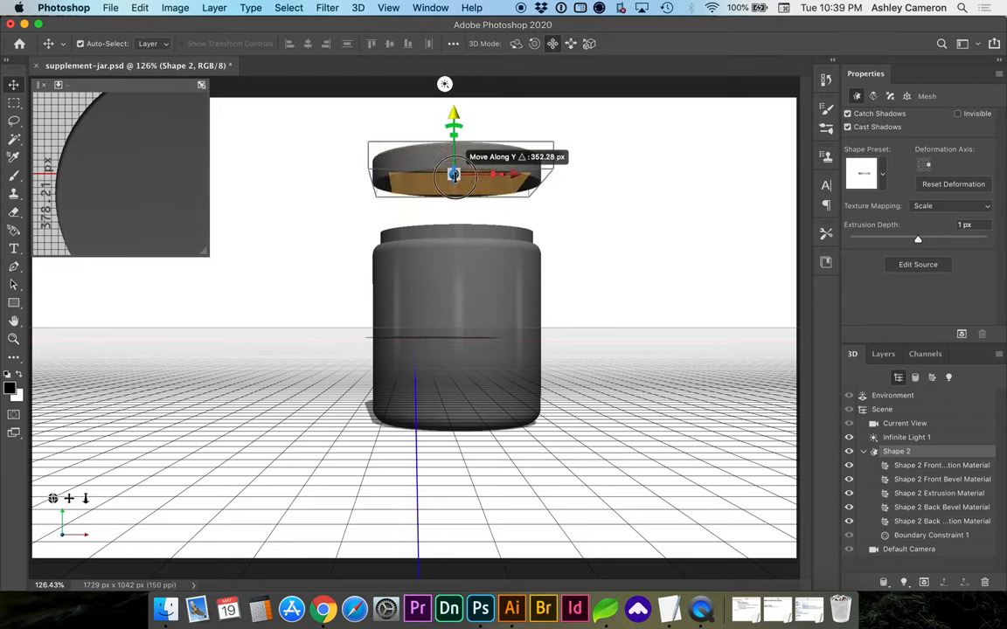
left_click_drag(453, 171, 454, 190)
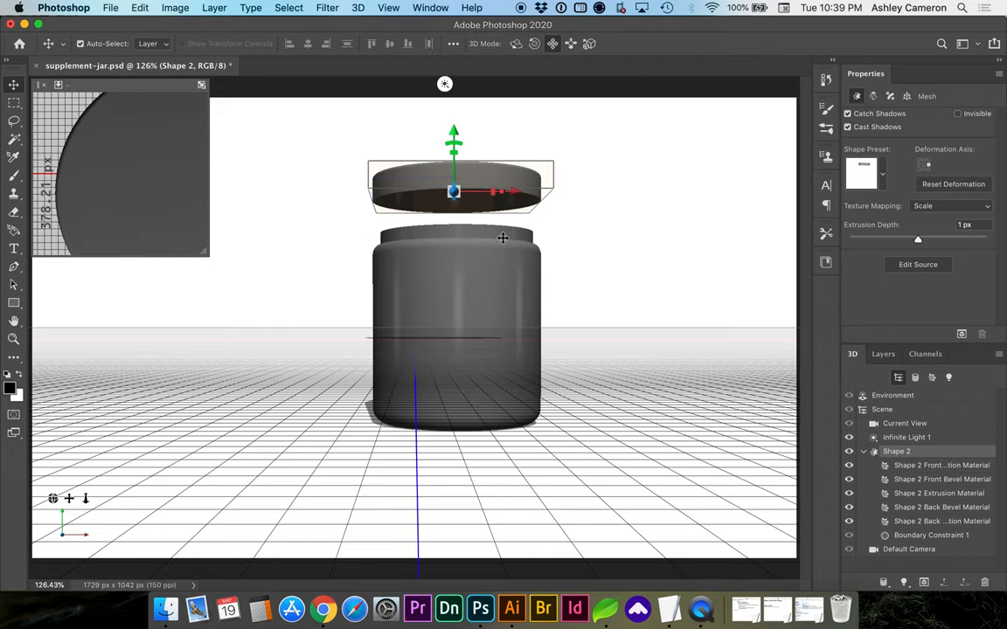
mouse_move(511, 609)
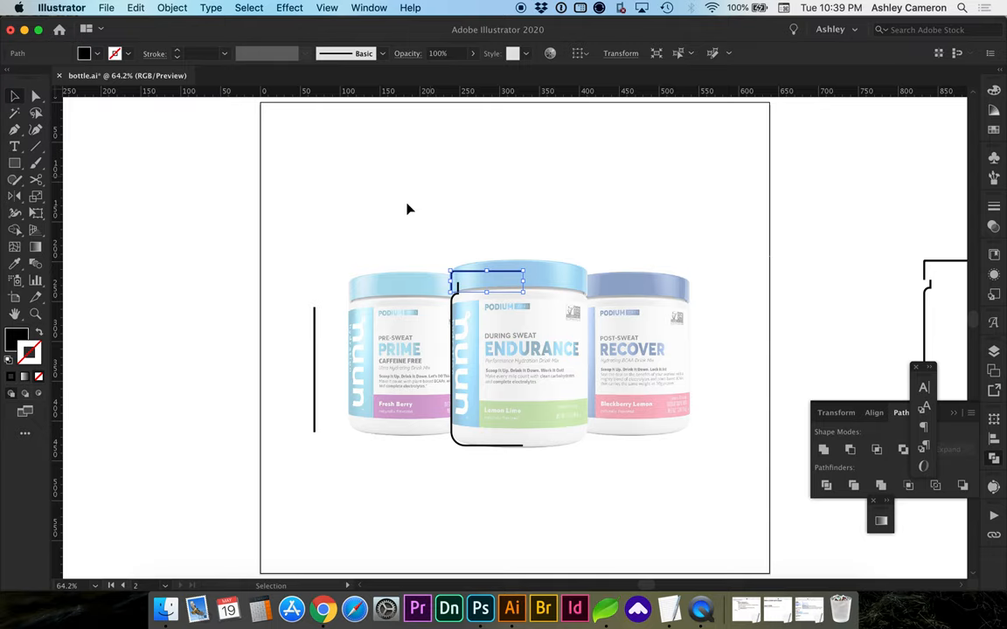
mouse_move(14, 164)
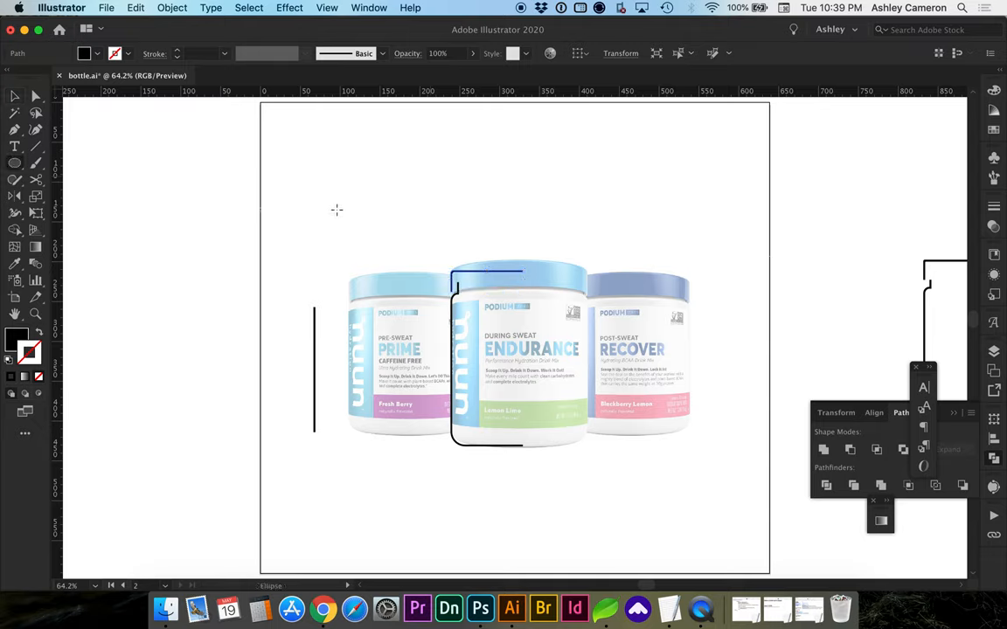
Draw a circle above the jars and offset it inward by -2 px to form a ring.
left_click_drag(507, 208, 550, 243)
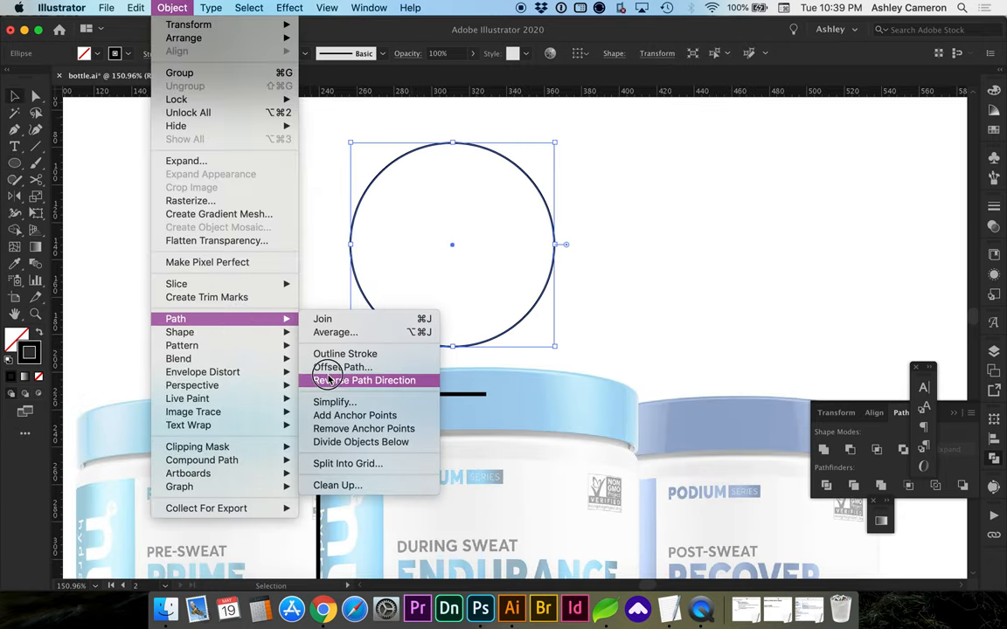
left_click(342, 366)
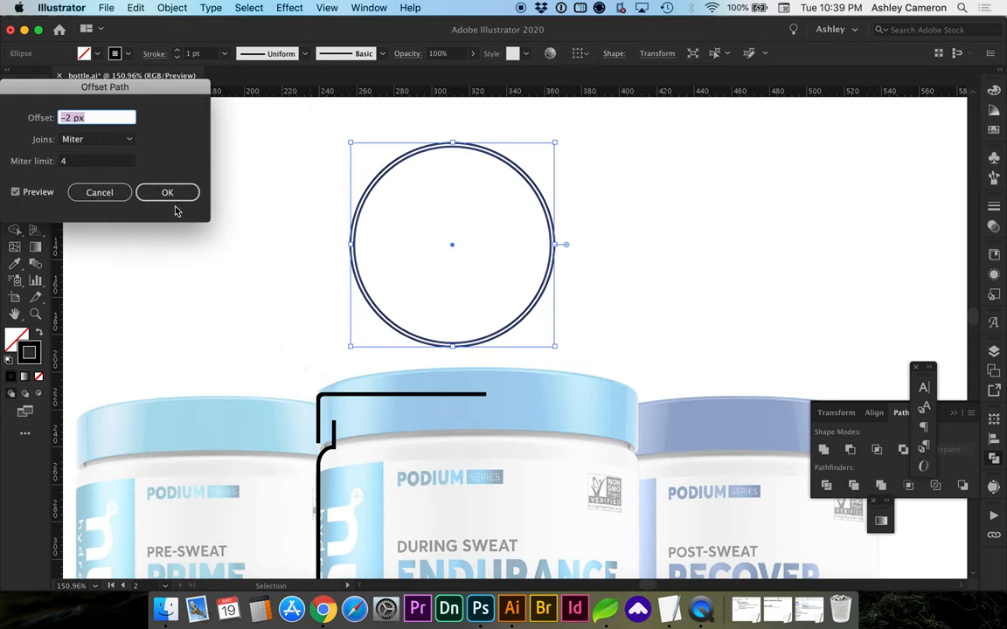
left_click(167, 192)
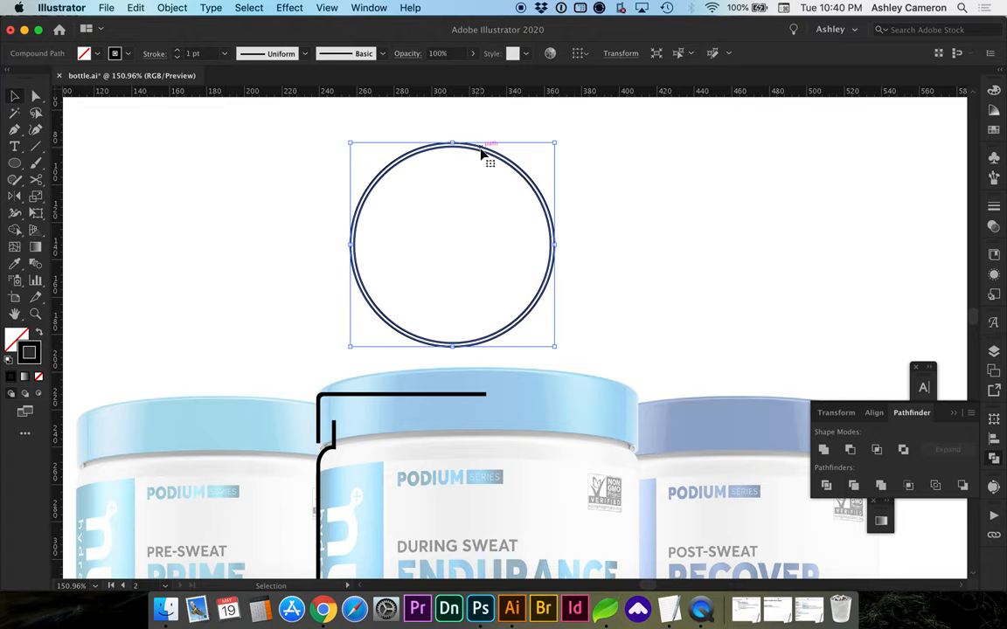
mouse_move(905, 451)
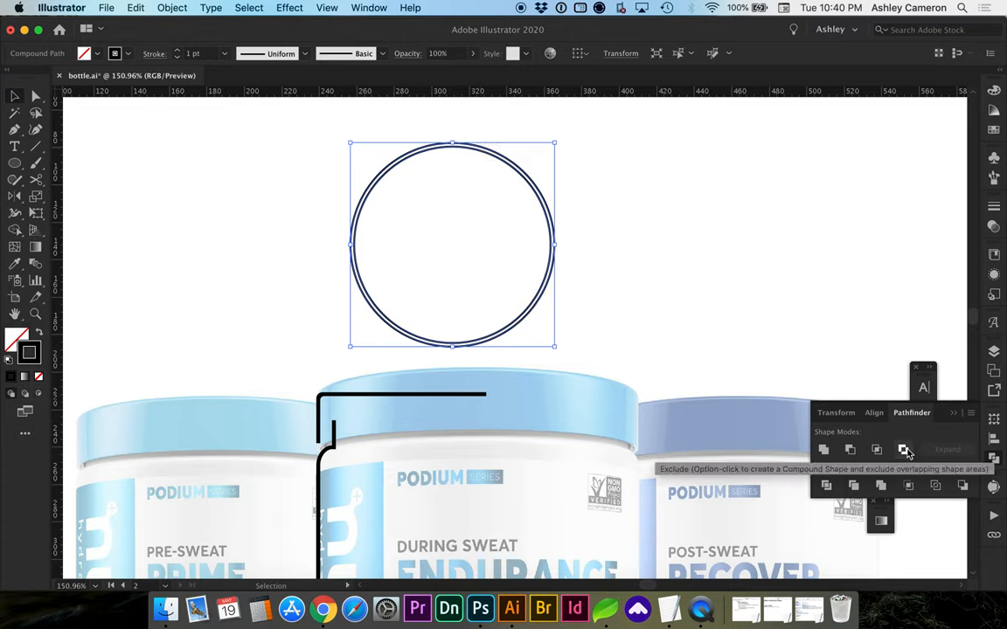
mouse_move(905, 451)
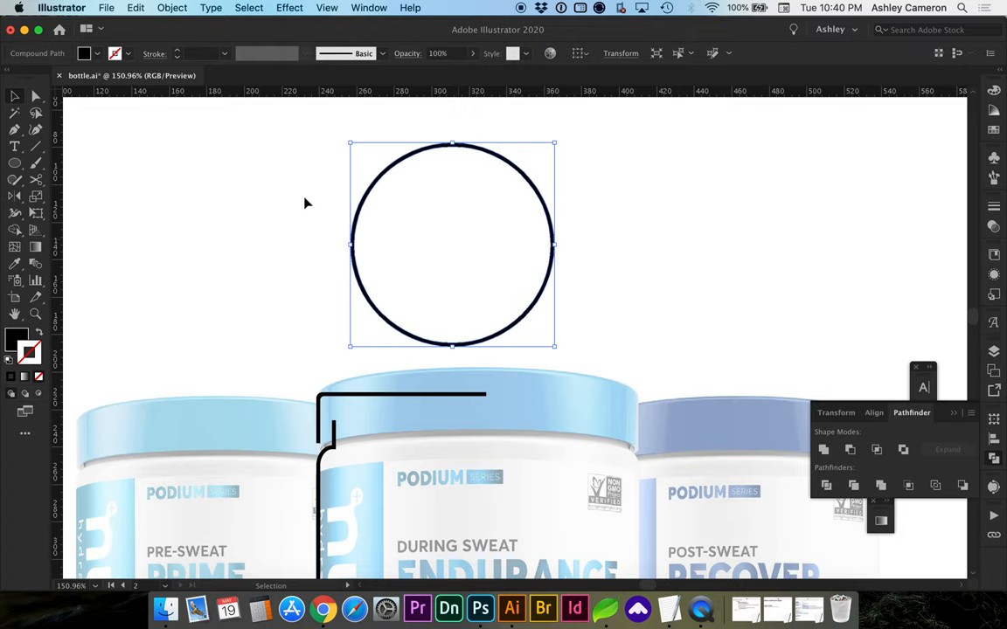
mouse_move(380, 172)
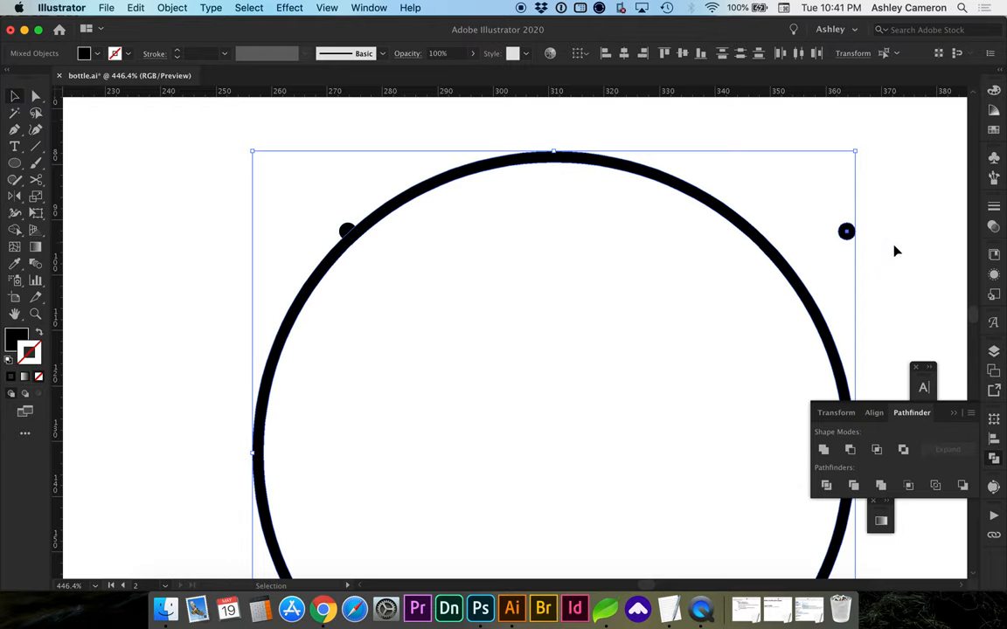
Place the pair of small dots on the ring's top edge and a copy on its bottom edge.
left_click_drag(846, 231, 768, 236)
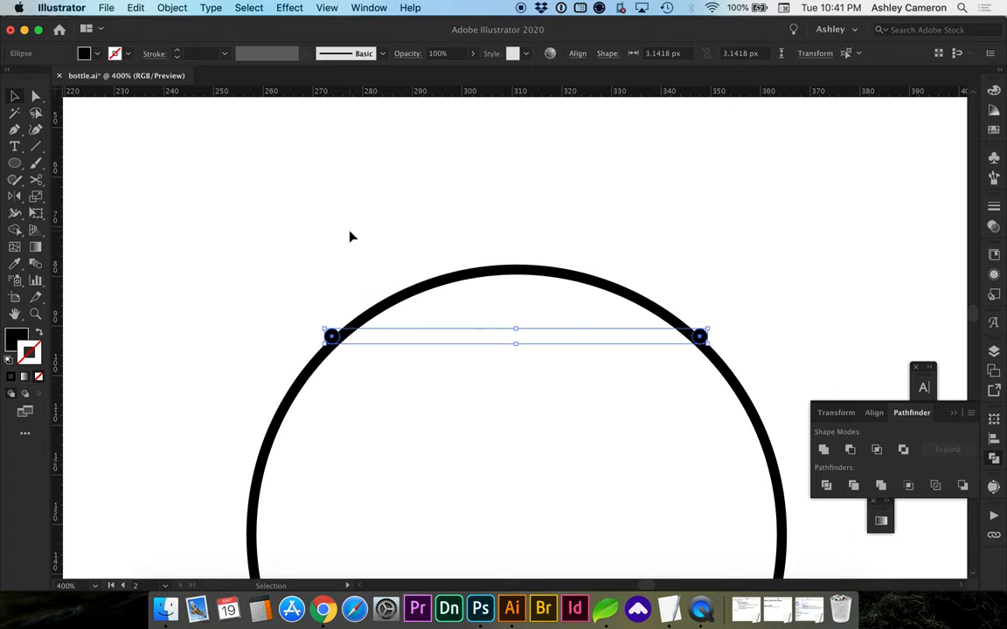
left_click_drag(330, 336, 311, 202)
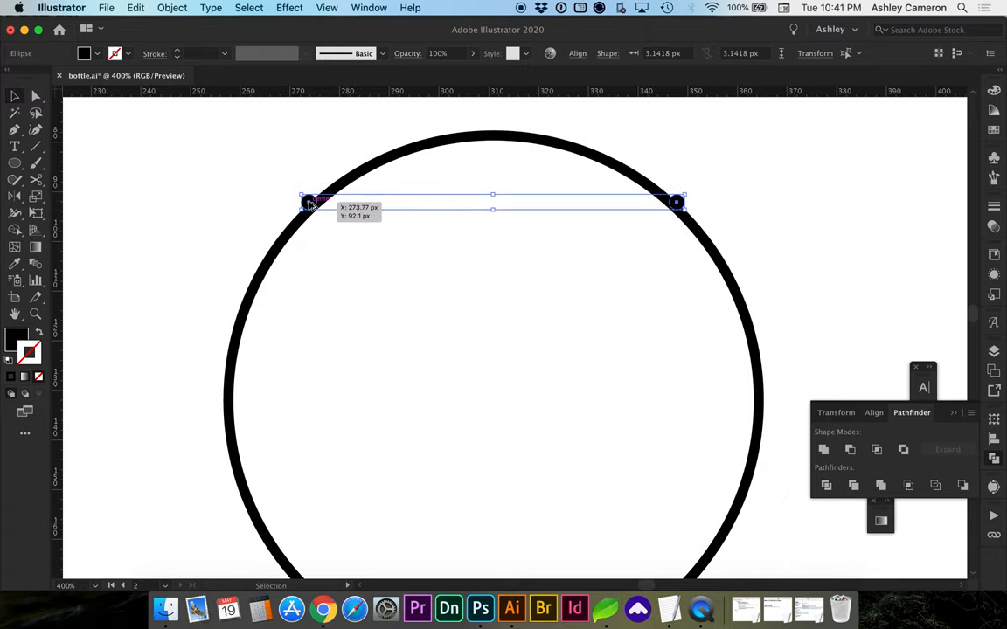
left_click_drag(309, 203, 308, 568)
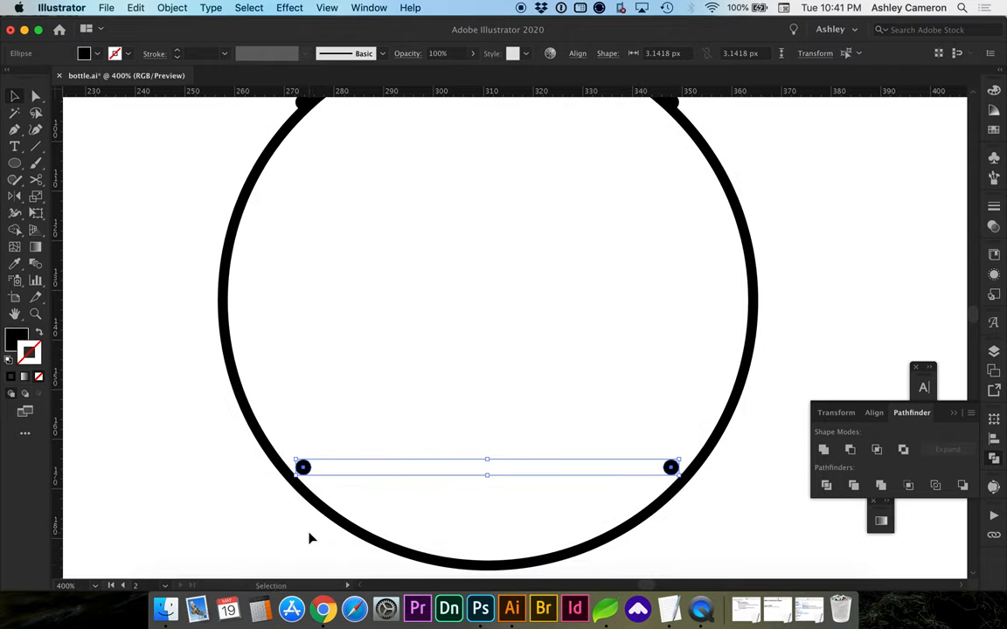
left_click_drag(487, 467, 487, 492)
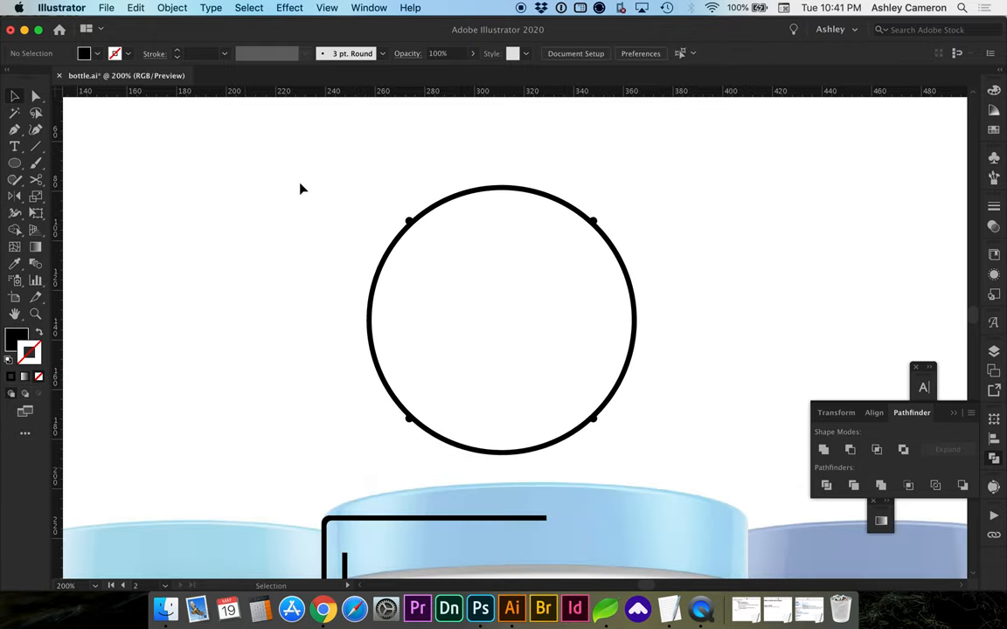
Option-drag a copy of the circle to the right and unite it into one compound shape.
left_click(501, 320)
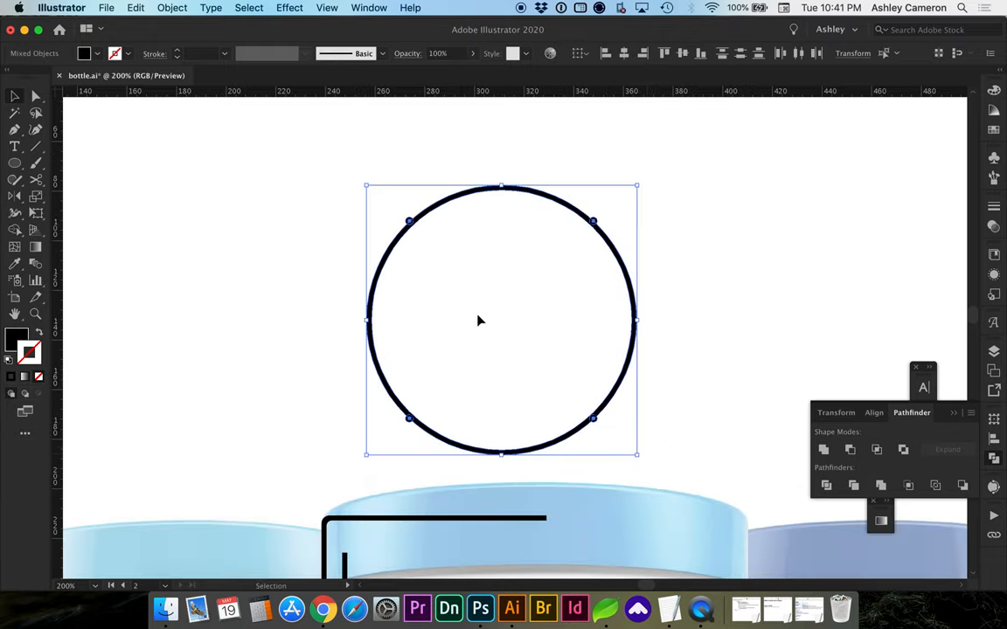
left_click_drag(479, 321, 689, 319)
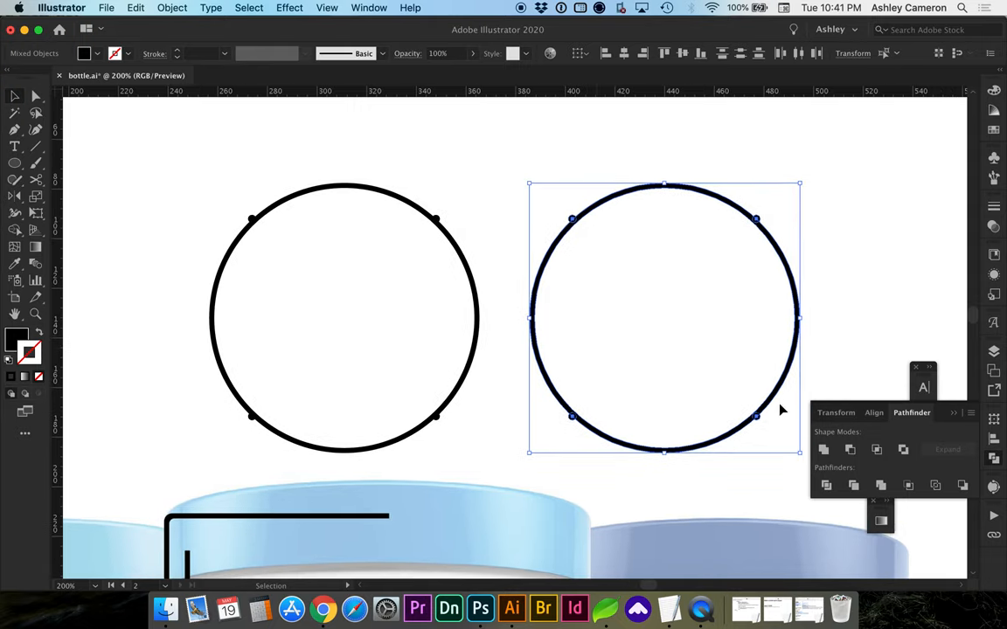
mouse_move(823, 449)
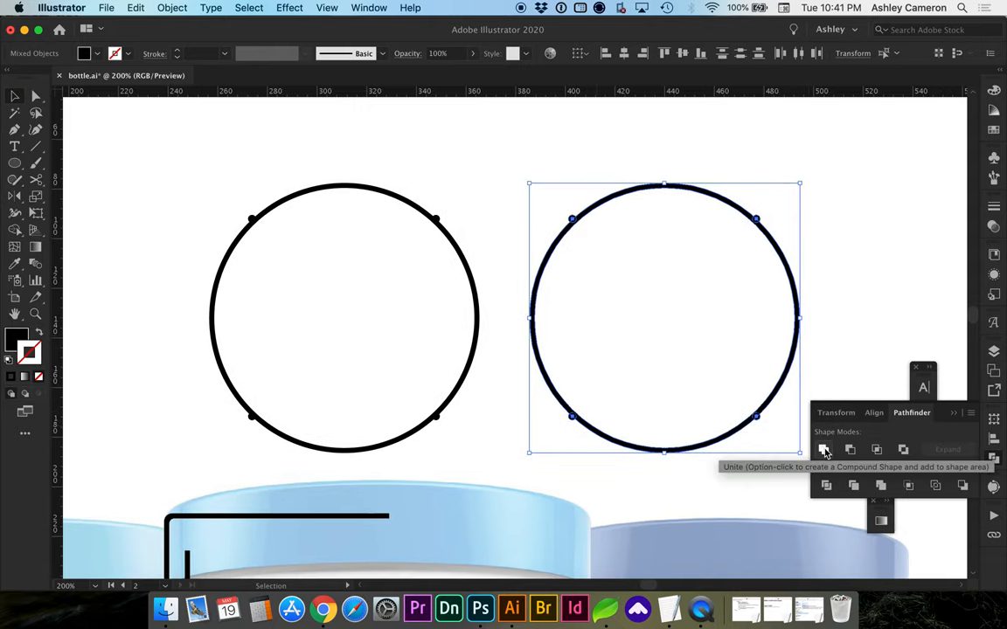
left_click(824, 449)
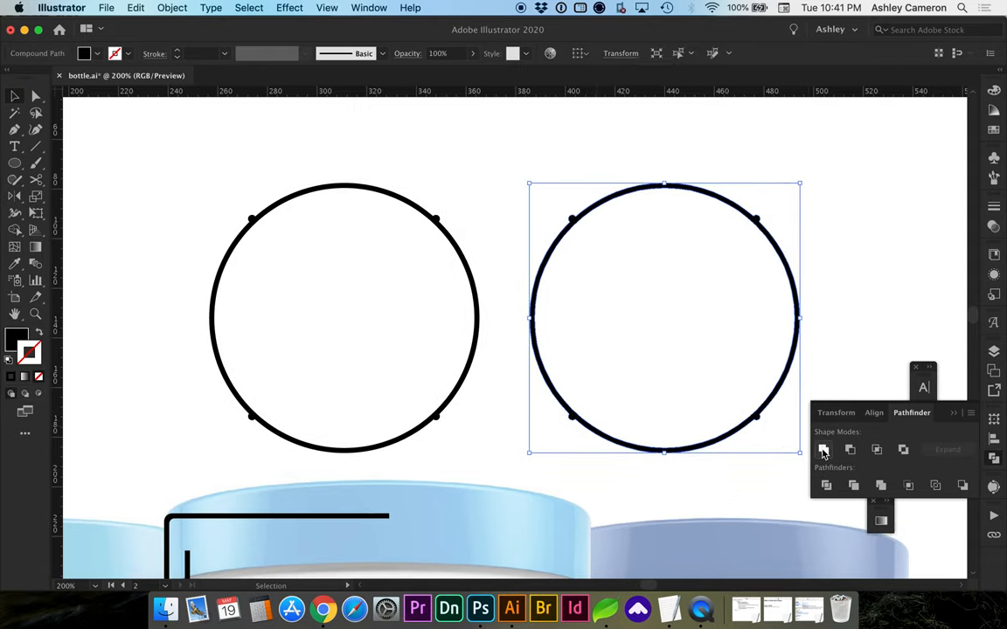
mouse_move(825, 450)
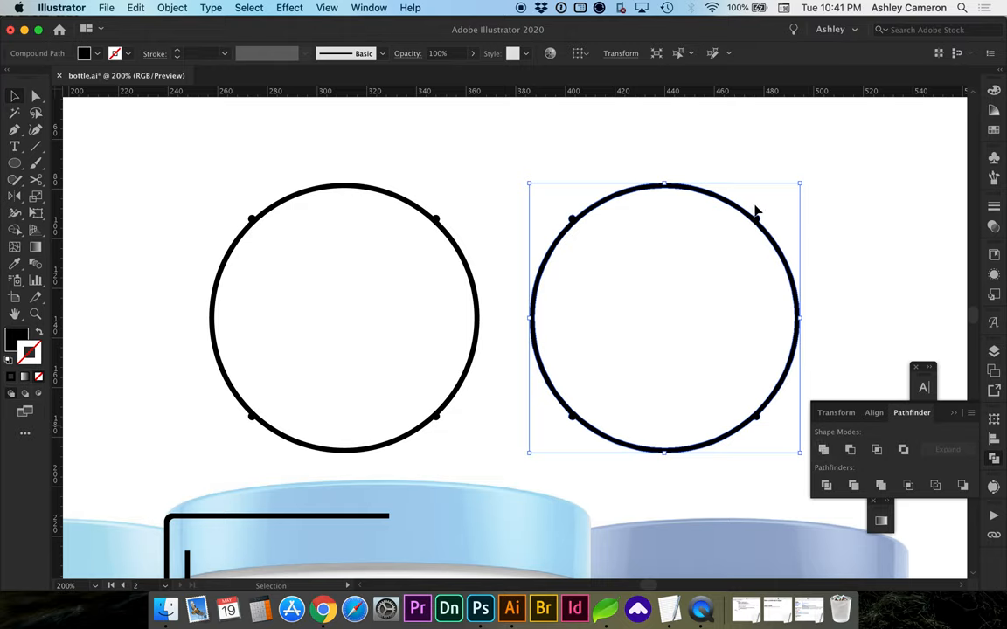
mouse_move(459, 551)
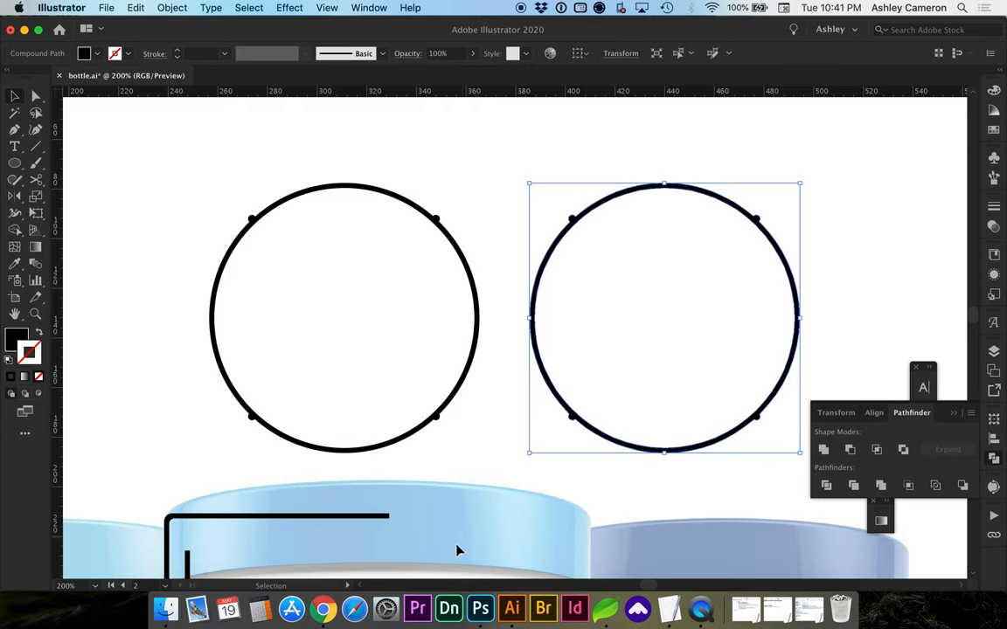
left_click(480, 608)
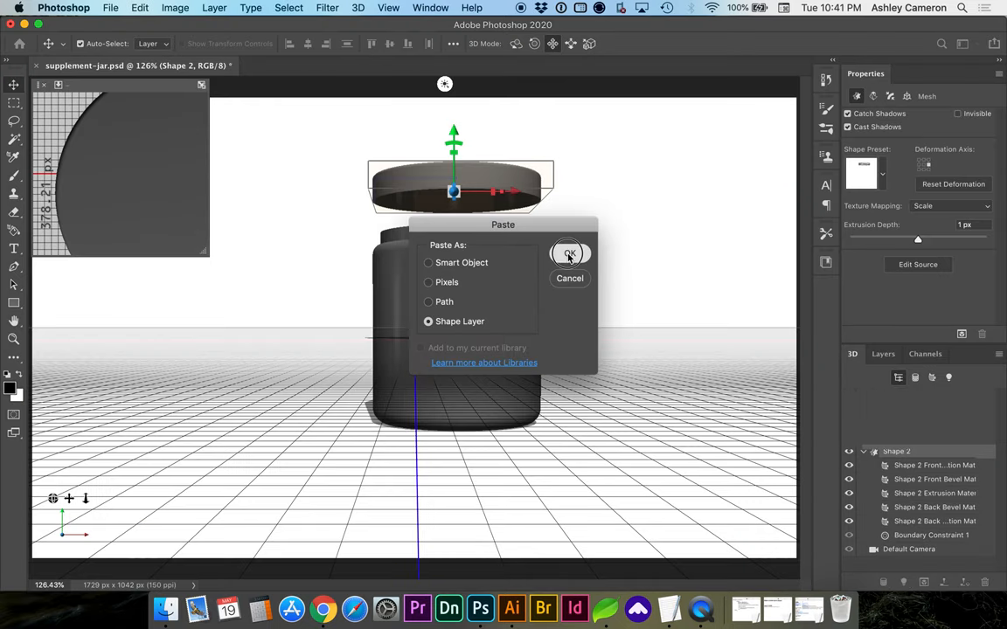
Paste the circle as a shape layer and convert it into a 3D extrusion.
left_click(569, 254)
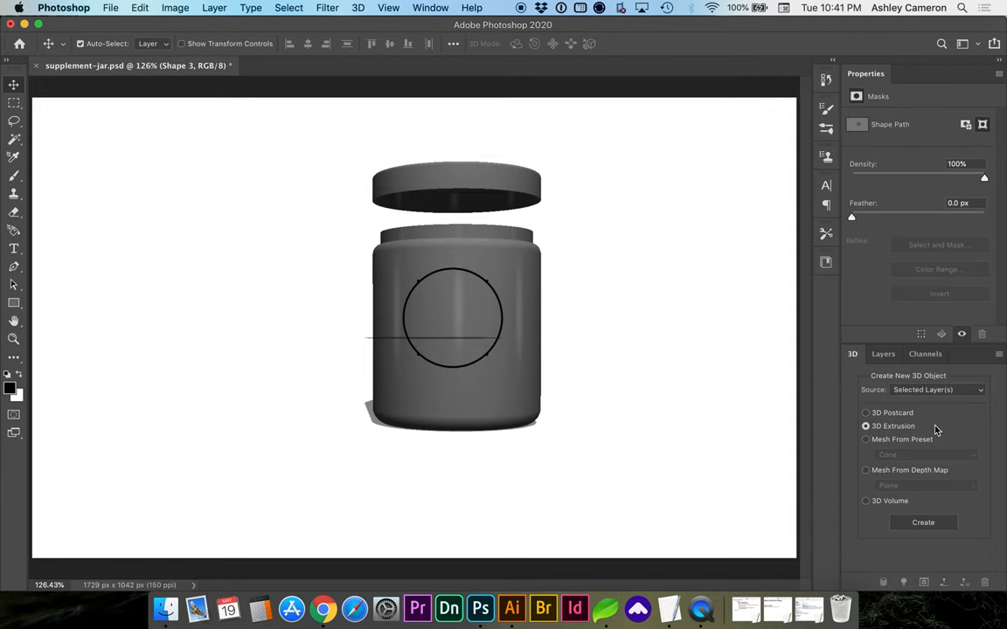
left_click(923, 522)
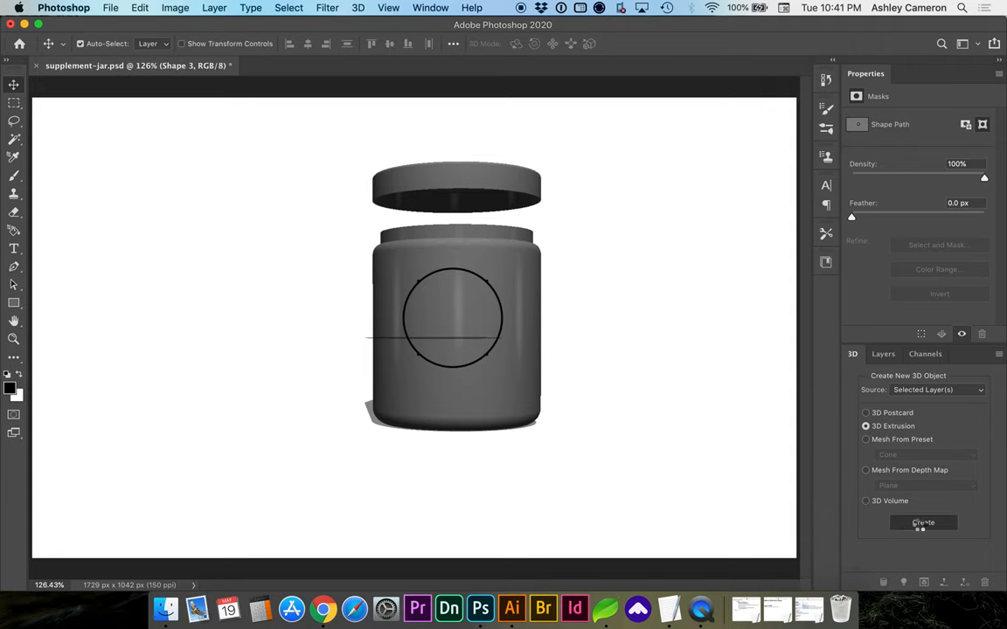
left_click(922, 523)
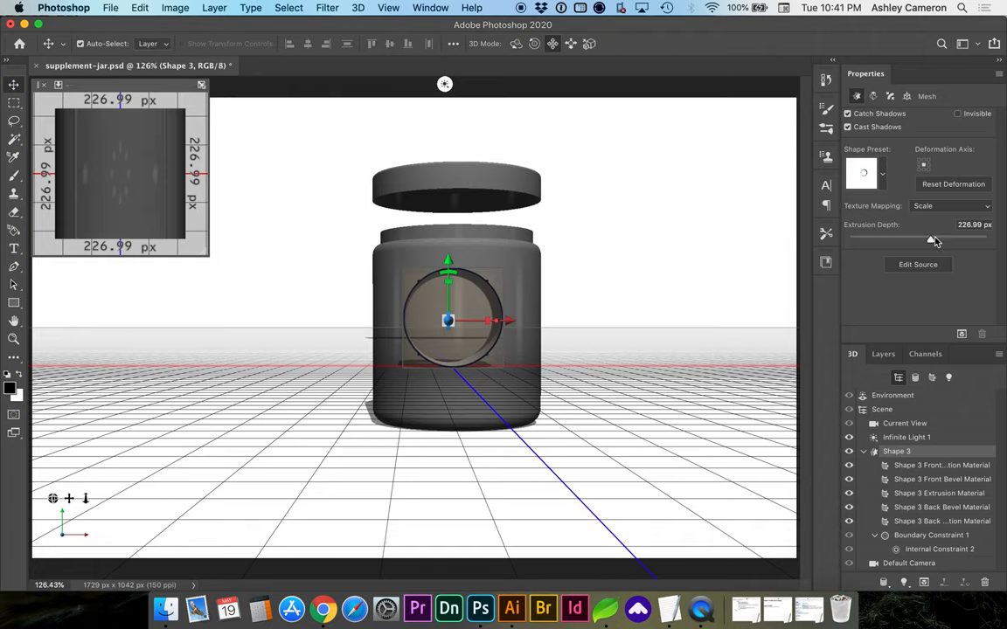
Reduce the disc's extrusion depth to about 50 px.
left_click_drag(931, 239, 922, 241)
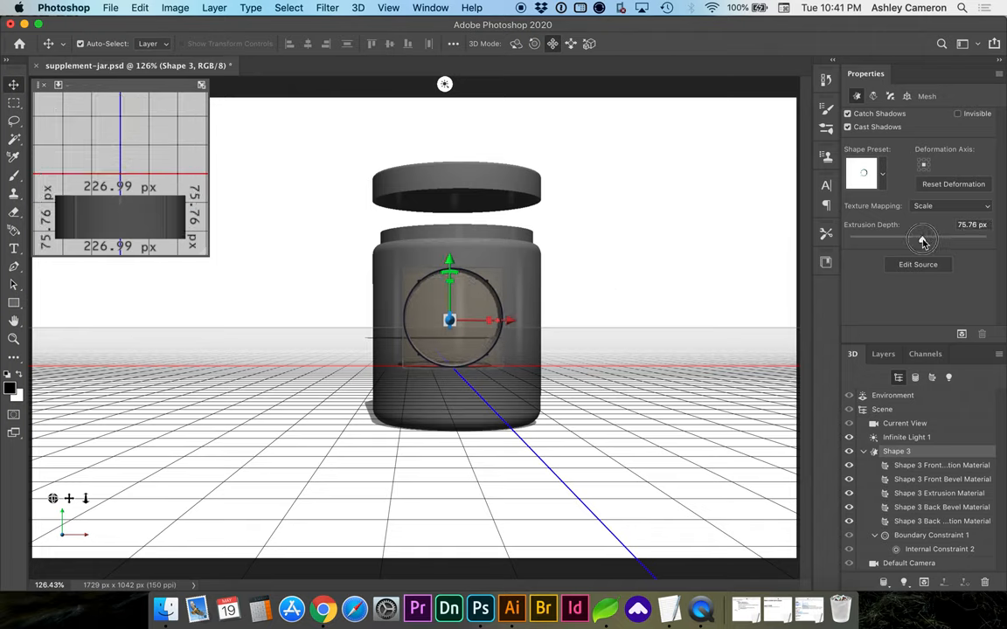
left_click_drag(925, 240, 918, 240)
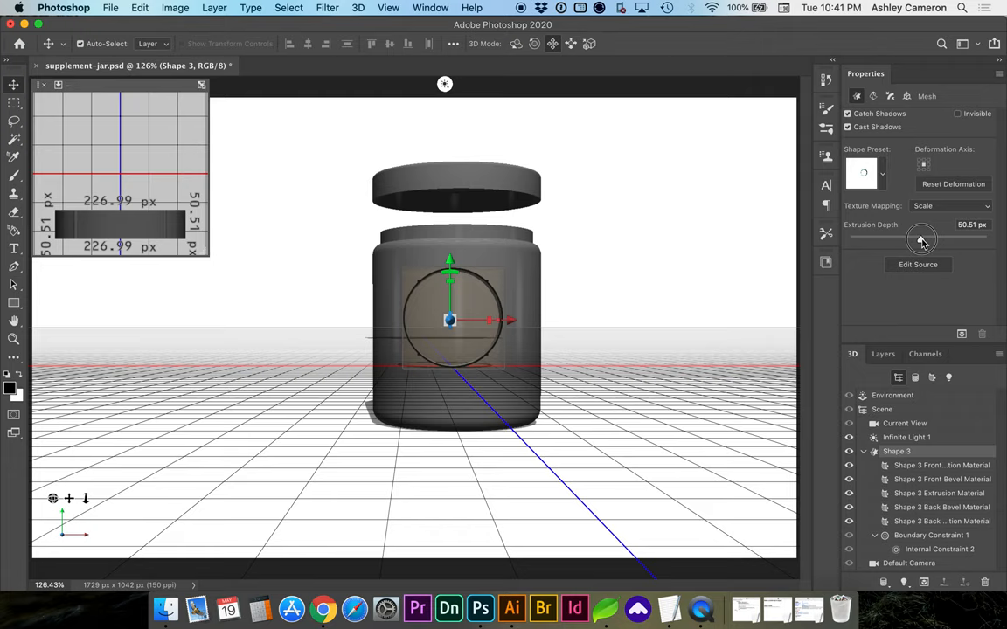
left_click(970, 225)
type("50")
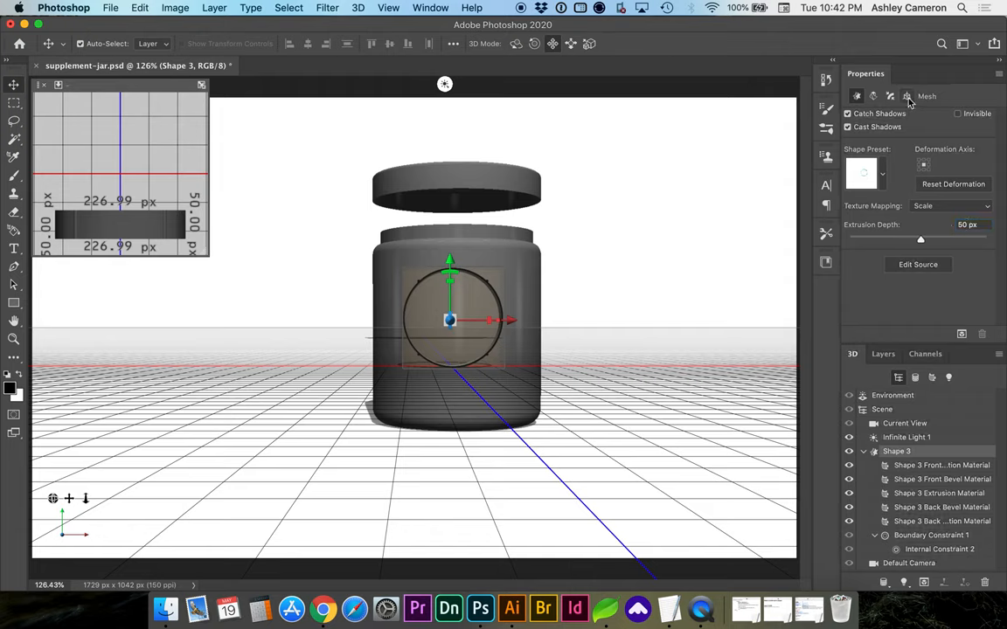
In Coordinates, raise the flat disc to the jar neck under the lid and scale it to 300 px.
left_click(907, 96)
type("90")
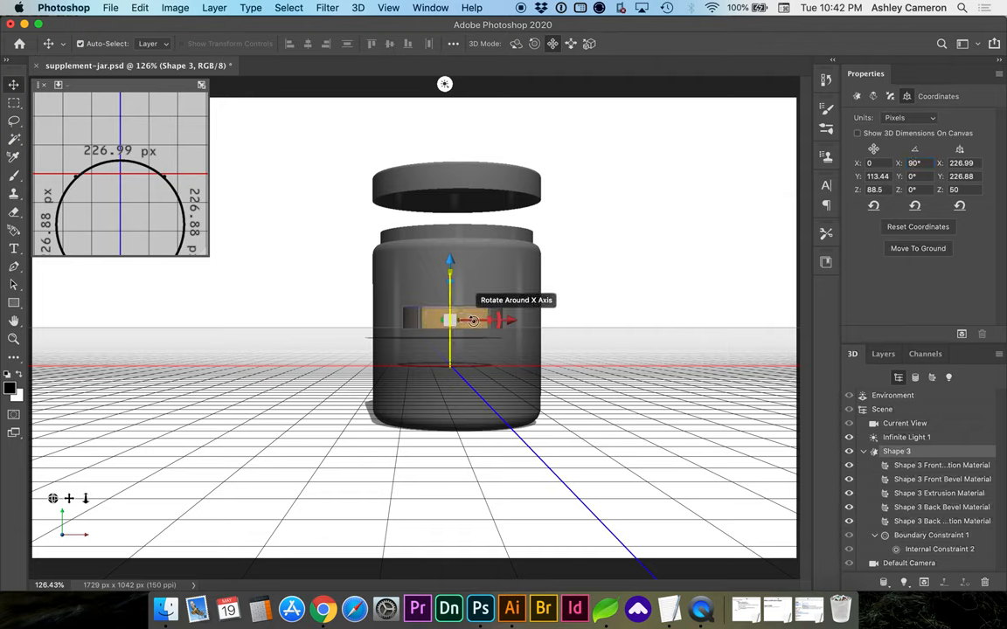
left_click_drag(449, 323, 449, 201)
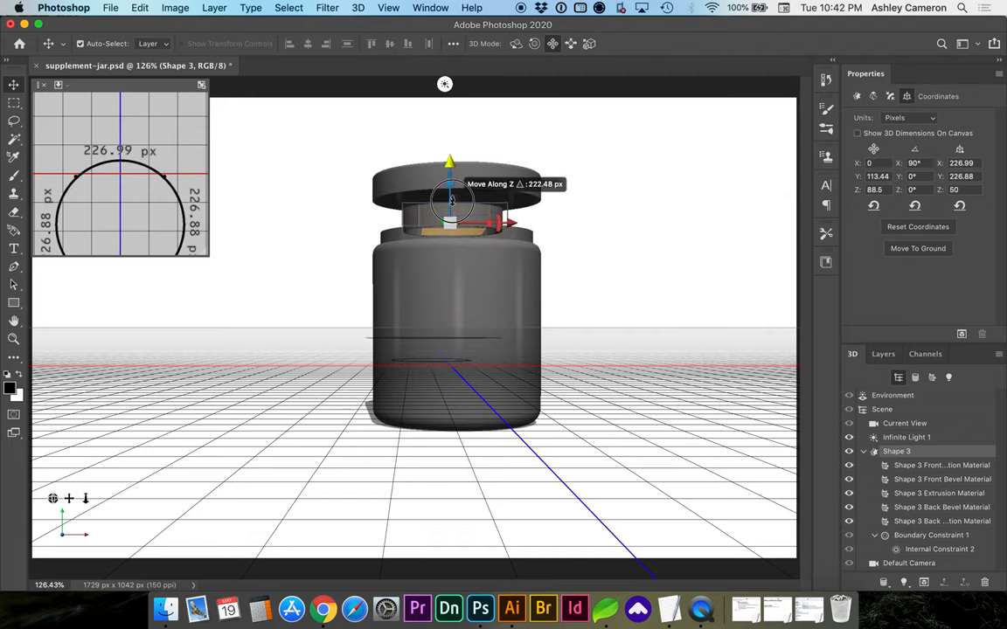
left_click_drag(452, 199, 452, 210)
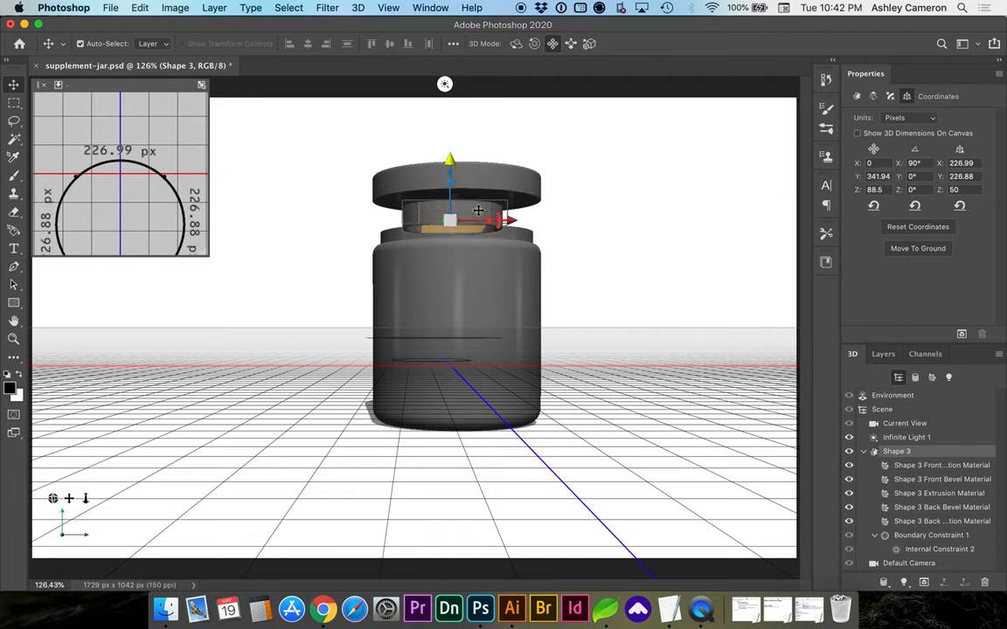
mouse_move(486, 219)
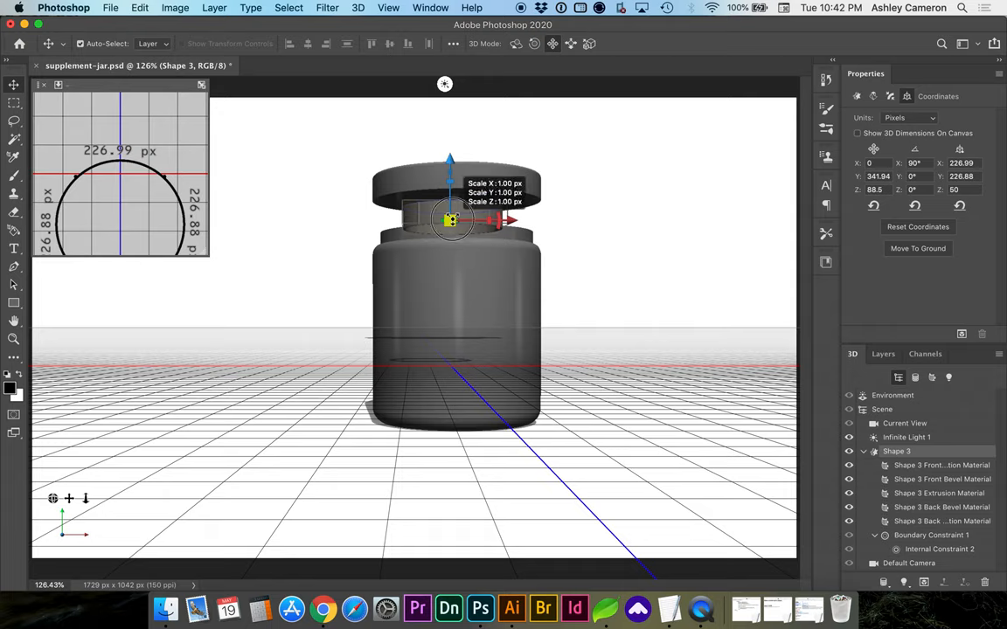
left_click_drag(450, 218, 474, 201)
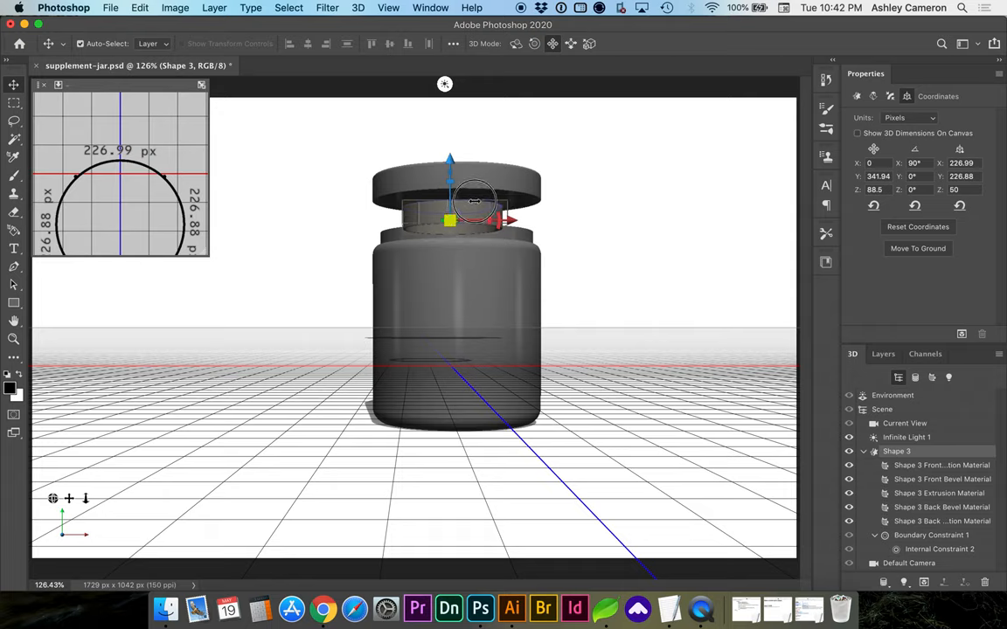
left_click(450, 220)
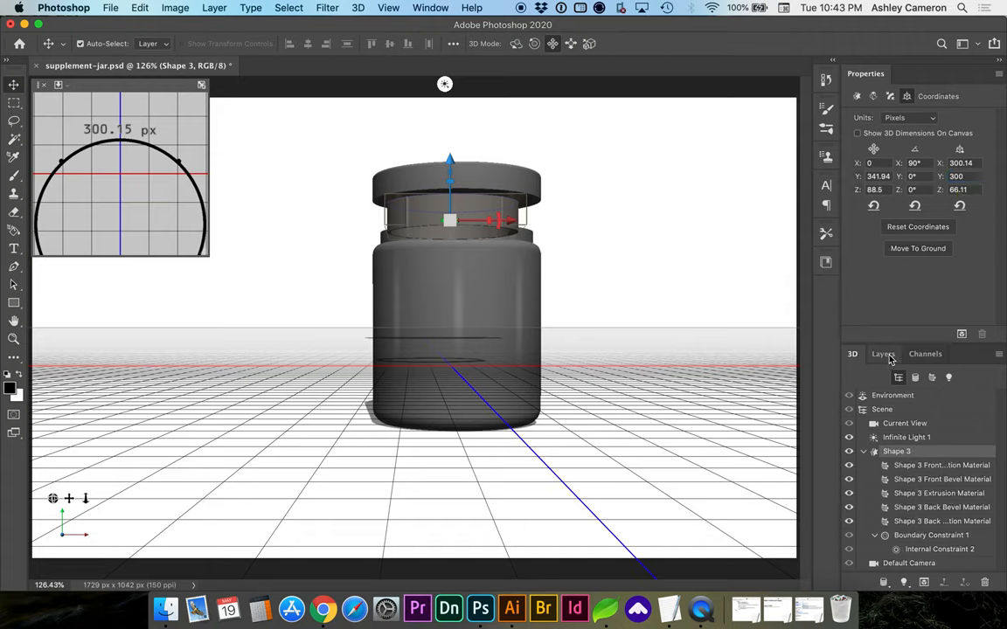
mouse_move(496, 220)
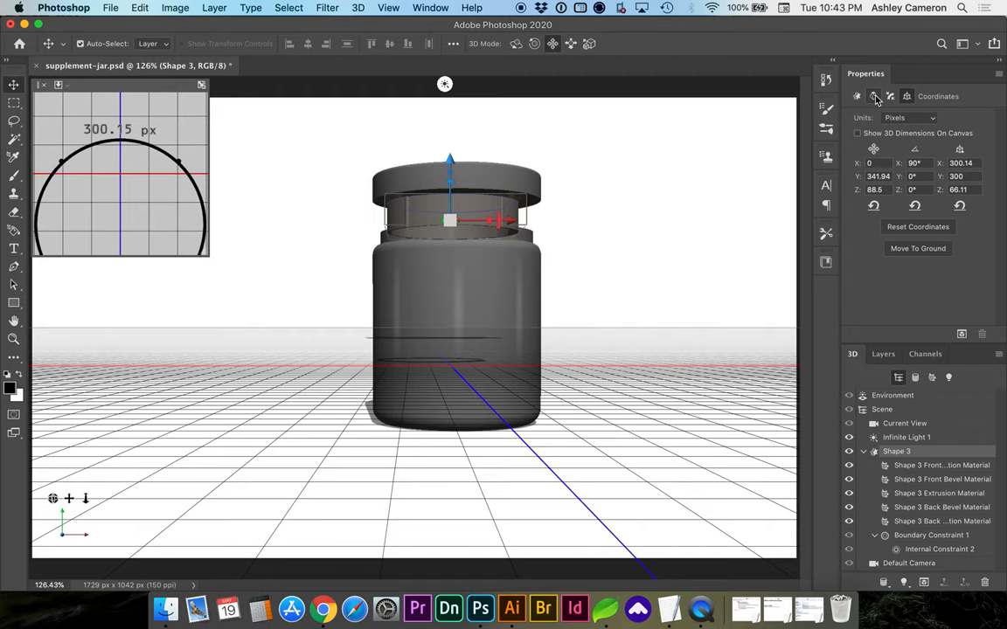
In Deform, twist the disc's extrusion by several hundred degrees to form thread ridges.
left_click(874, 96)
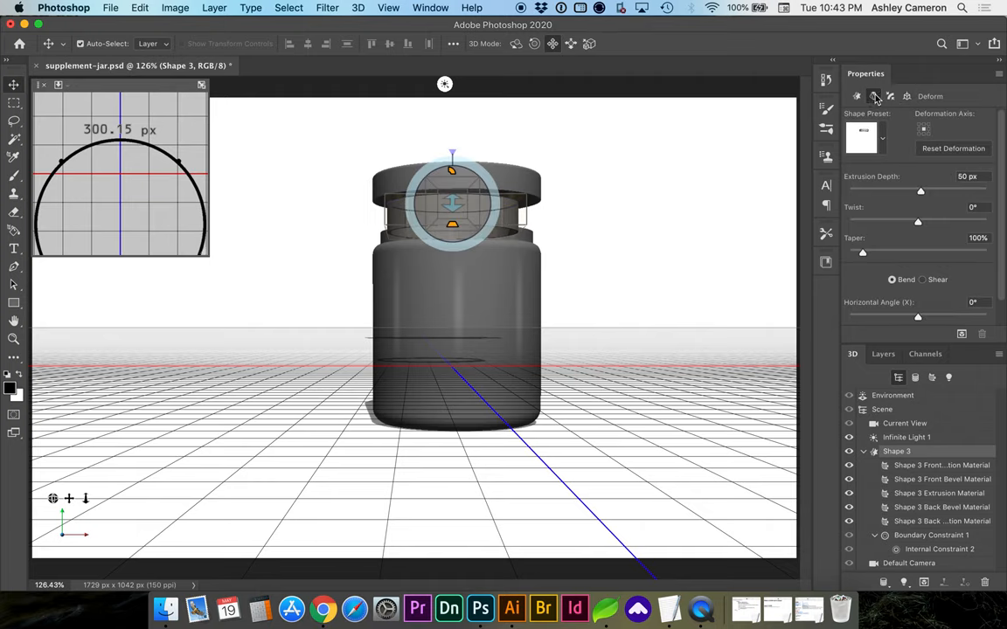
left_click_drag(918, 221, 931, 222)
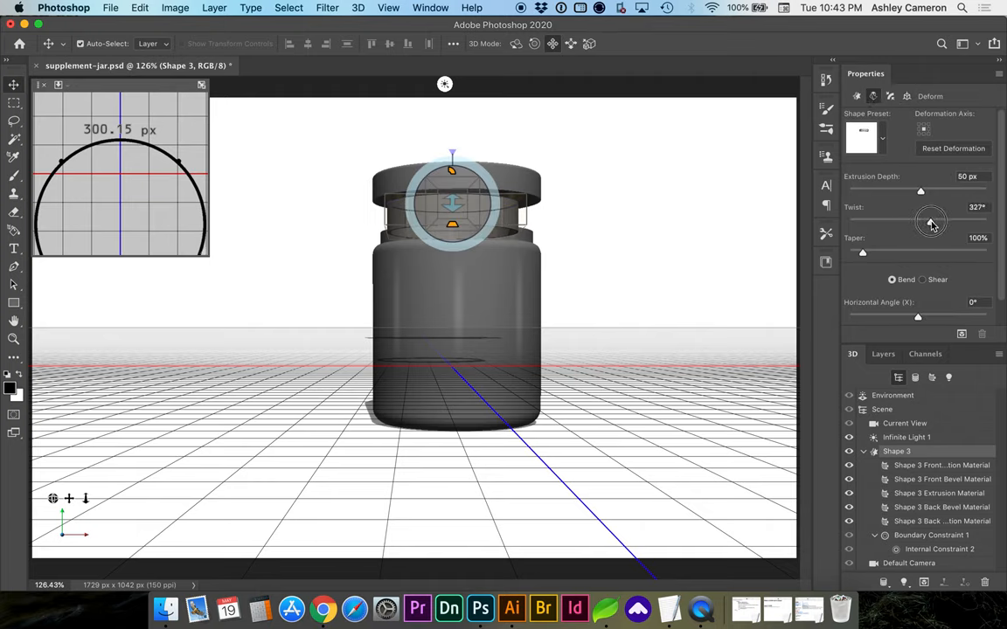
left_click_drag(931, 220, 944, 220)
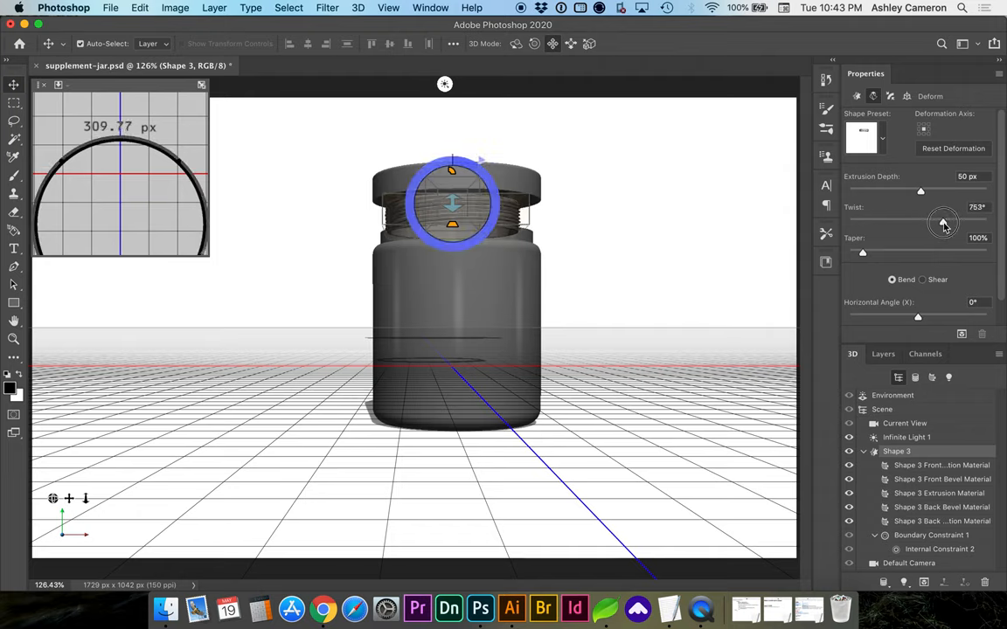
left_click_drag(944, 221, 938, 226)
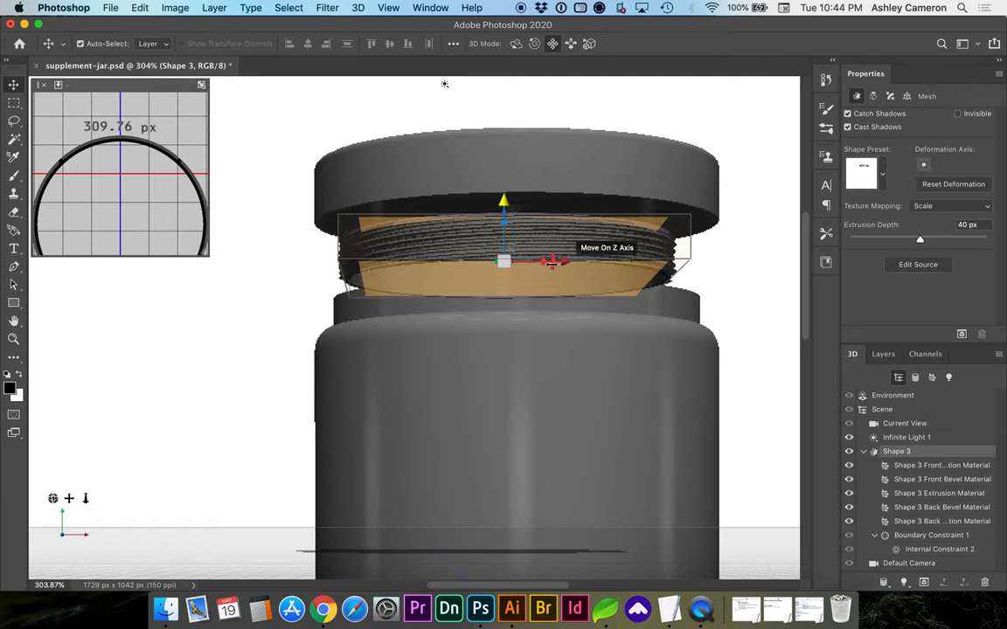
Switch Coordinates to scale percentages and enlarge the threaded ring to about 364 px wide.
left_click(907, 96)
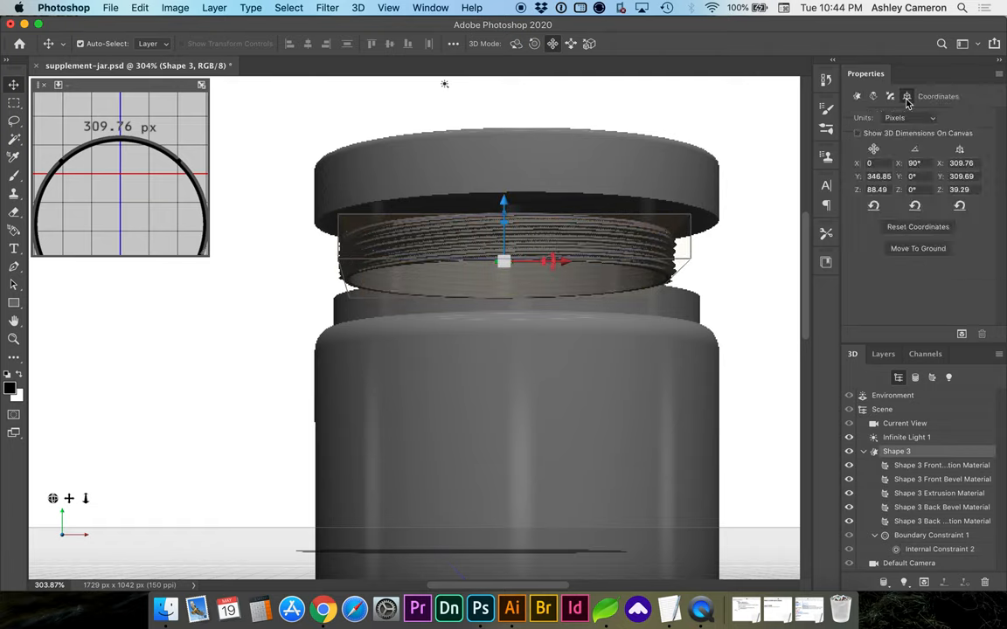
left_click(959, 149)
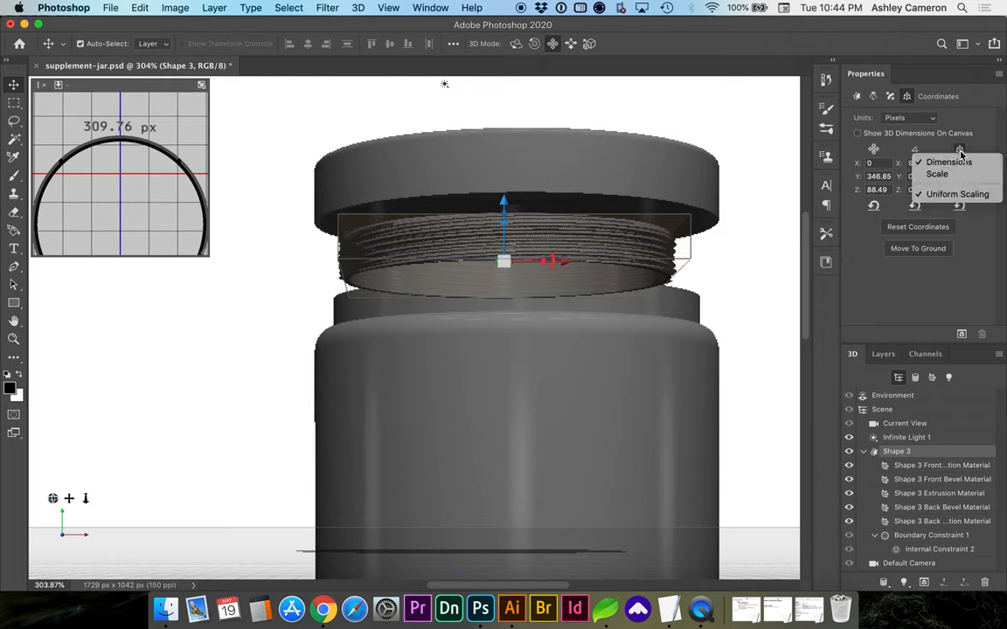
left_click(936, 174)
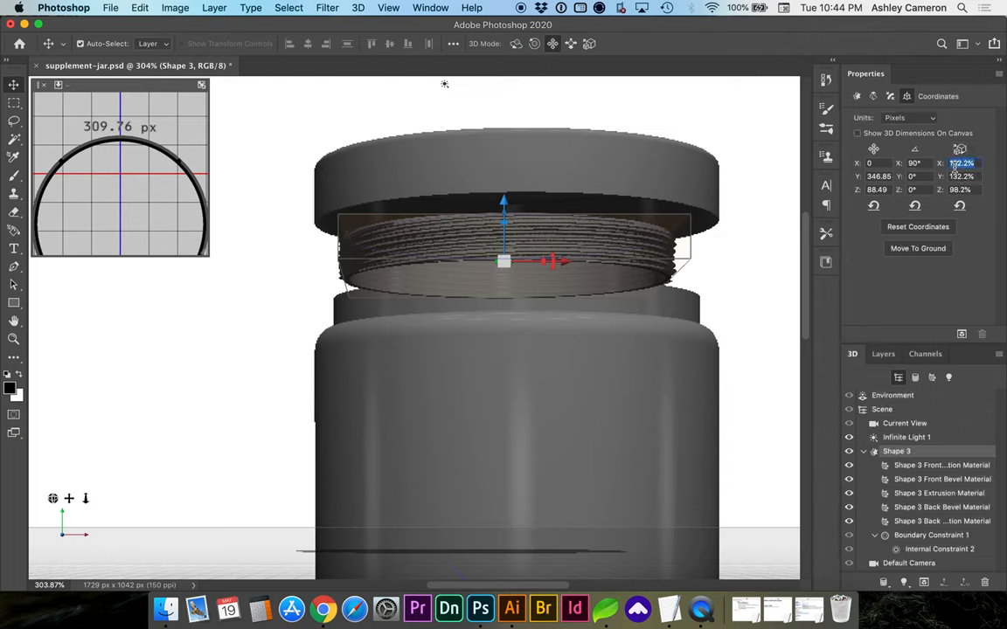
left_click(962, 164)
type("363.57")
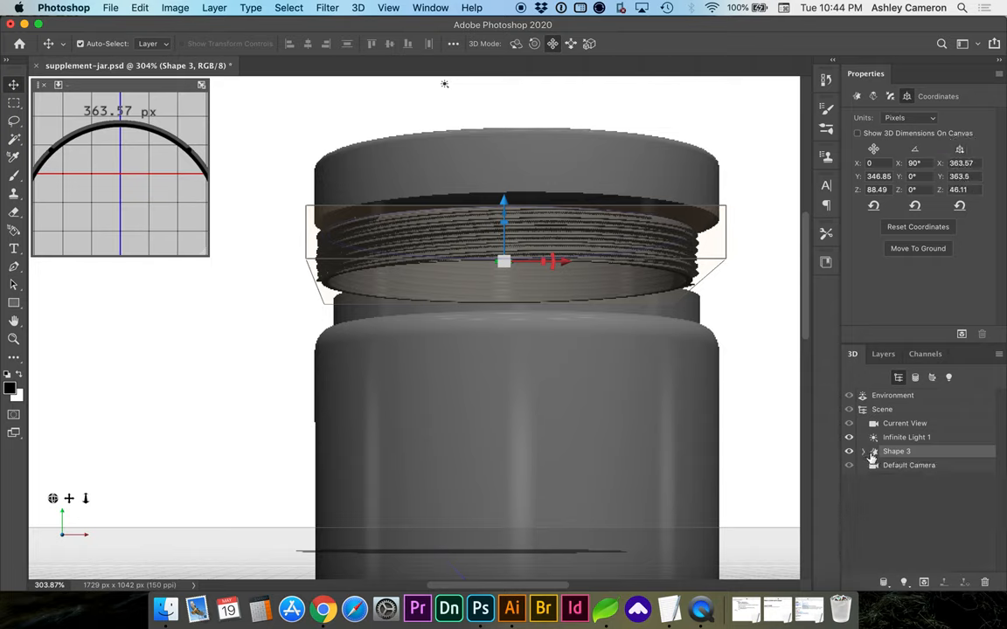
left_click(883, 354)
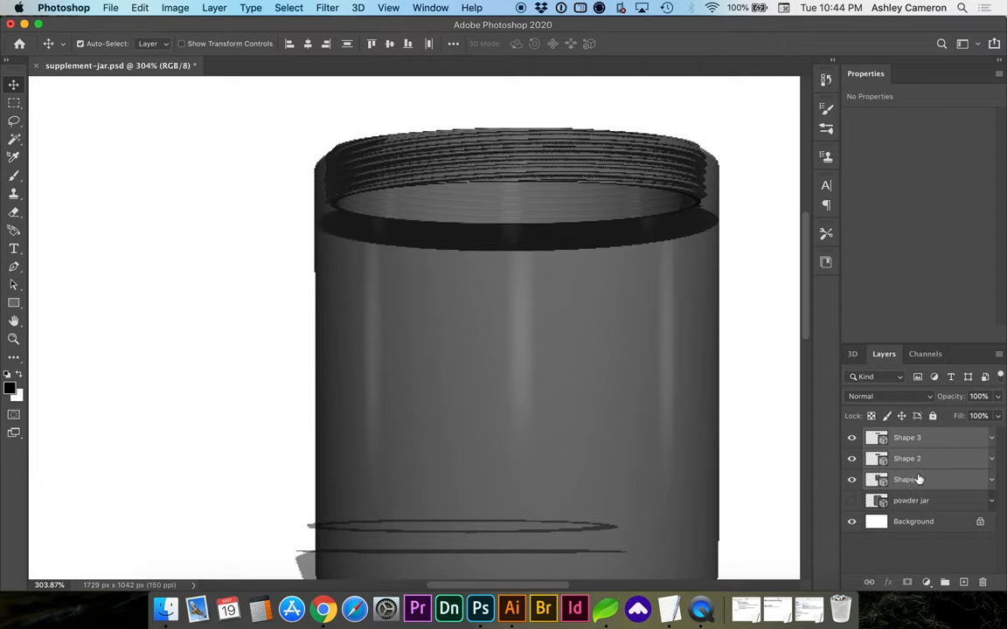
Select Shape 1, 2 and 3 and merge them into one 3D layer via 3D > Merge 3D Layers.
left_click(906, 479)
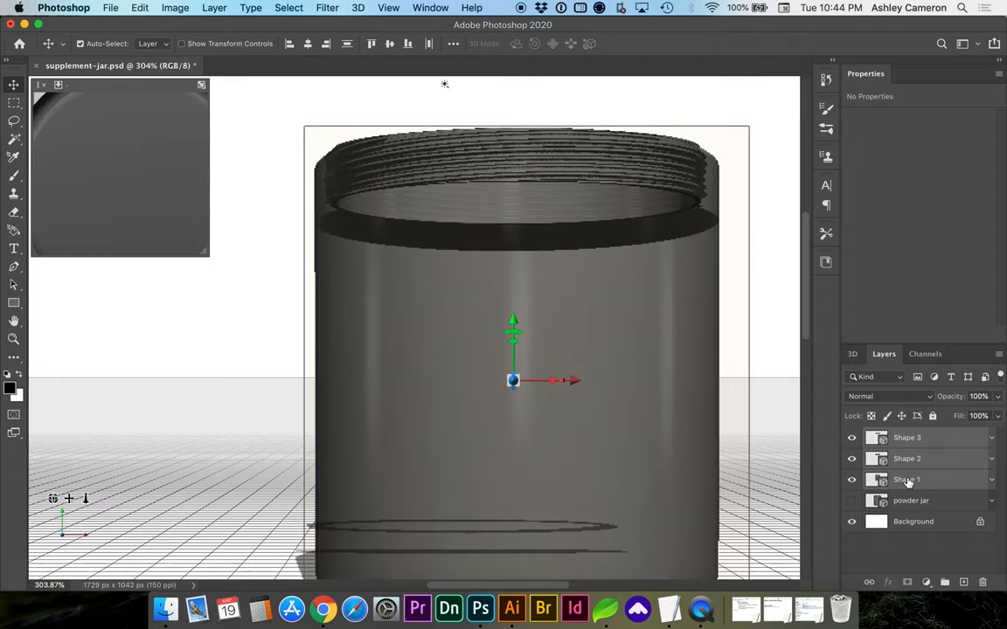
left_click(906, 479)
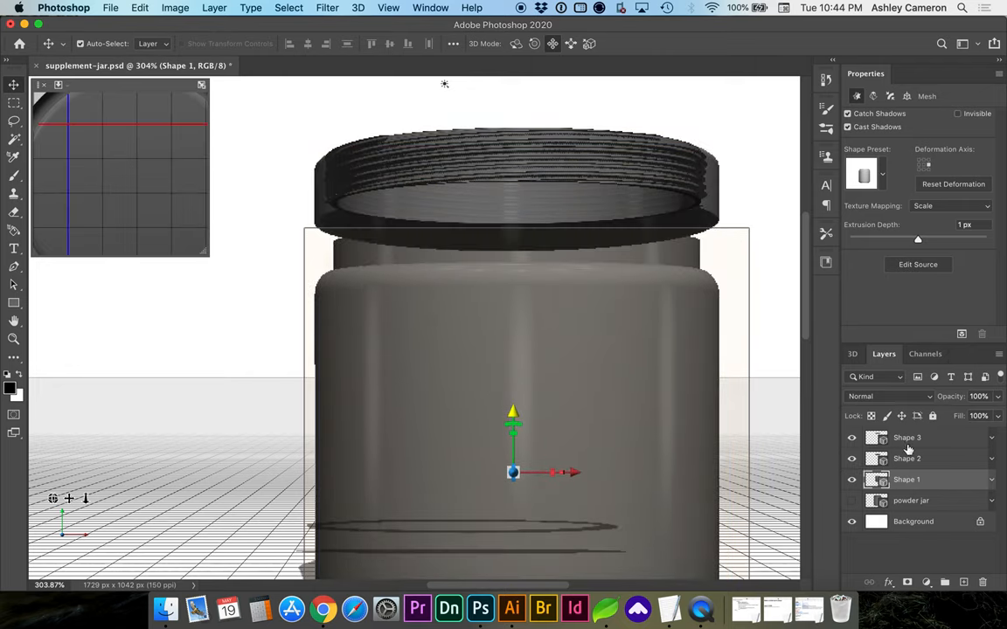
mouse_move(914, 449)
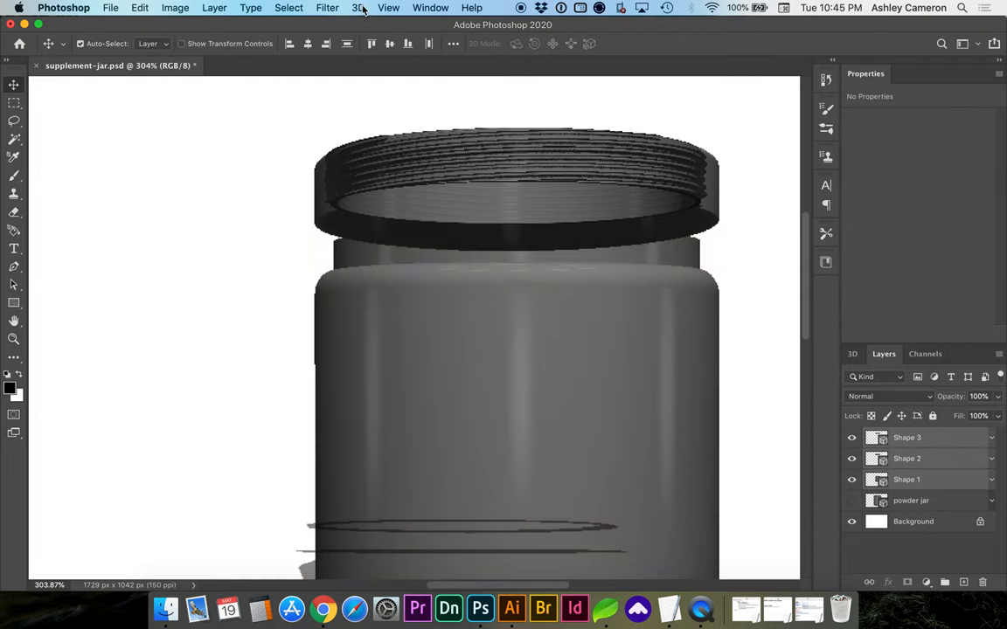
left_click(358, 7)
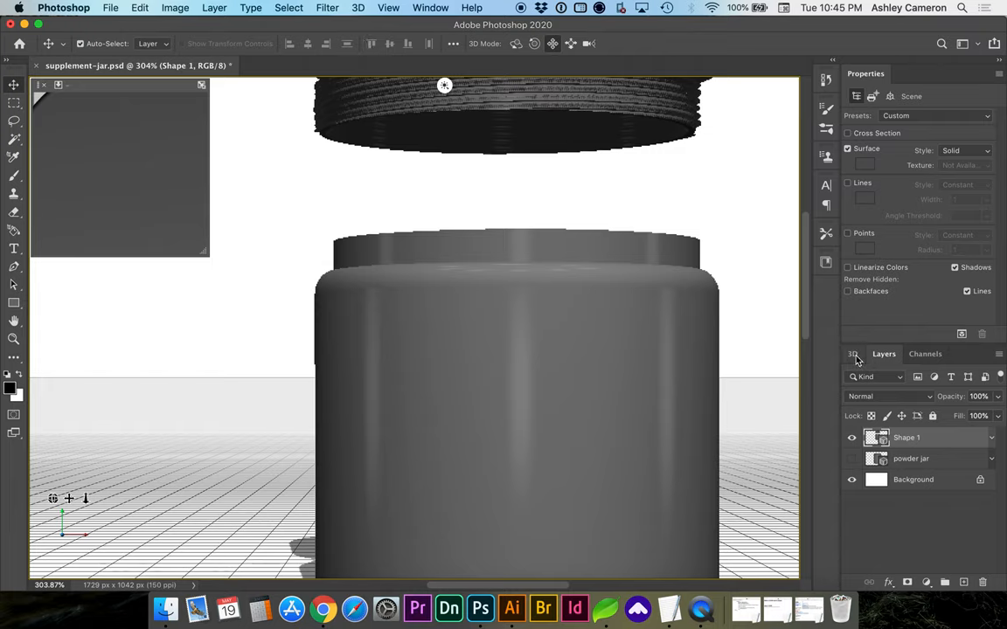
In the 3D panel, rename the scene's three meshes lid, screw and jar.
left_click(852, 354)
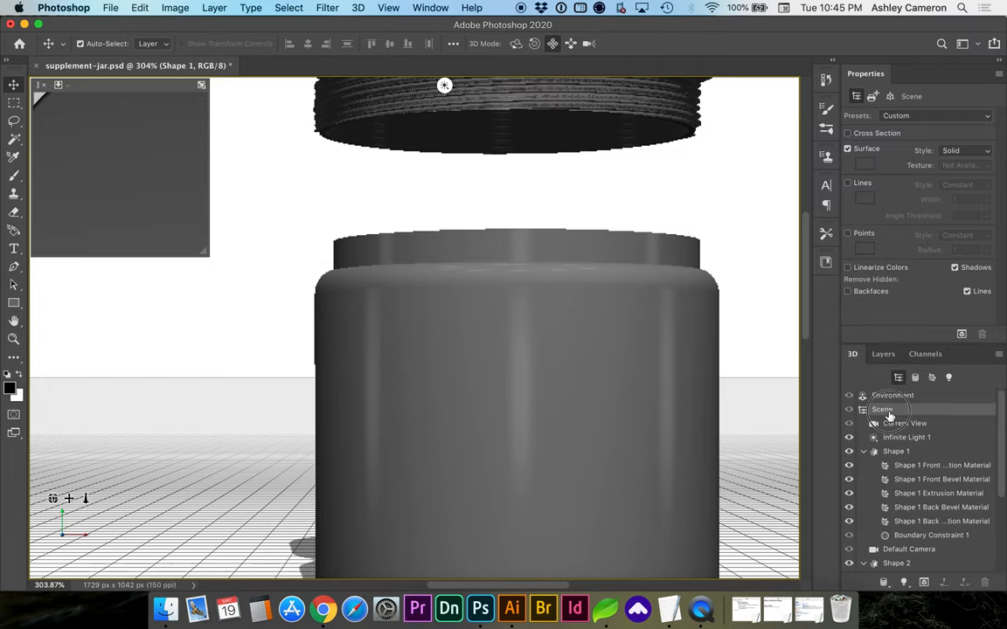
left_click(896, 451)
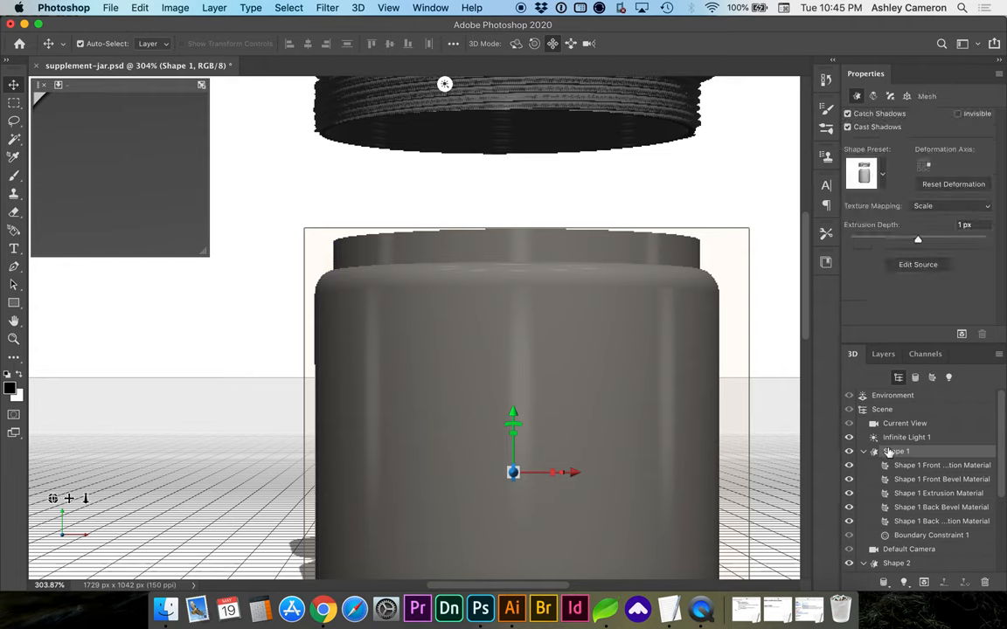
left_click(896, 451)
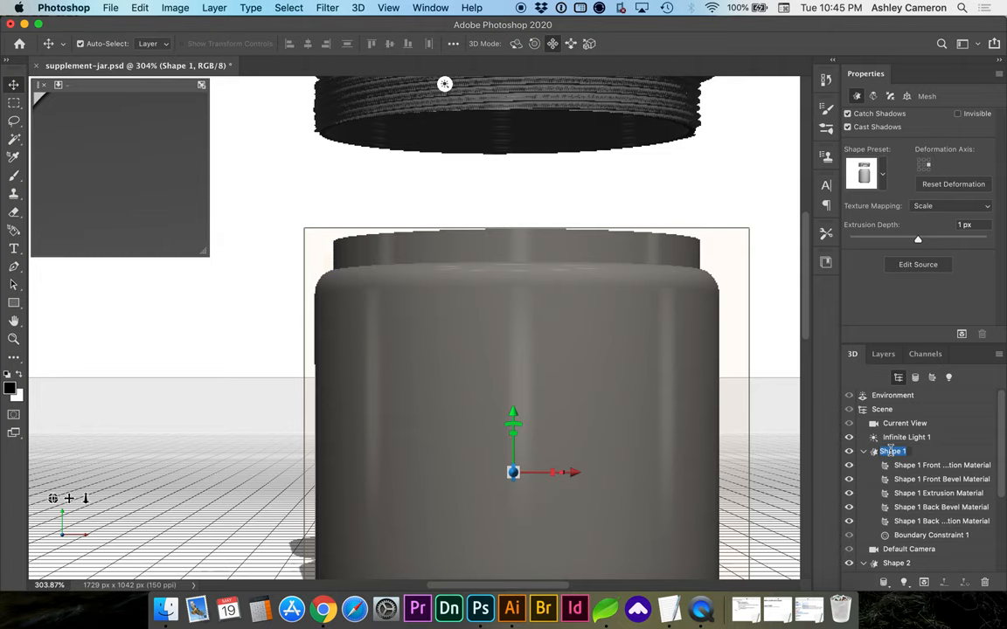
double_click(892, 450)
type("jar")
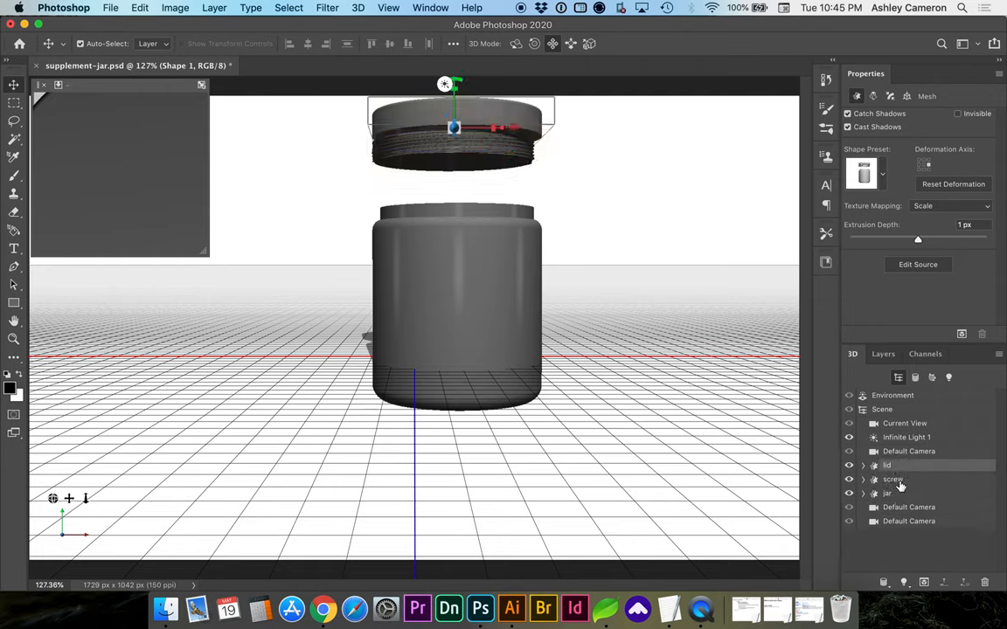
Using a Top secondary view, lower the lid and thread onto the jar body, then return to Default Camera.
left_click(893, 479)
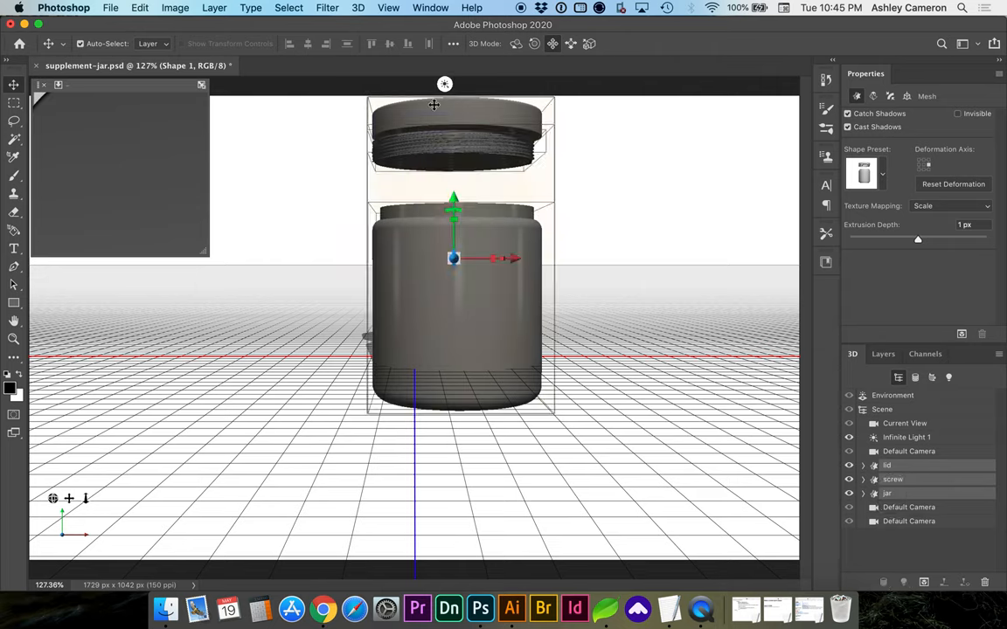
left_click(308, 44)
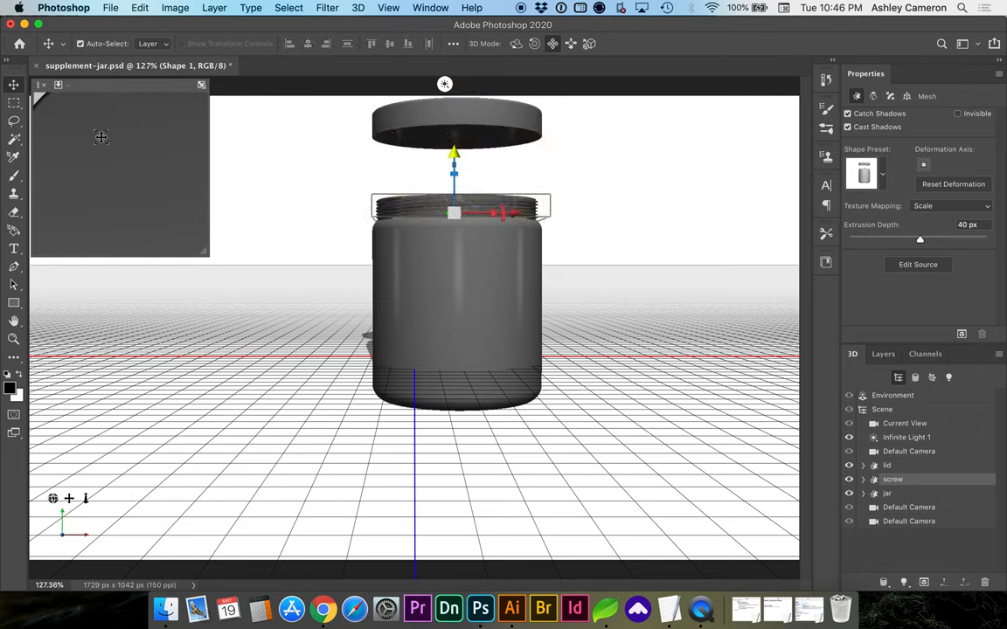
left_click(58, 85)
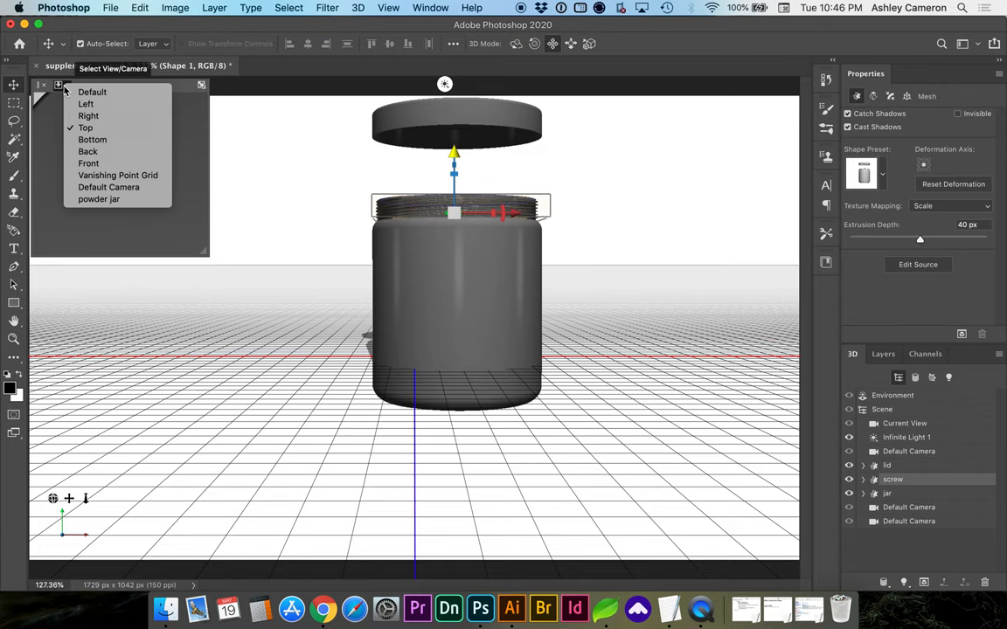
left_click(90, 116)
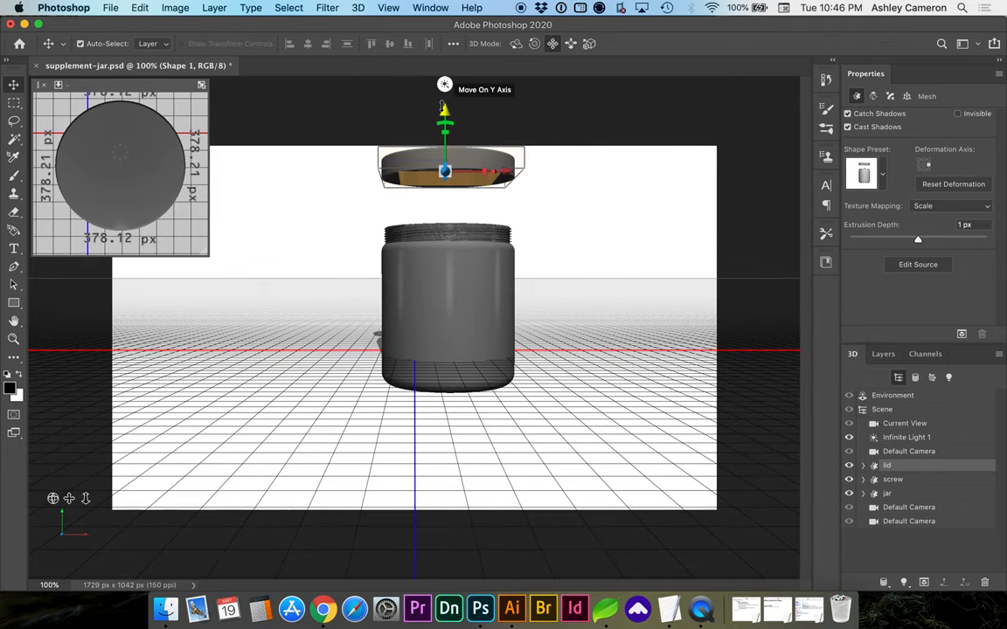
left_click_drag(445, 109, 445, 184)
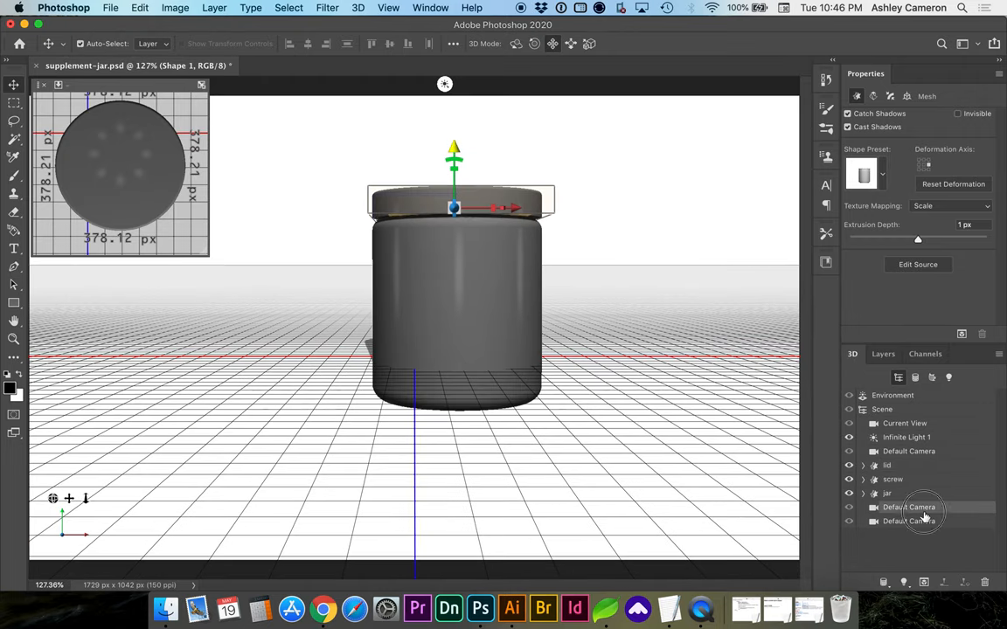
left_click(904, 423)
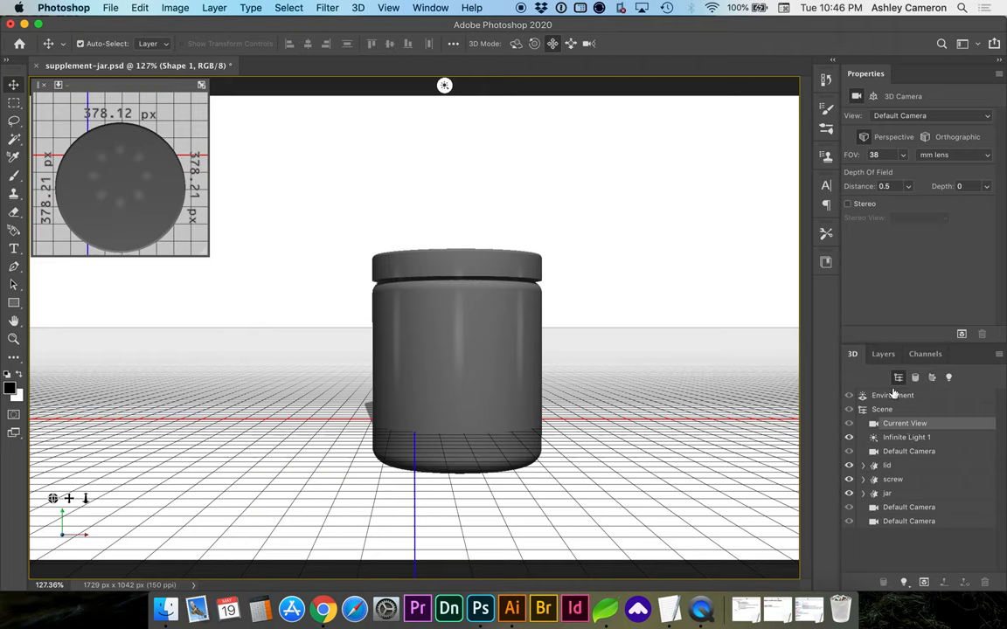
Rename the merged 3D layer to supplement-jar in the Layers panel.
left_click(882, 353)
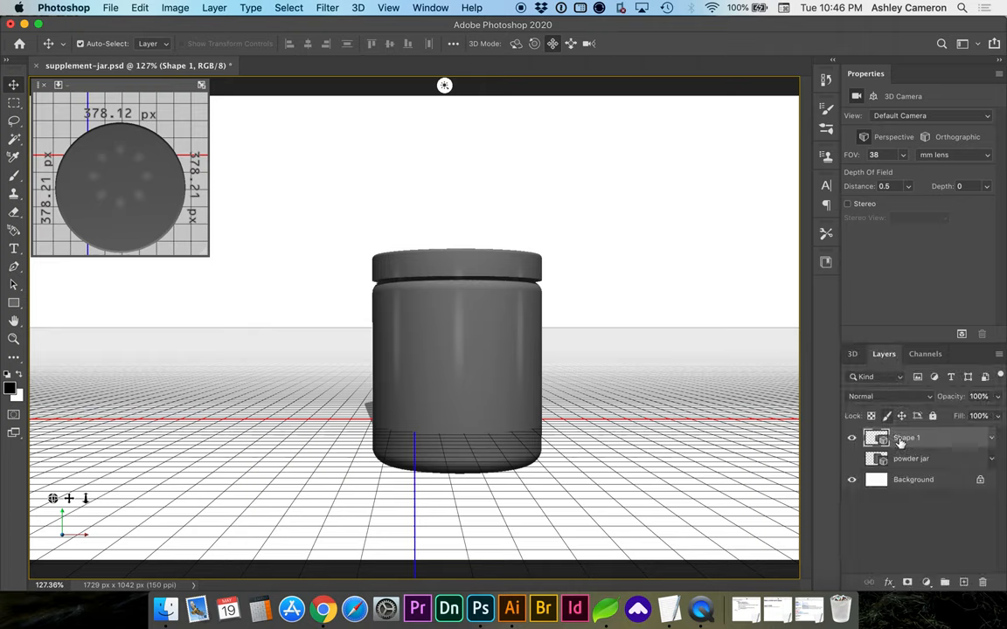
double_click(907, 437)
type("supplement-jar")
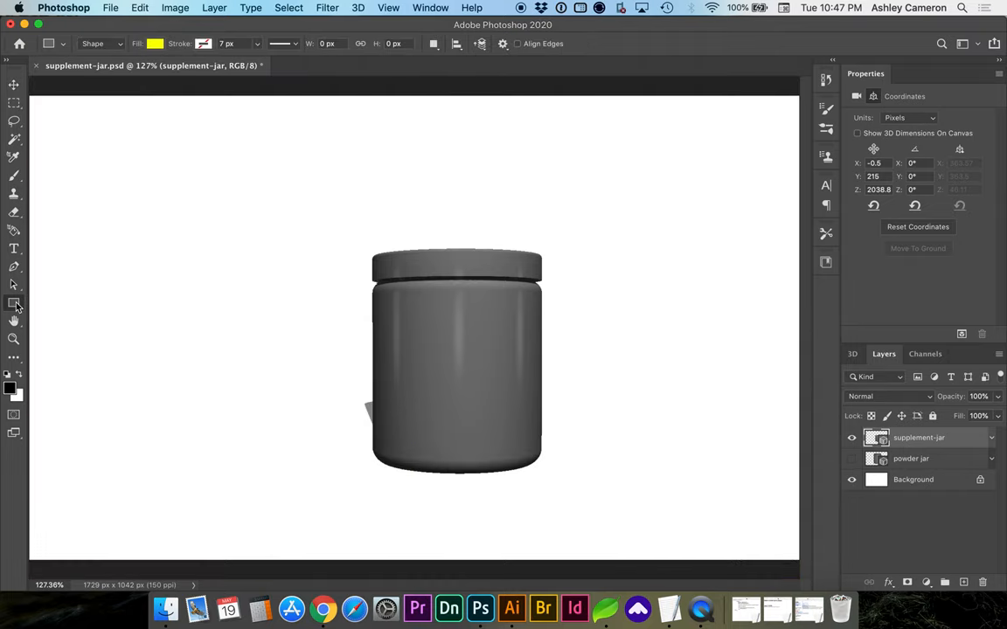
mouse_move(368, 299)
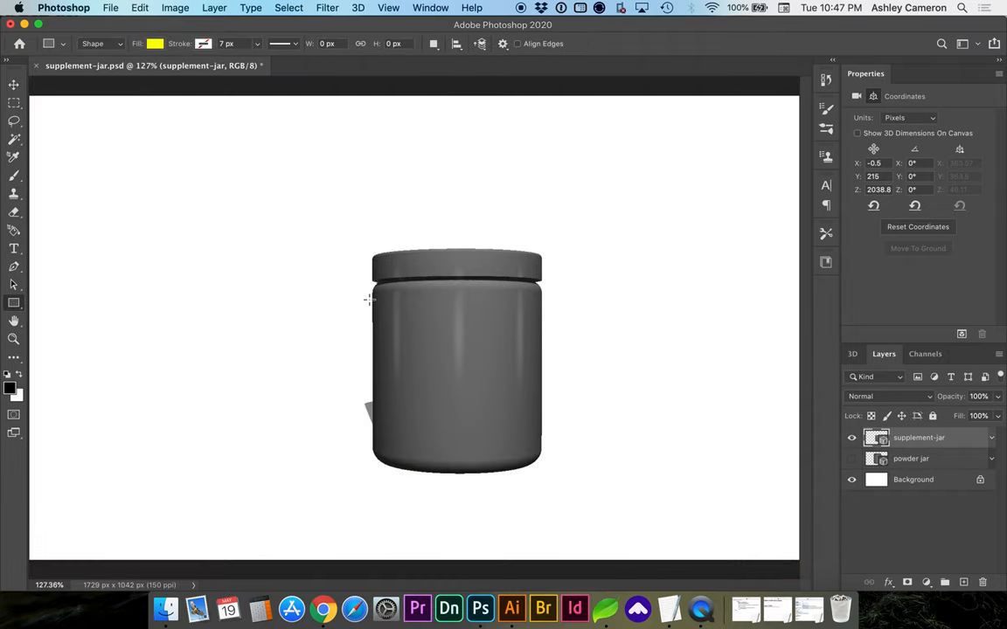
Draw a tall thin rectangle along the jar's left edge and make it a 3D extrusion.
left_click_drag(368, 299, 368, 432)
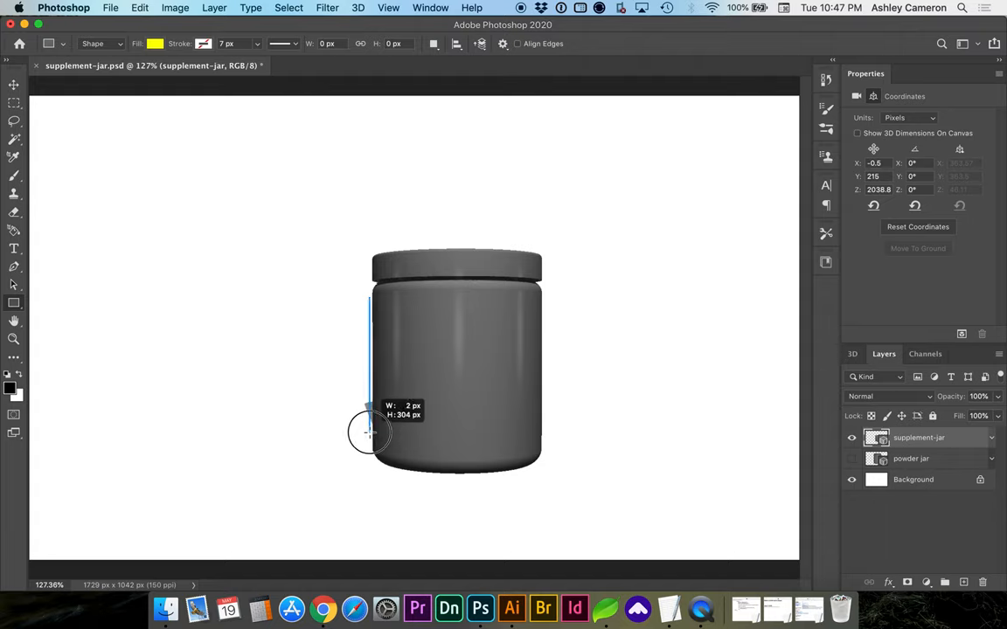
left_click_drag(368, 300, 370, 442)
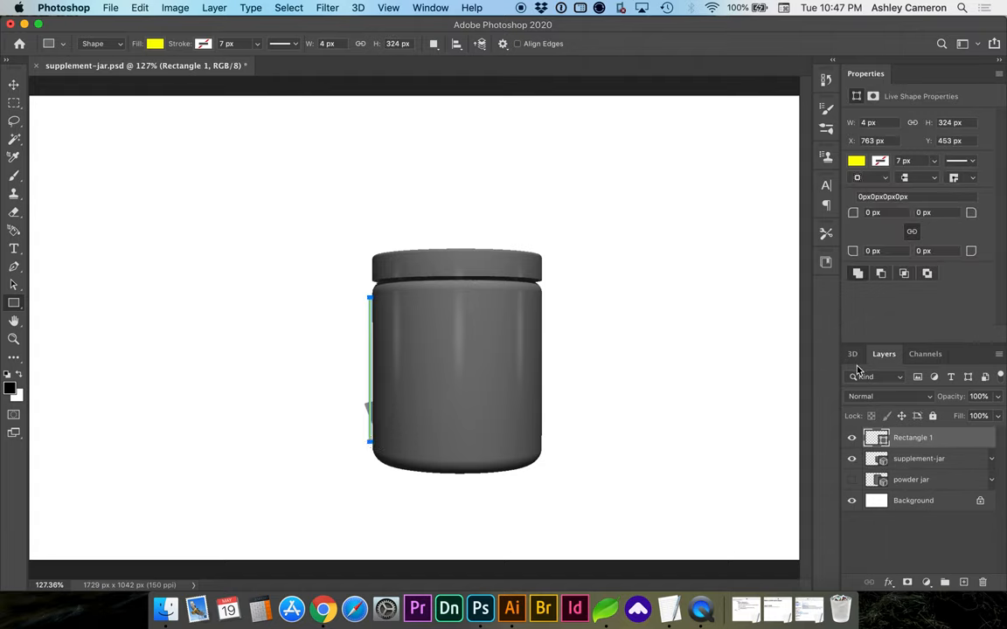
left_click(852, 354)
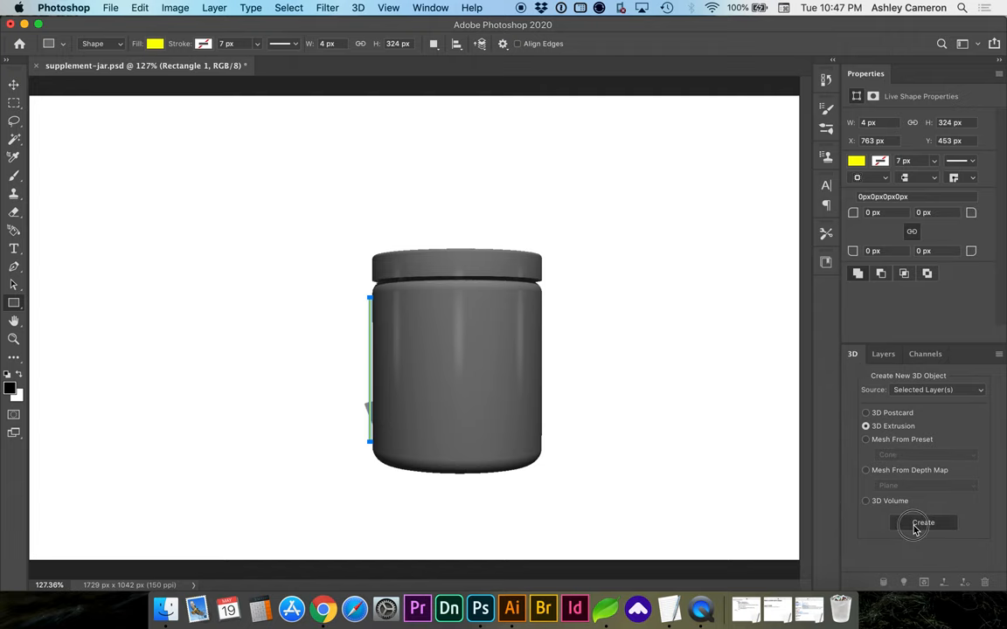
left_click(922, 522)
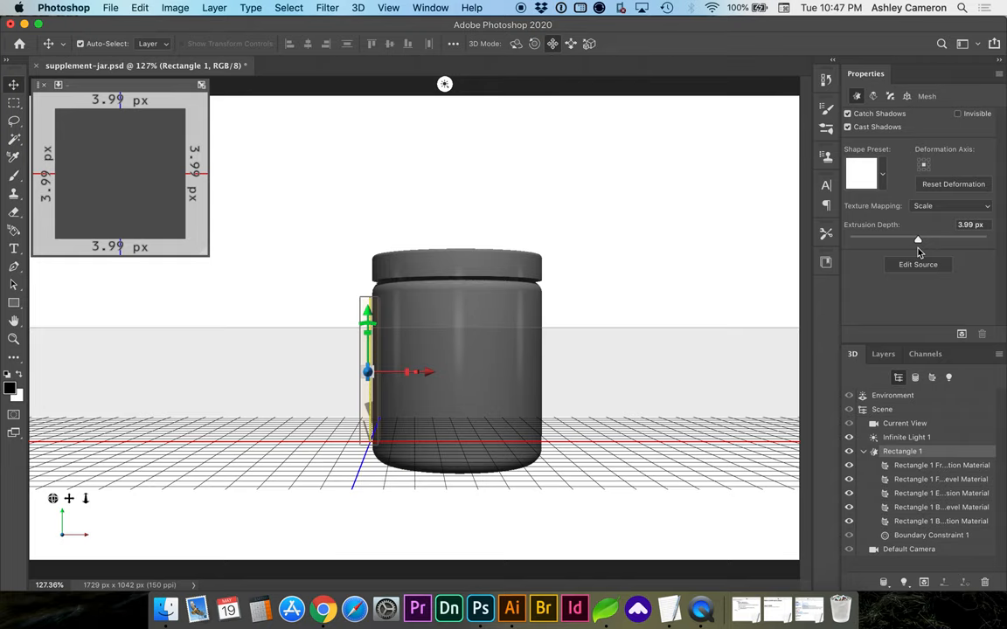
Drag the rectangle's Extrusion Depth up to about 1192 px so it spans the jar front.
left_click(881, 173)
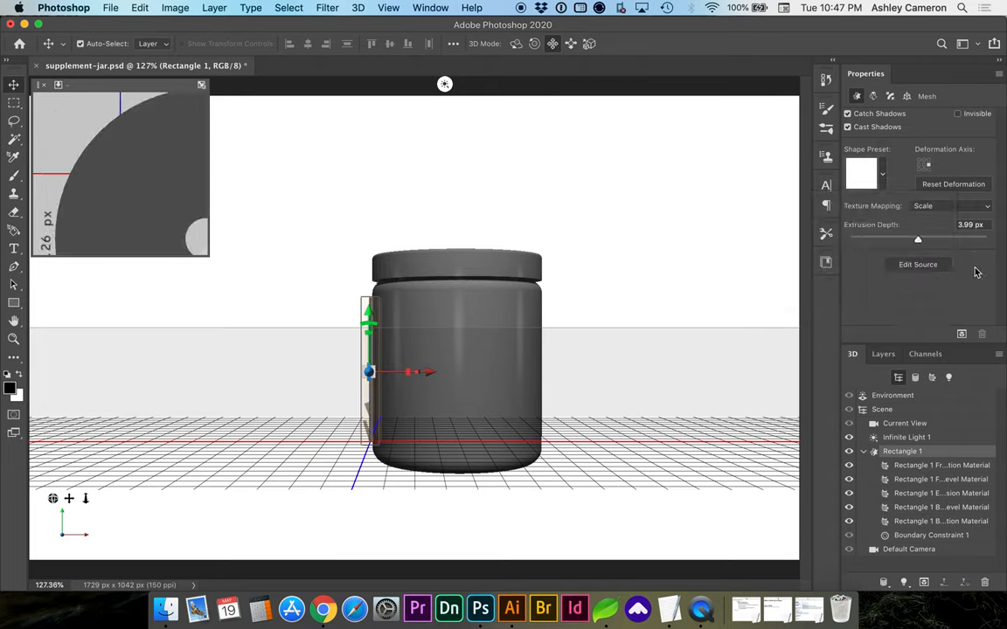
left_click_drag(917, 239, 931, 239)
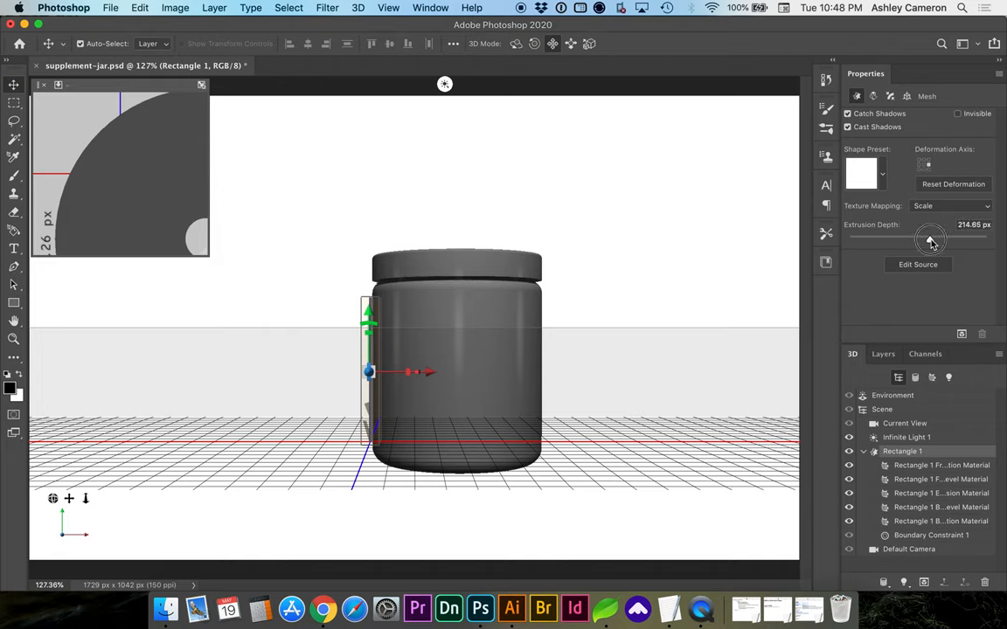
left_click_drag(931, 240, 945, 240)
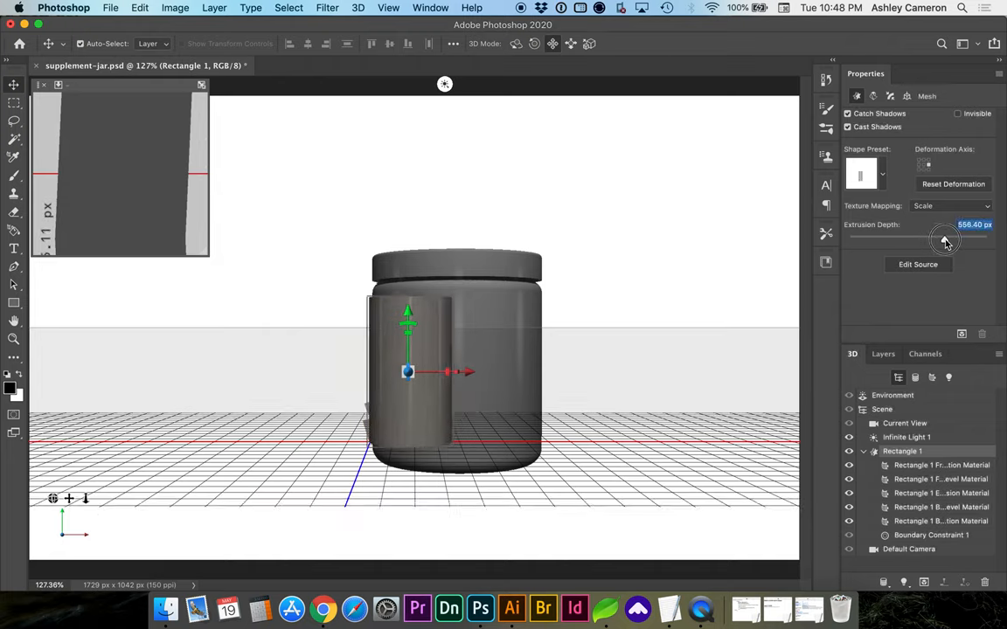
left_click_drag(944, 241, 964, 243)
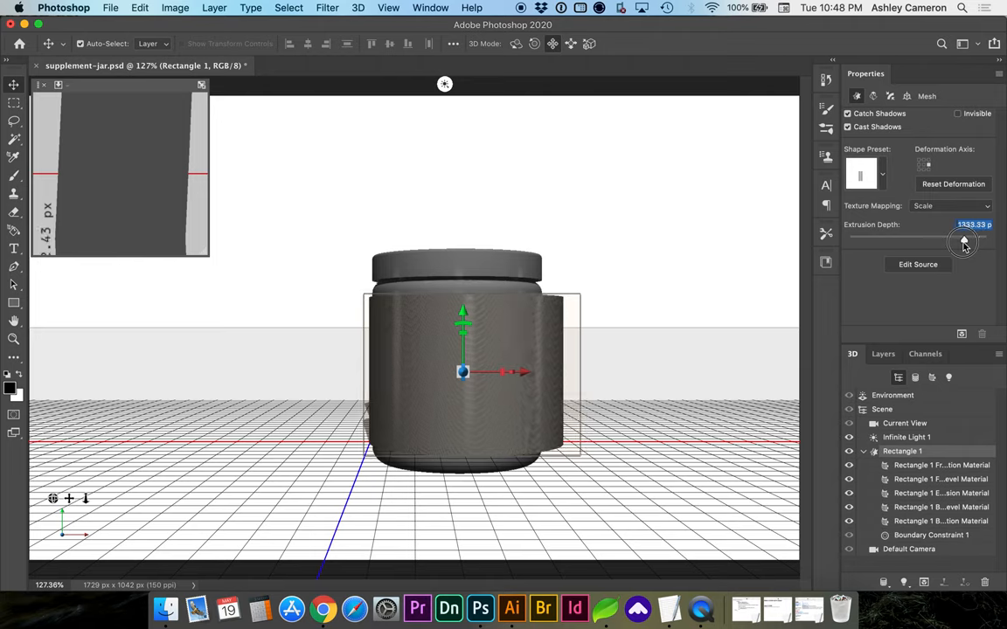
left_click_drag(965, 242, 960, 242)
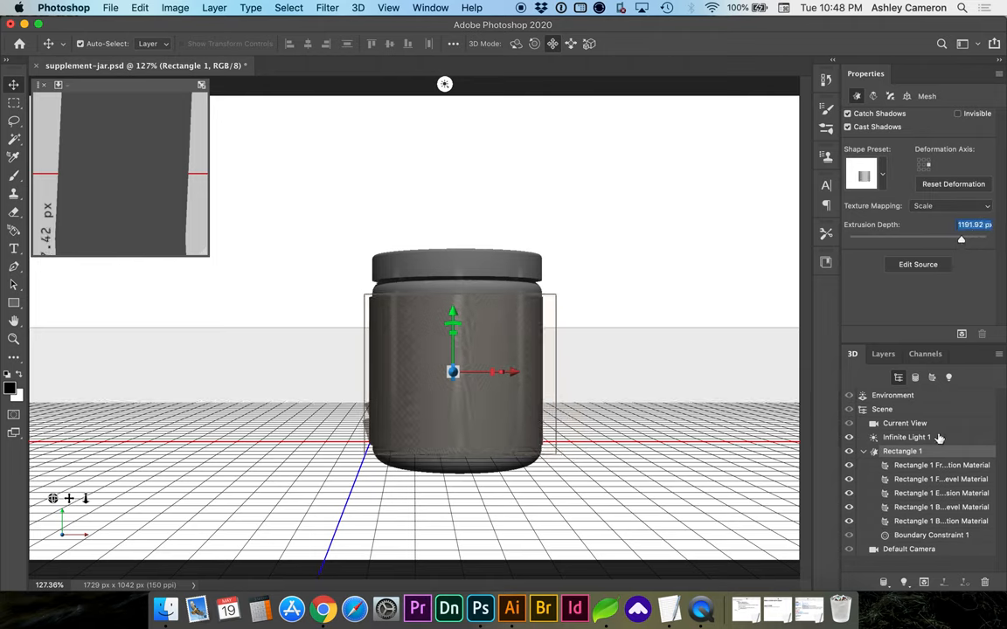
Select Rectangle 1 with supplement-jar and merge them into a single 3D layer.
left_click(864, 451)
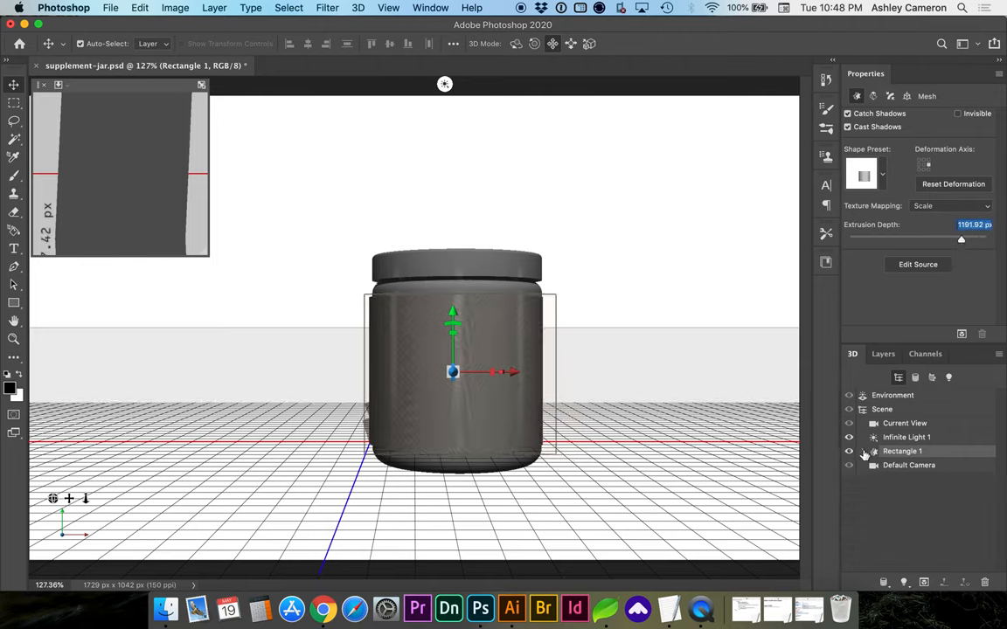
left_click(883, 353)
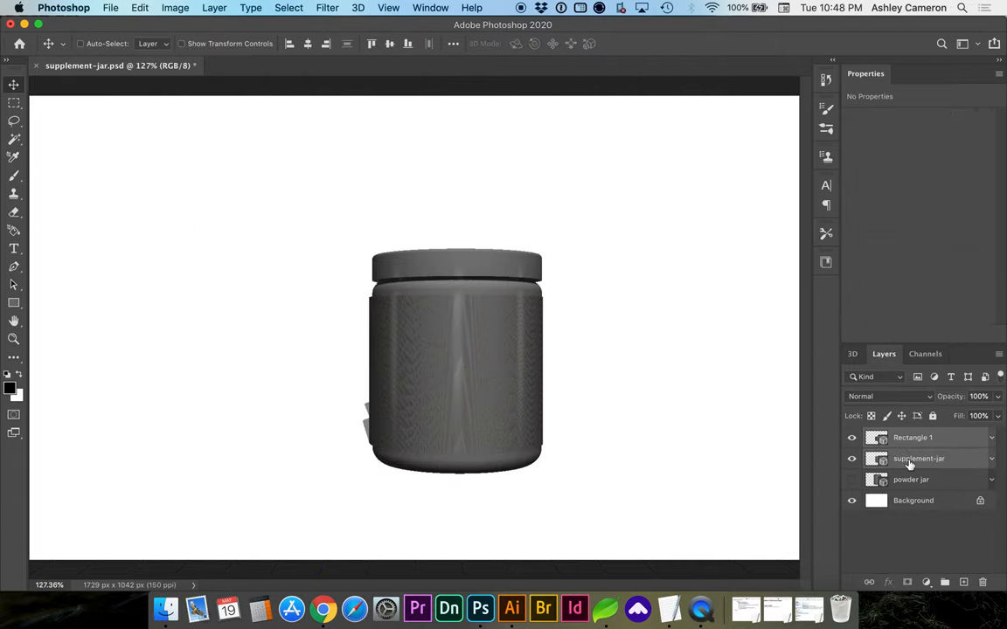
left_click(357, 7)
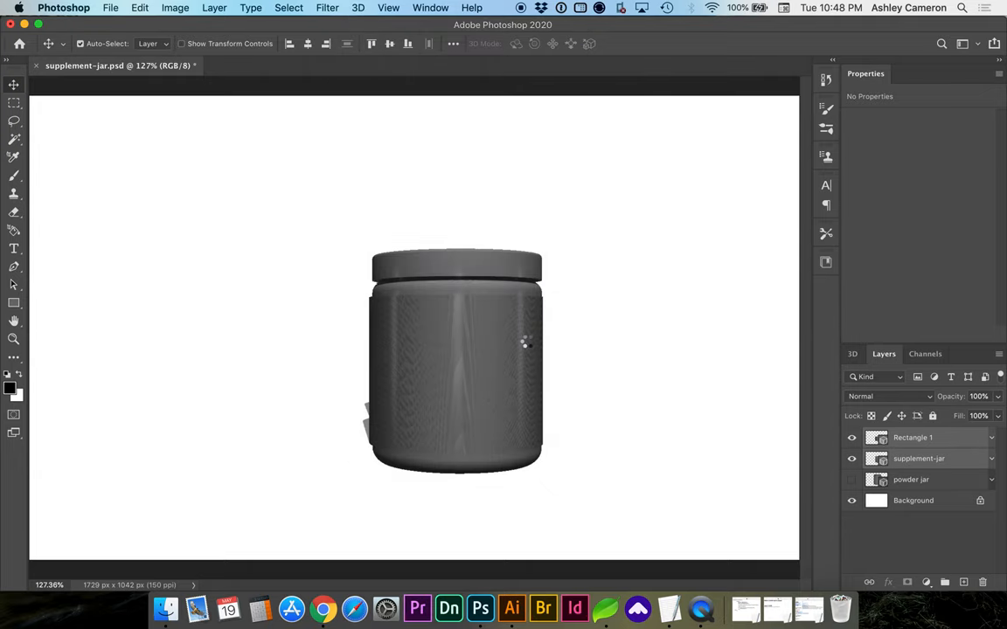
left_click(853, 353)
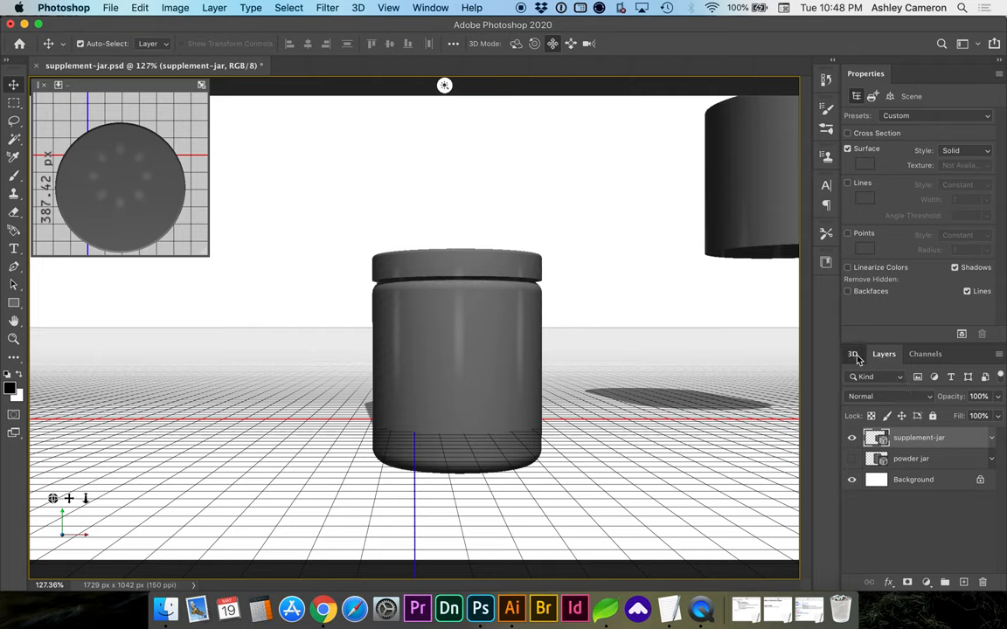
Select the Rectangle 1 label mesh, shrink it to the jar's width and raise it onto the jar body.
left_click(853, 354)
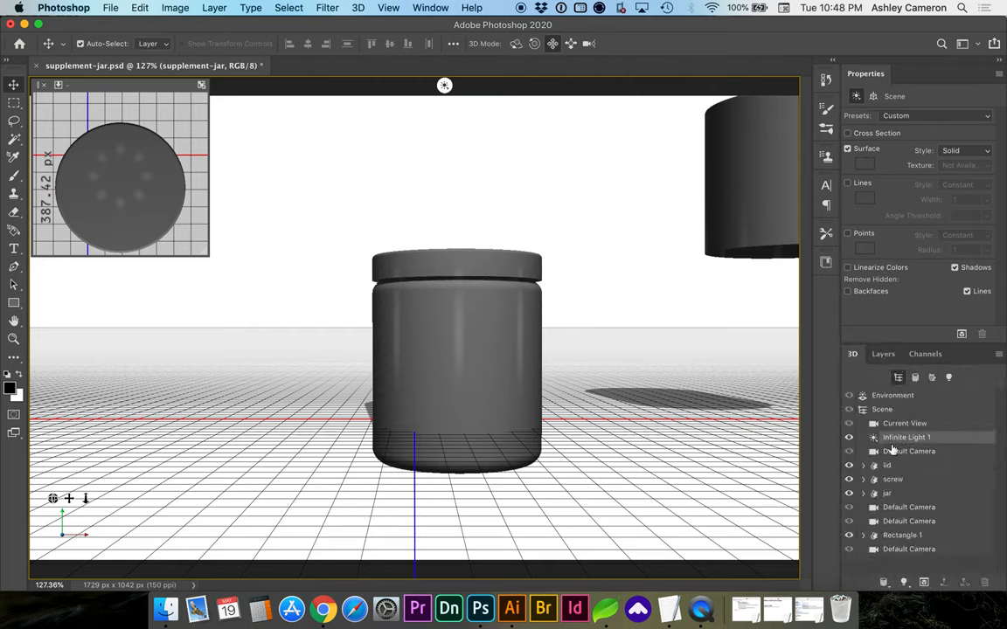
left_click(906, 437)
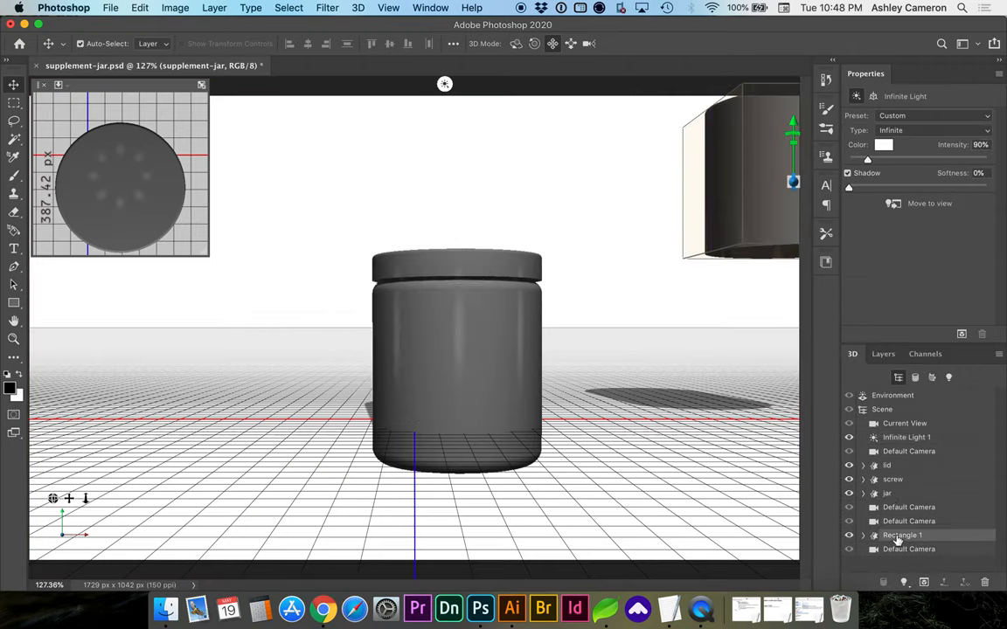
left_click(902, 534)
type("label")
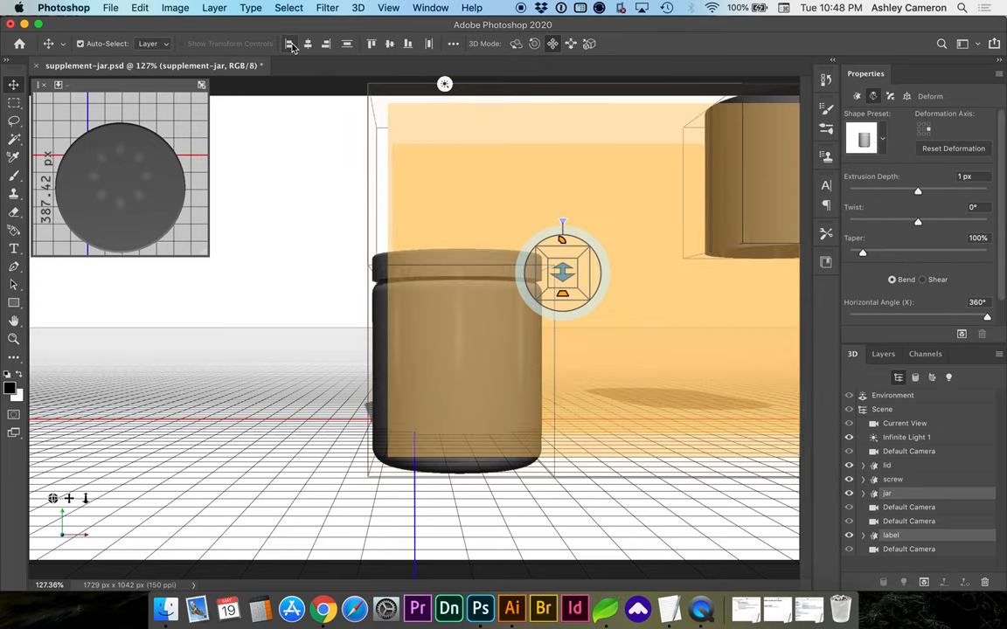
left_click_drag(562, 270, 393, 271)
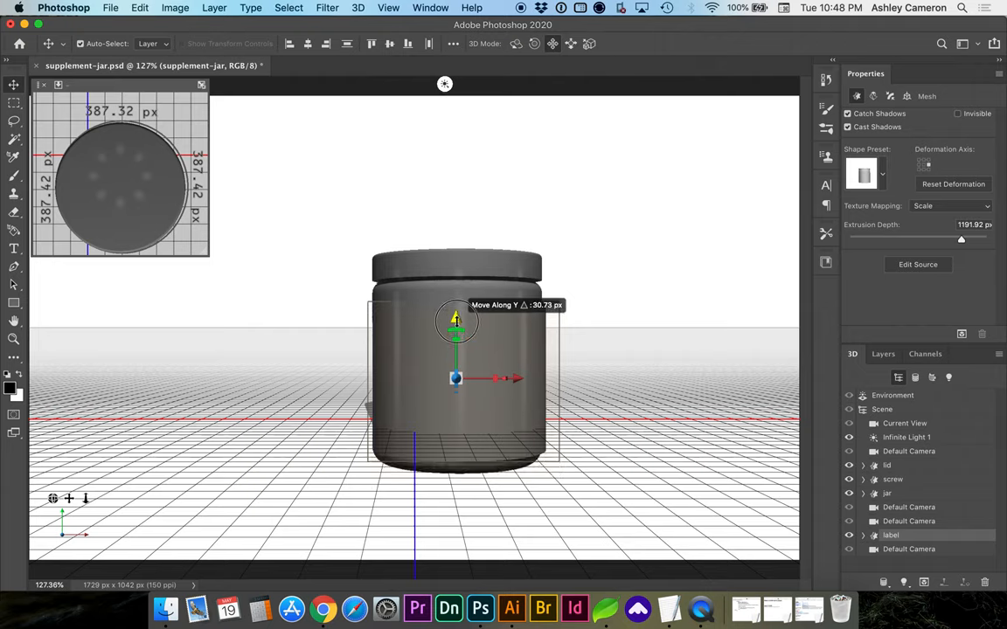
left_click_drag(456, 333, 456, 319)
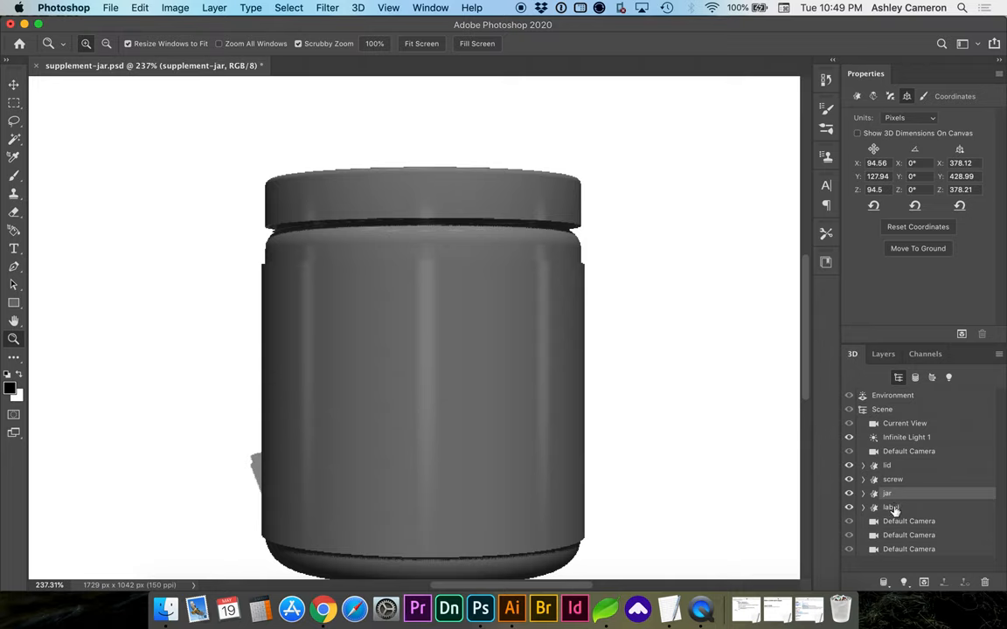
Select the label object in the 3D panel, then show the document's Layers list.
left_click(890, 507)
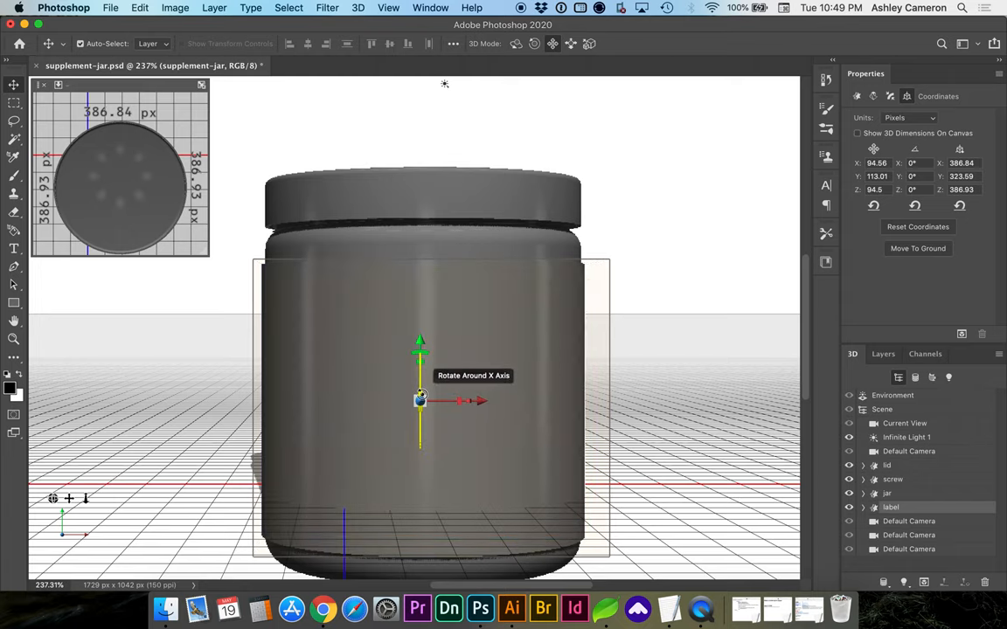
mouse_move(422, 399)
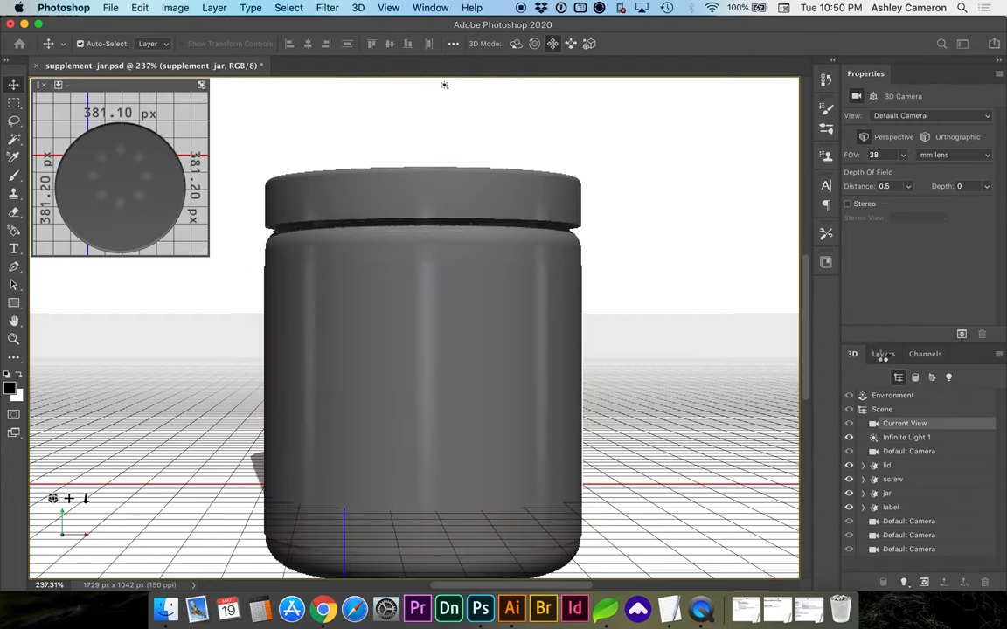
left_click(884, 354)
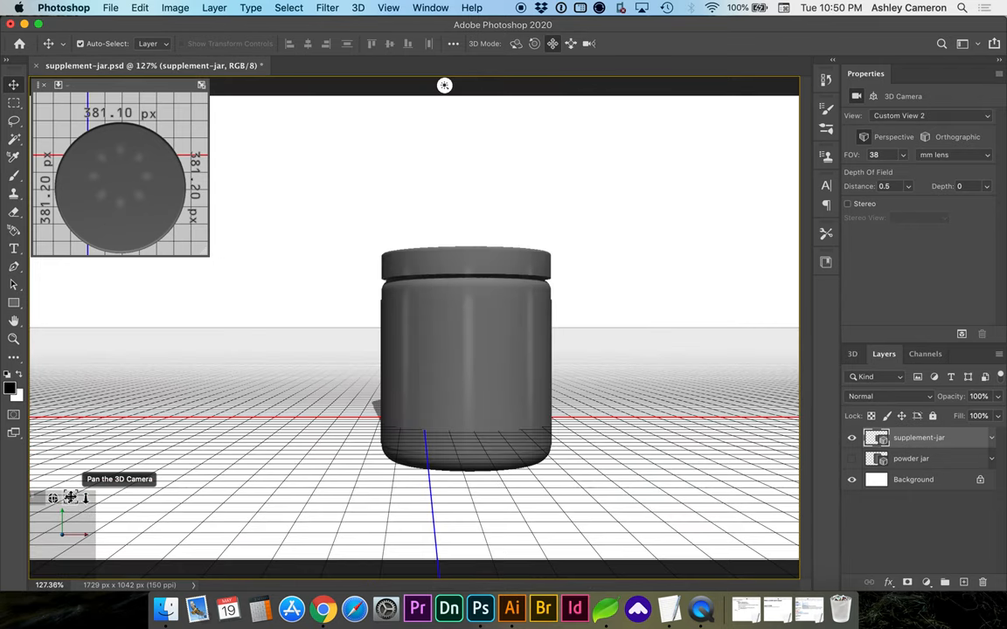
mouse_move(577, 463)
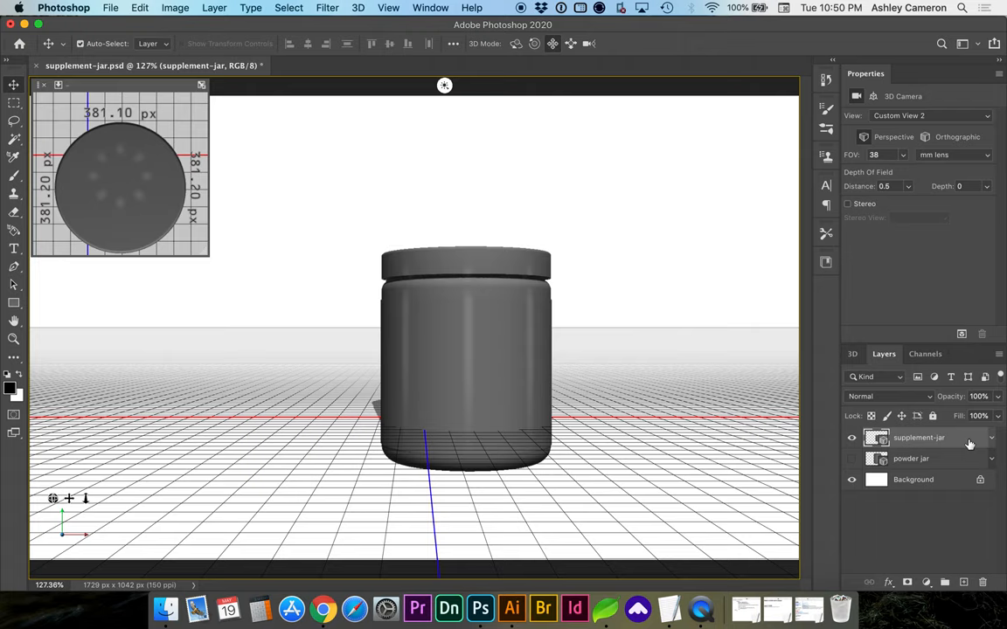
Export the 3D layer as a Wavefront OBJ file into the Supplements folder.
left_click(358, 7)
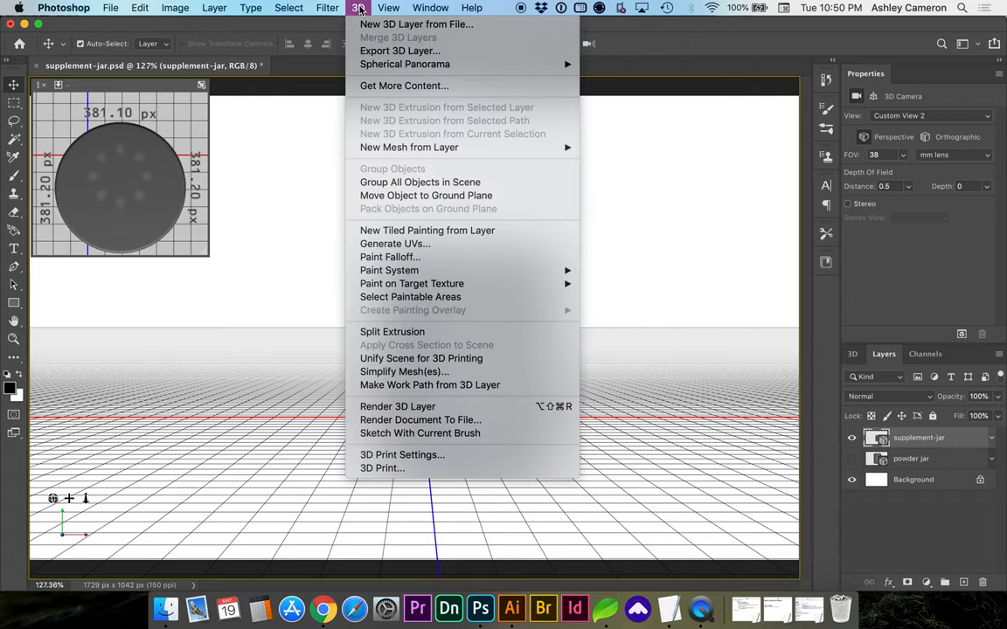
left_click(399, 51)
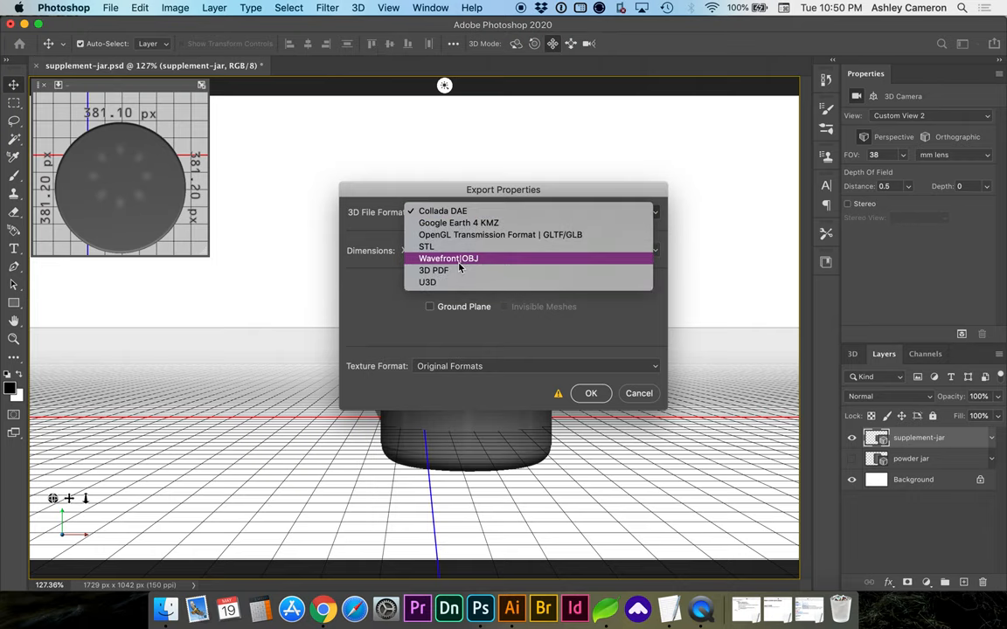
left_click(448, 258)
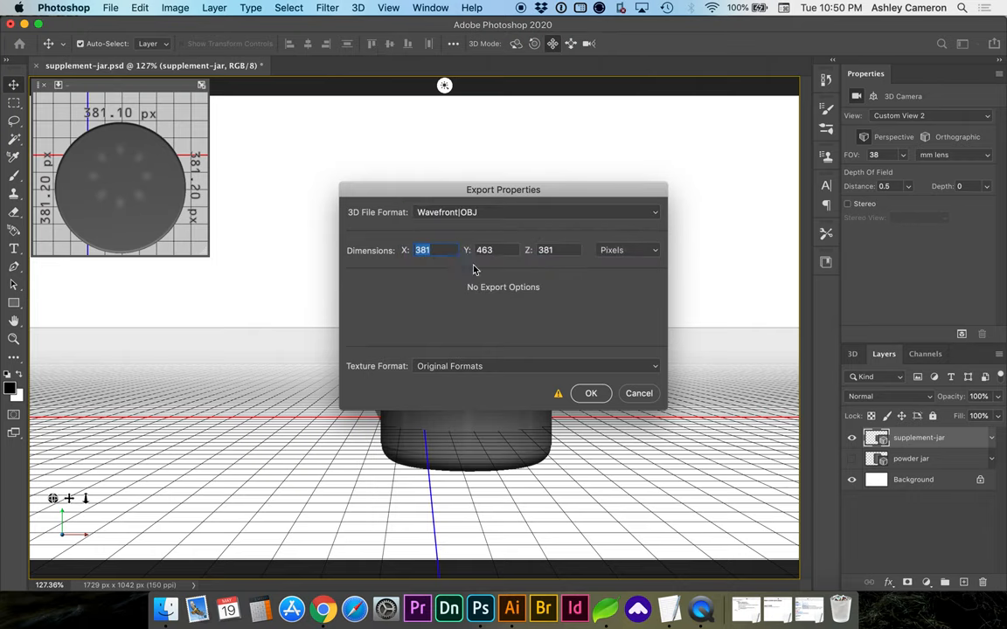
left_click(591, 393)
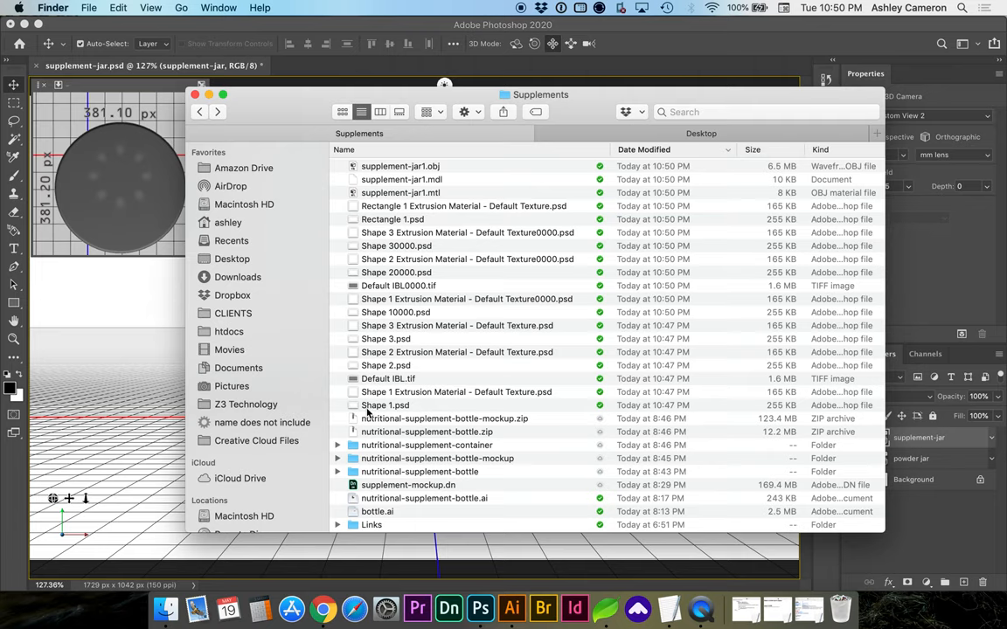
Open supplement-jar1.obj from the Finder Supplements folder into Adobe Dimension.
left_click(385, 405)
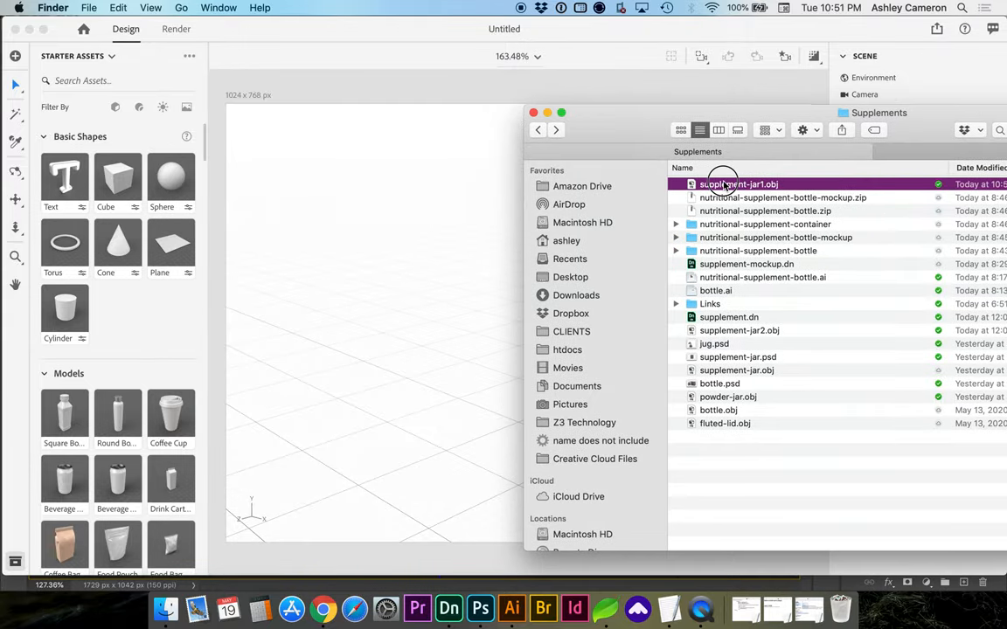
double_click(738, 184)
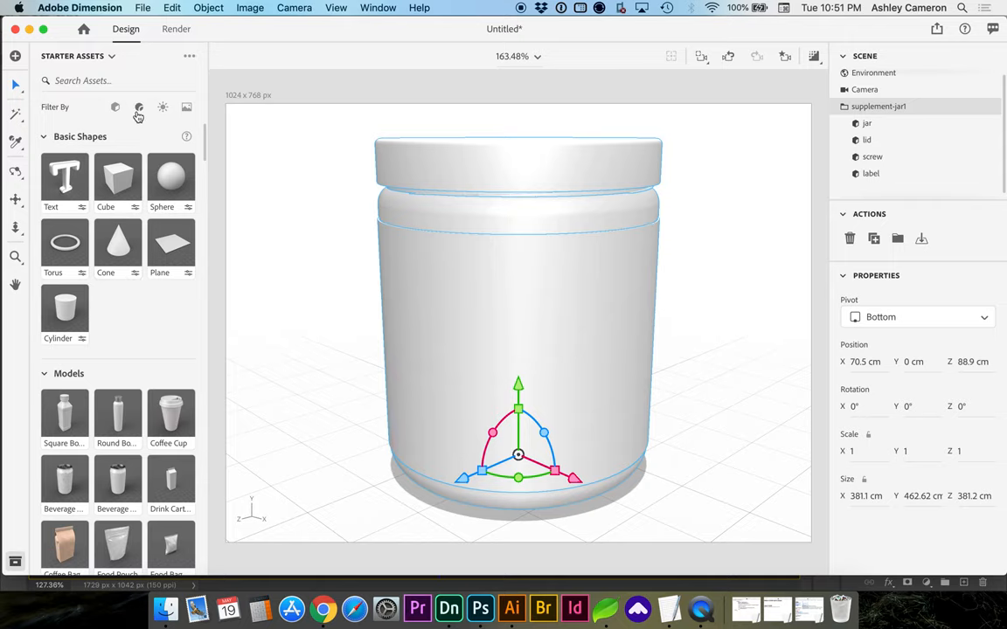
Apply the Matte material to the jar and set its base colour to black.
left_click(138, 106)
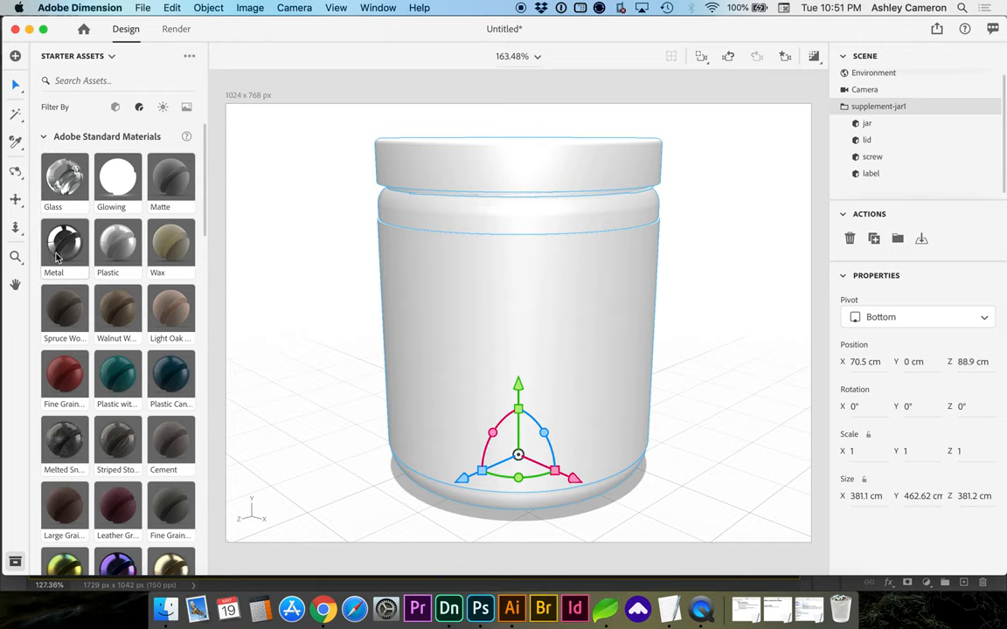
mouse_move(61, 255)
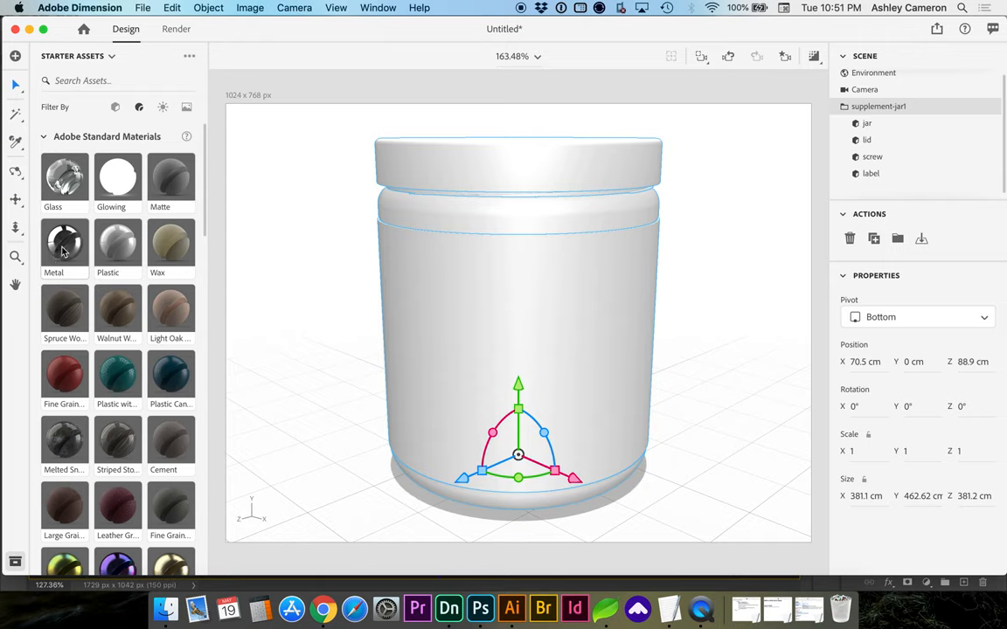
left_click_drag(65, 245, 569, 201)
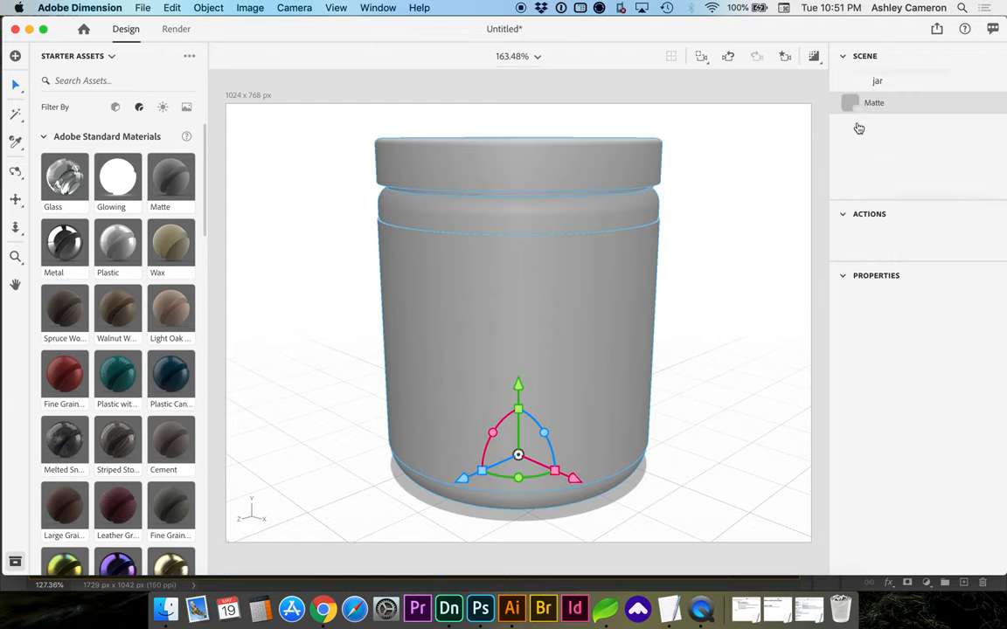
left_click(874, 103)
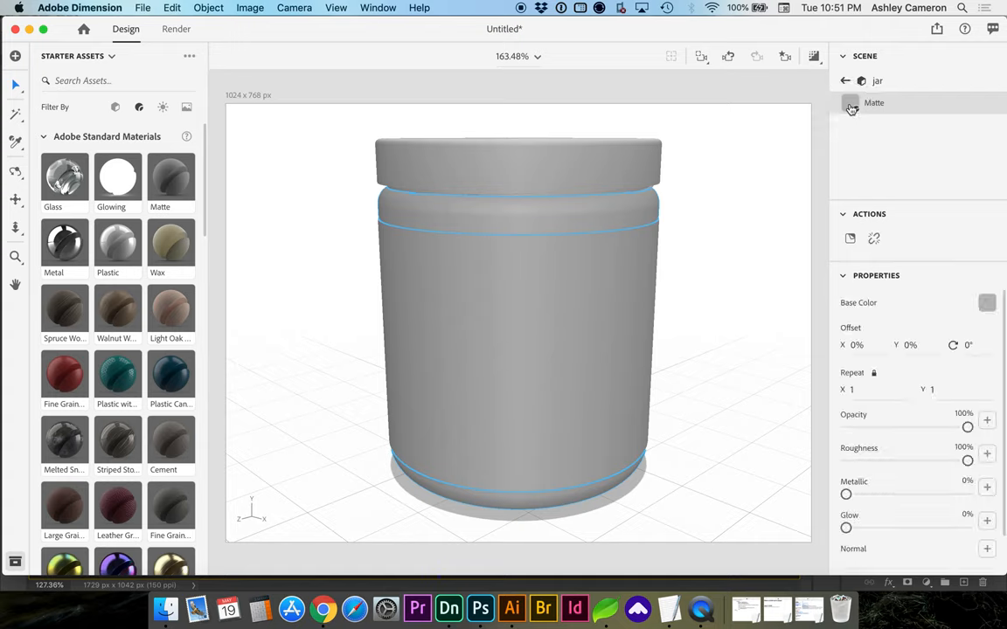
left_click(986, 302)
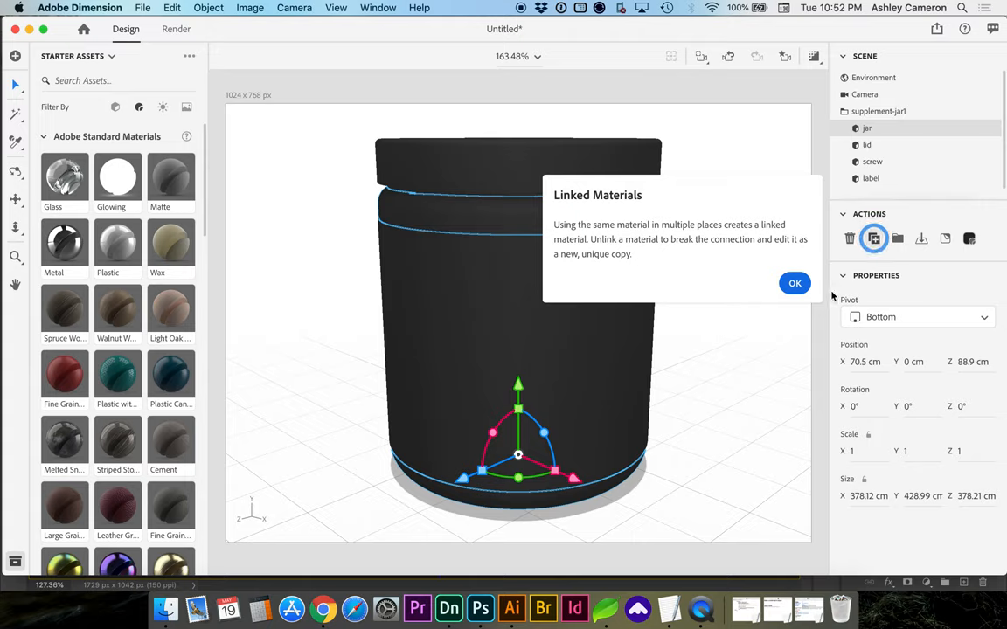
Dismiss the Linked Materials notice and select the lid in the Scene panel.
left_click(795, 282)
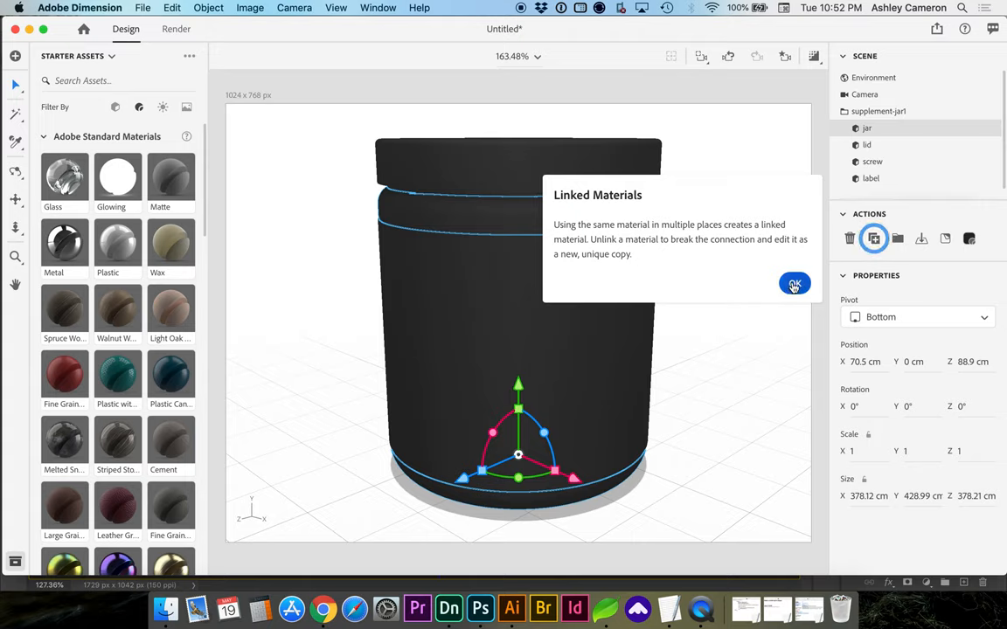
left_click(794, 284)
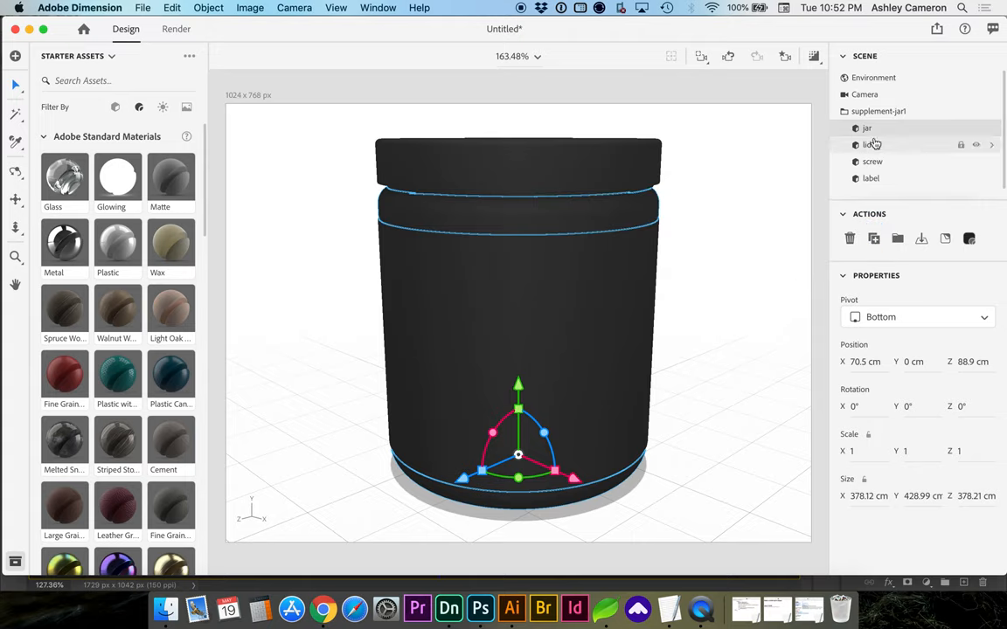
left_click(868, 144)
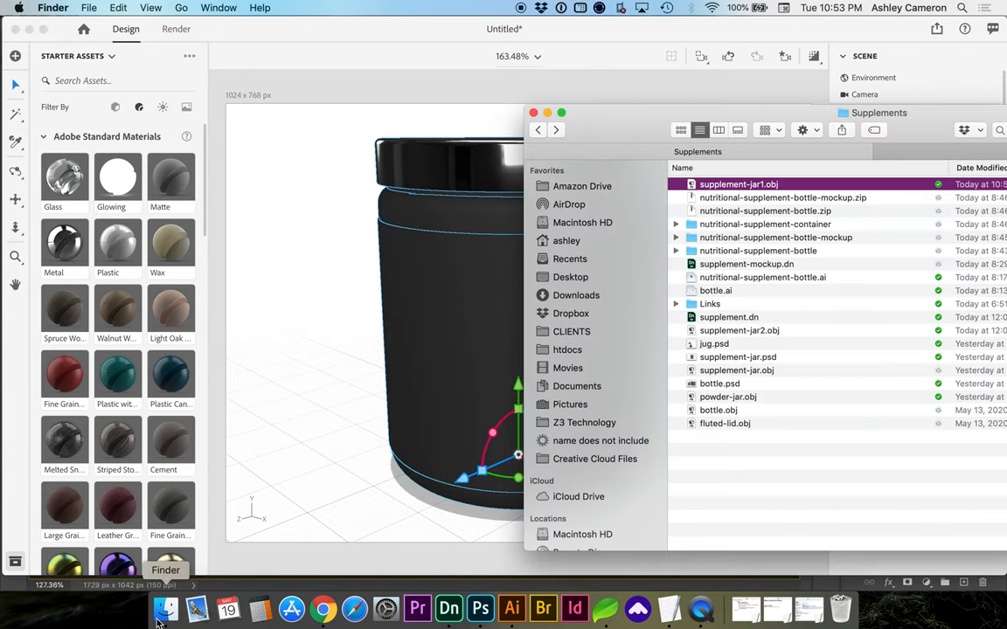
Bring up the Supplements Finder window to drag the label PNG onto the jar.
left_click(675, 304)
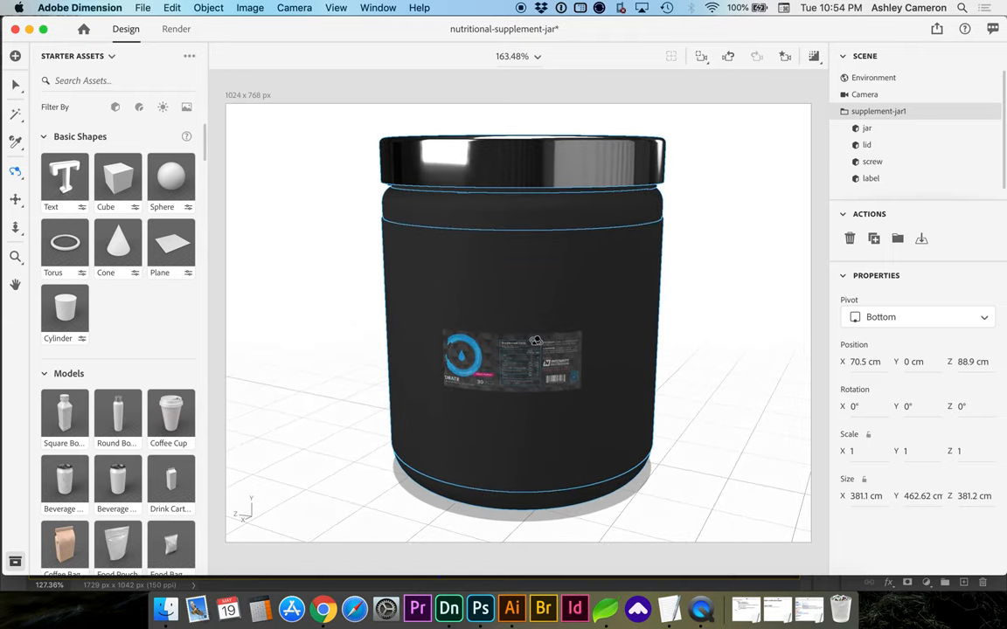
Slide the label graphic around the jar so the HYDRATE logo sits centred on the front.
left_click(870, 179)
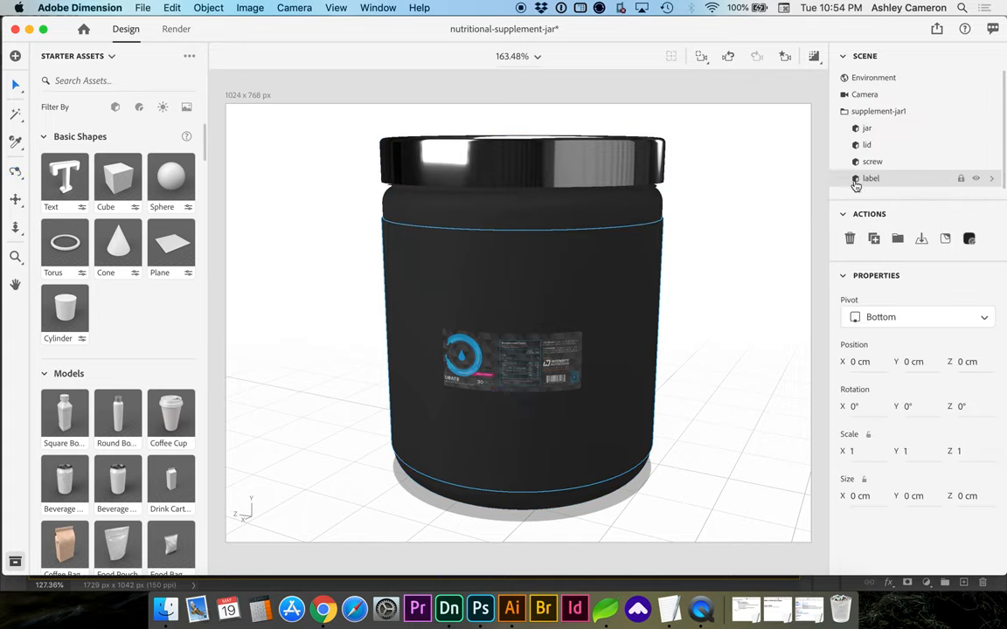
left_click(870, 179)
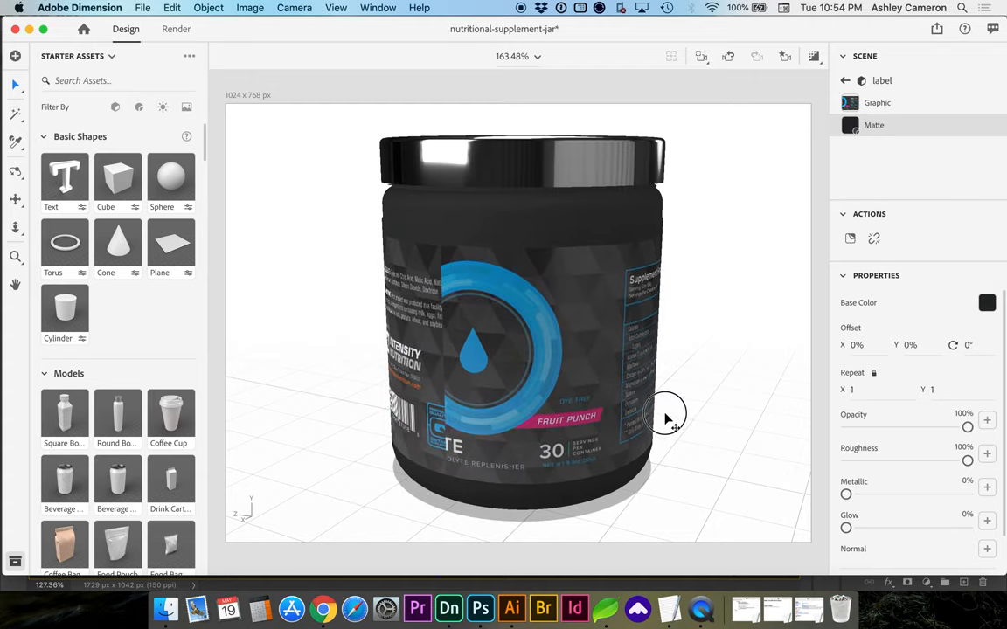
left_click_drag(669, 419, 647, 349)
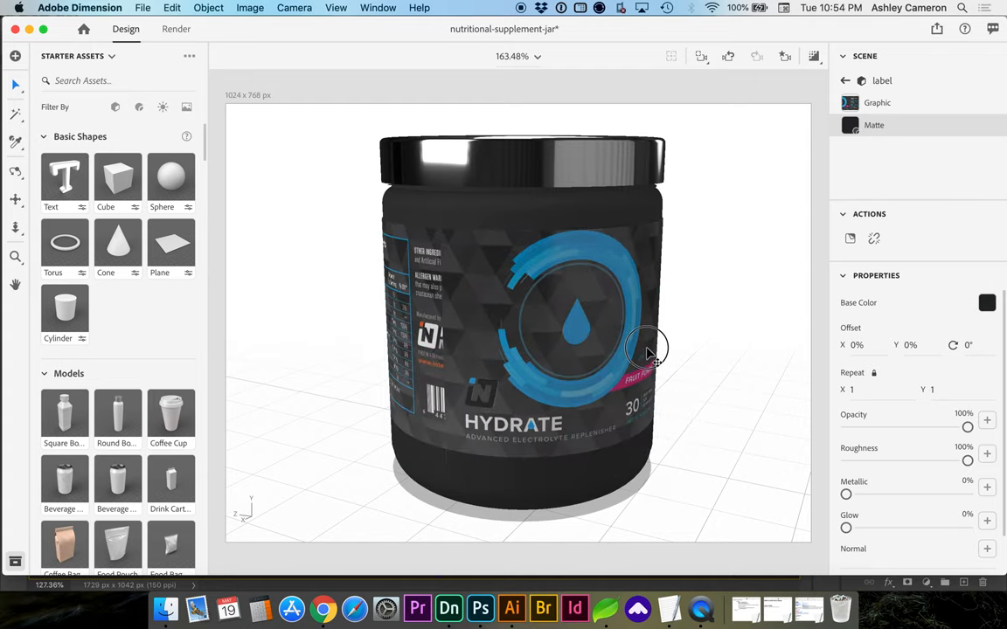
left_click_drag(647, 345, 655, 367)
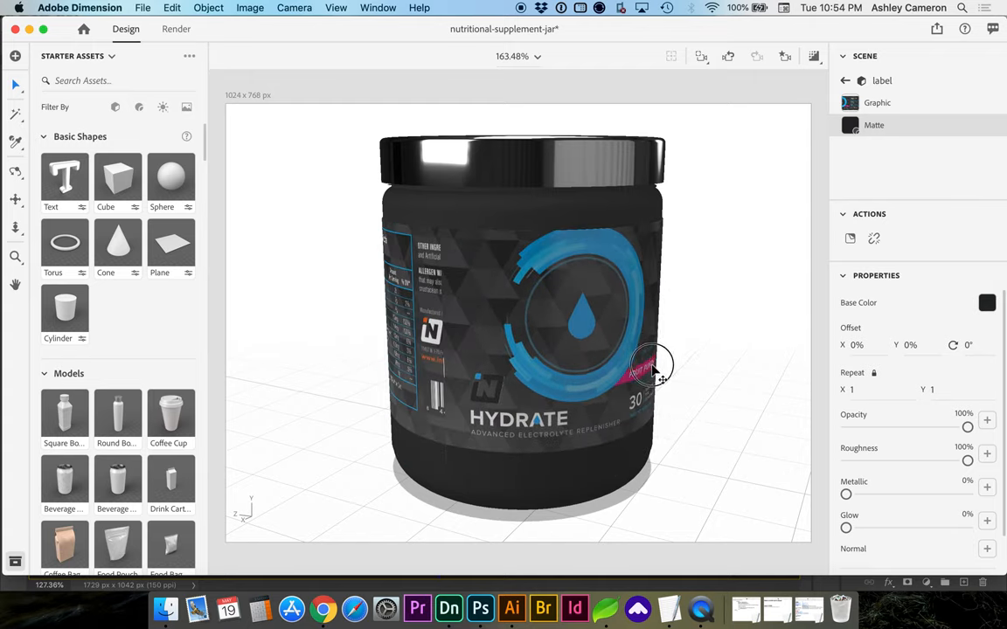
left_click_drag(651, 367, 479, 357)
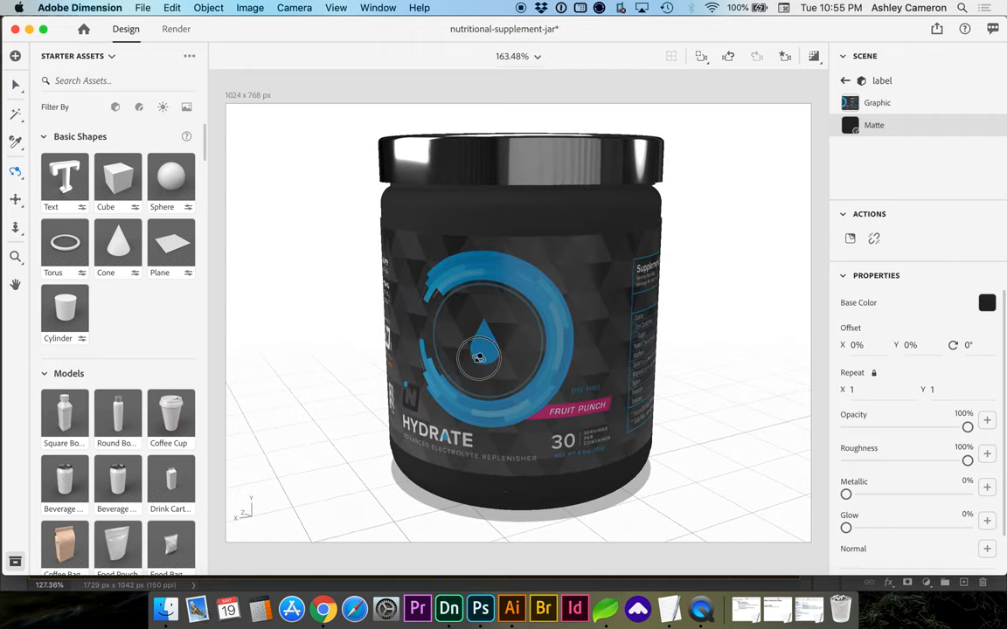
Browse down through the materials library.
left_click(876, 102)
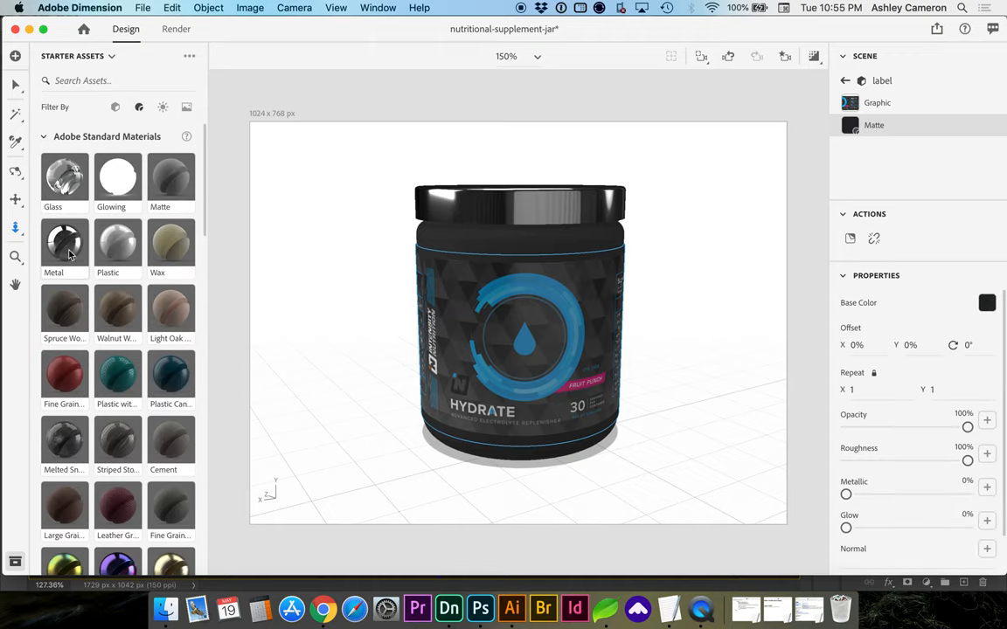
scroll("down", 3)
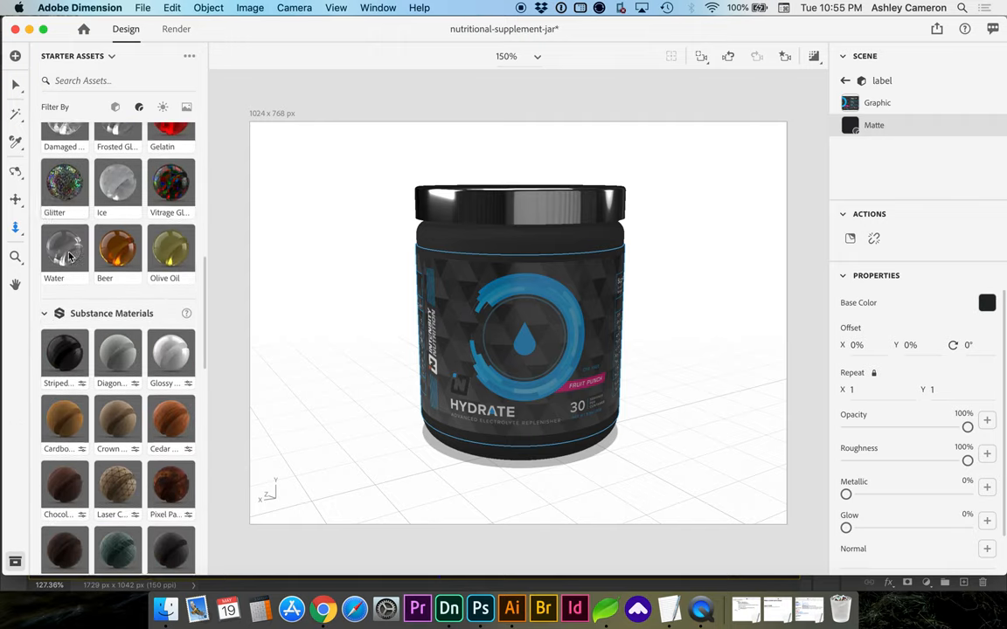
scroll("down", 3)
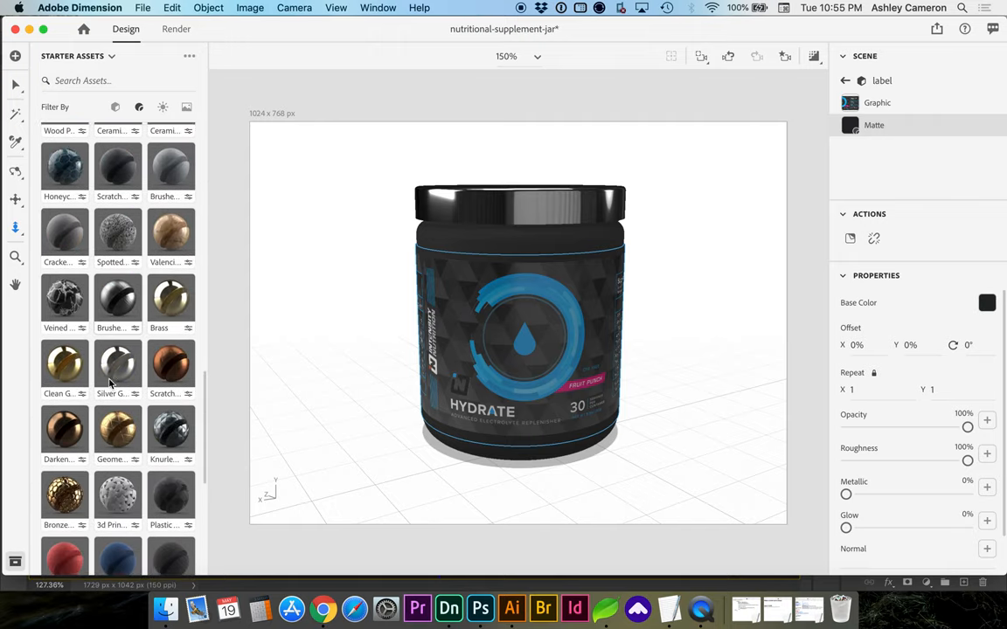